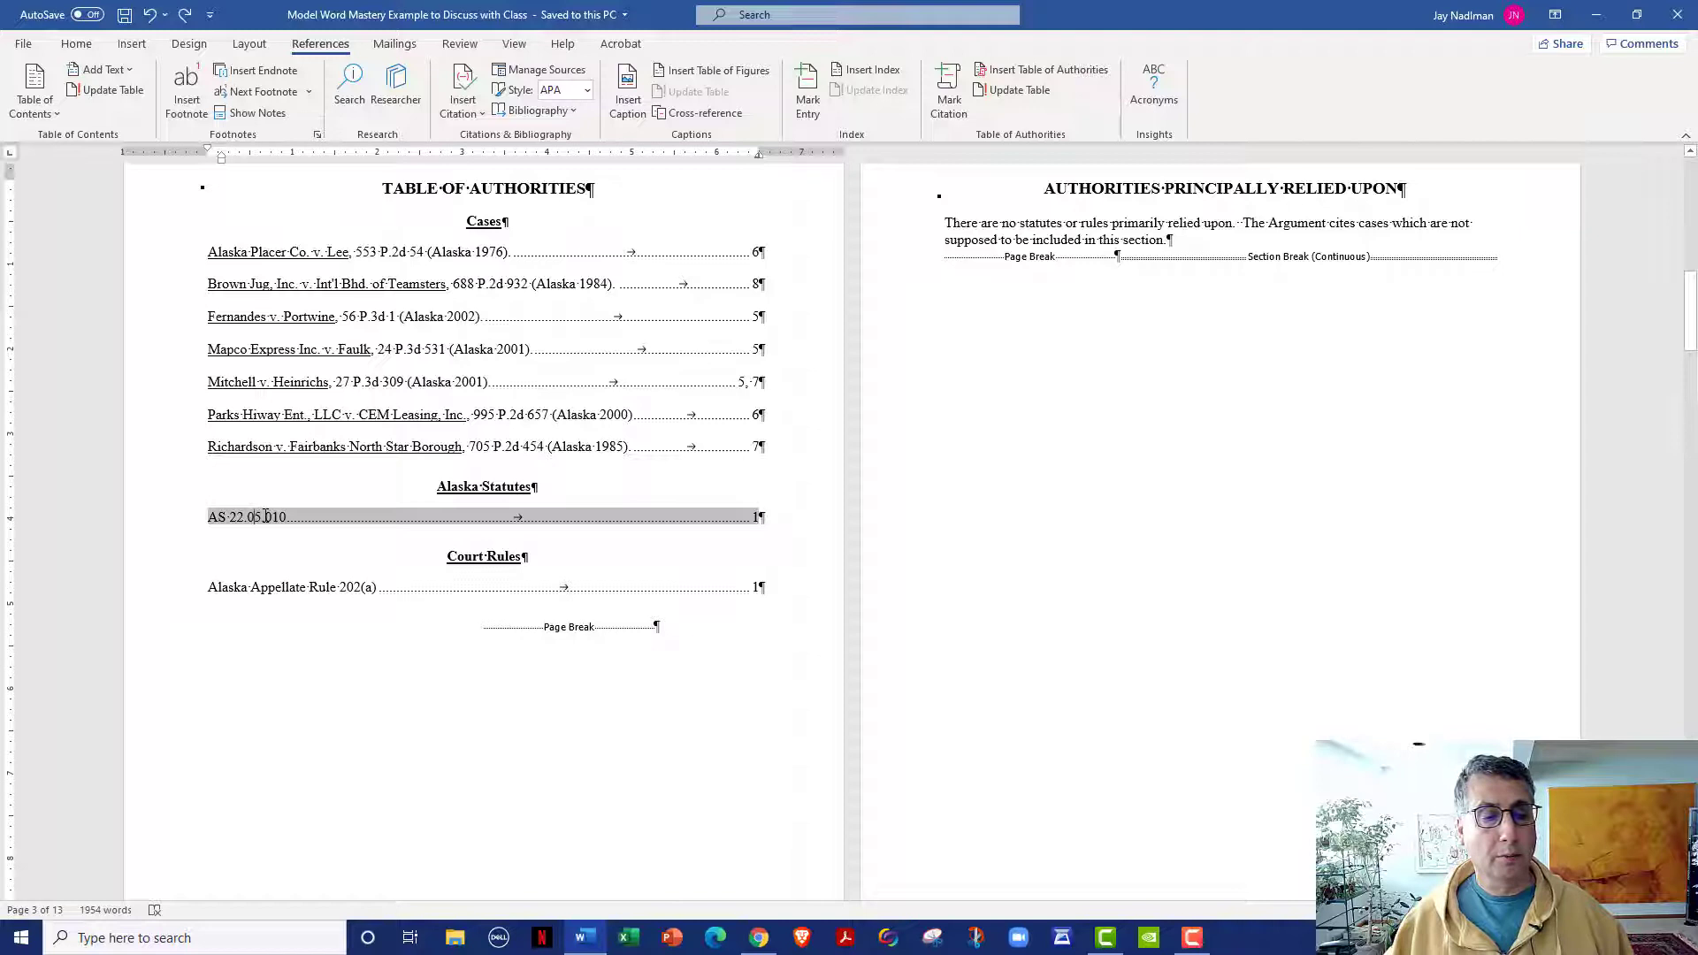
# Open Edit Field for the AS 22.05.010 table-of-authorities field
pyautogui.rightClick(249, 516)
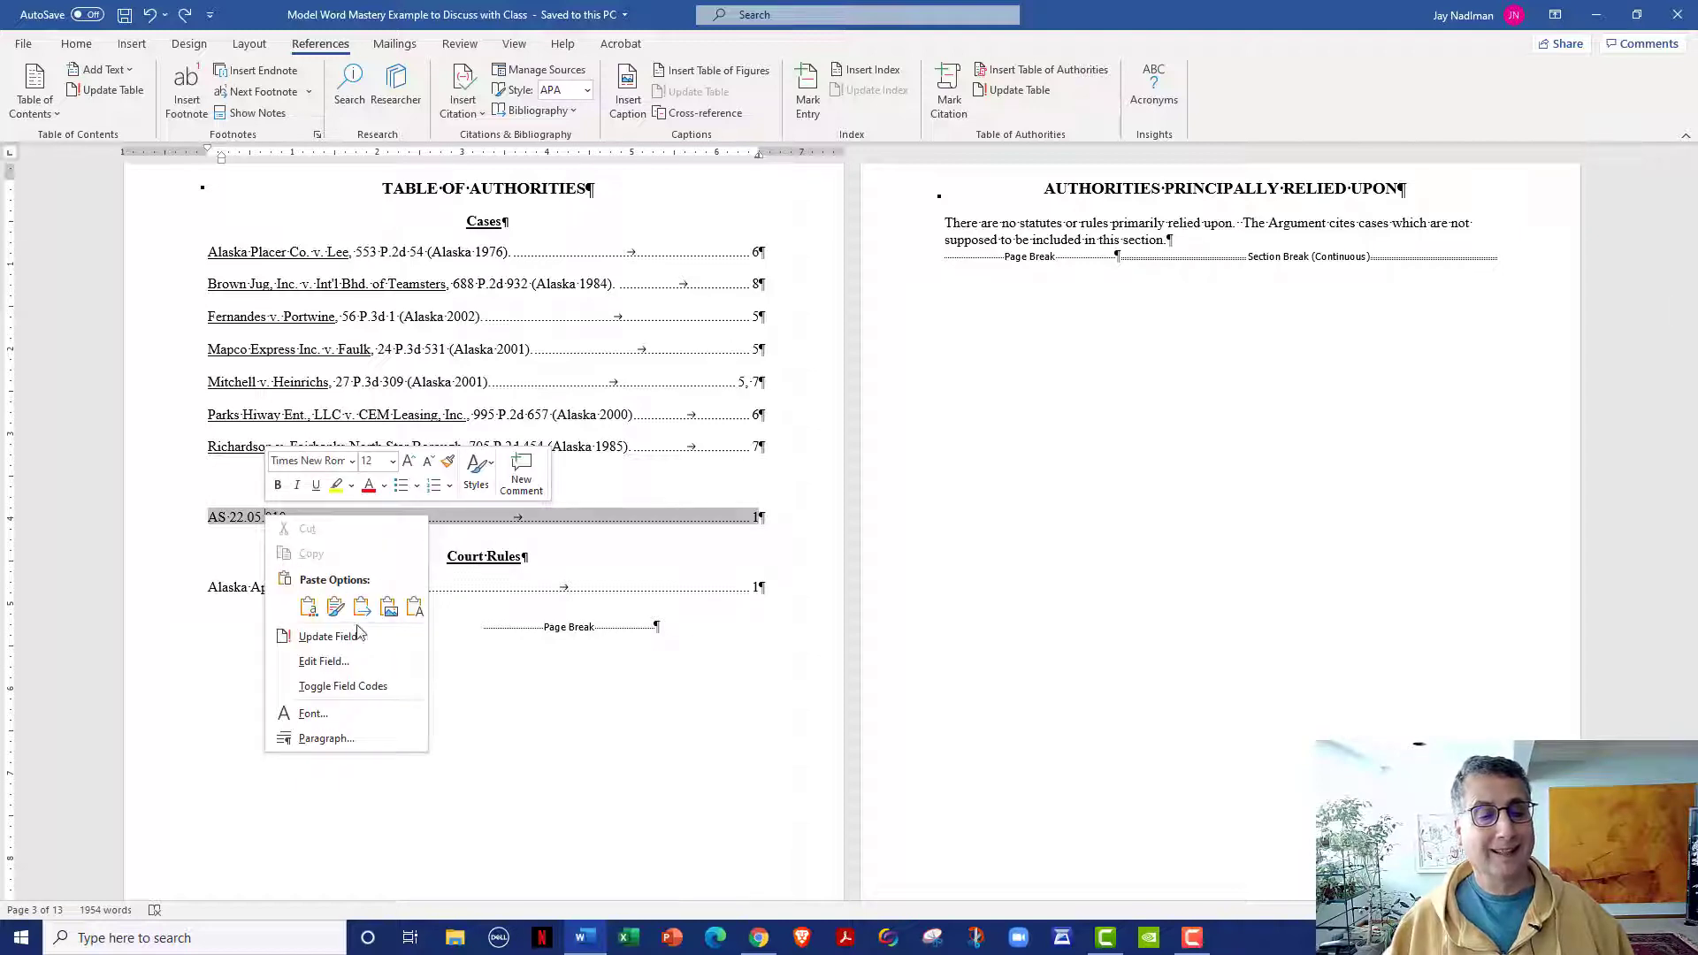
pyautogui.moveTo(323, 661)
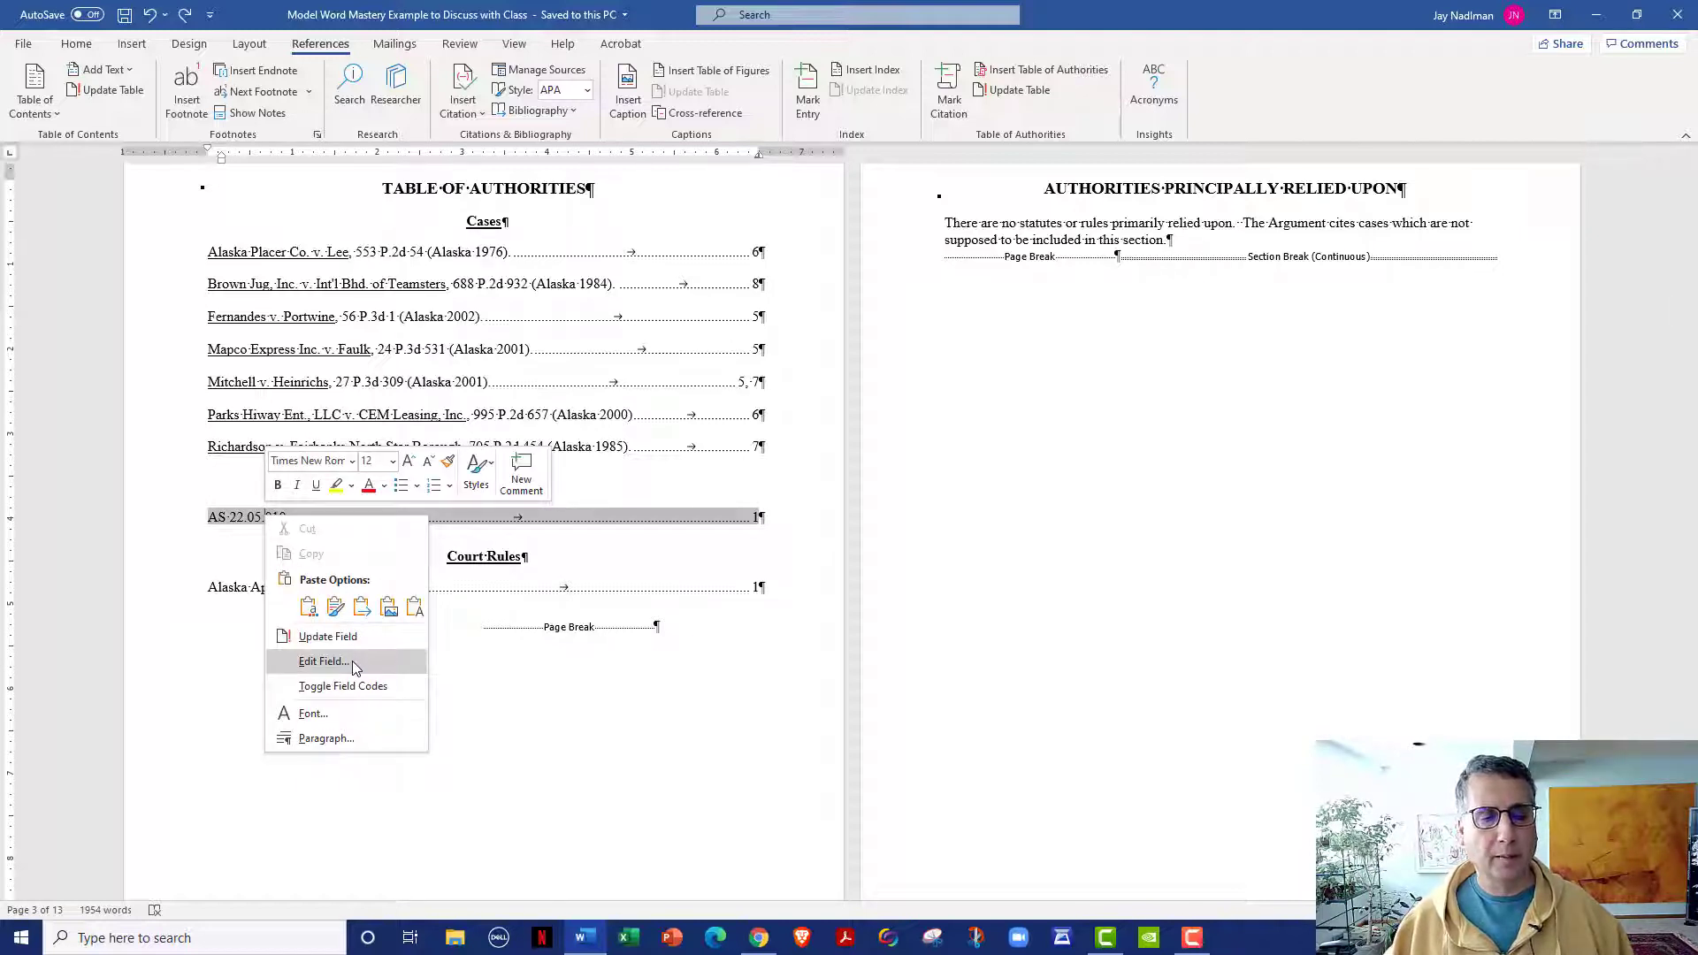
pyautogui.click(320, 661)
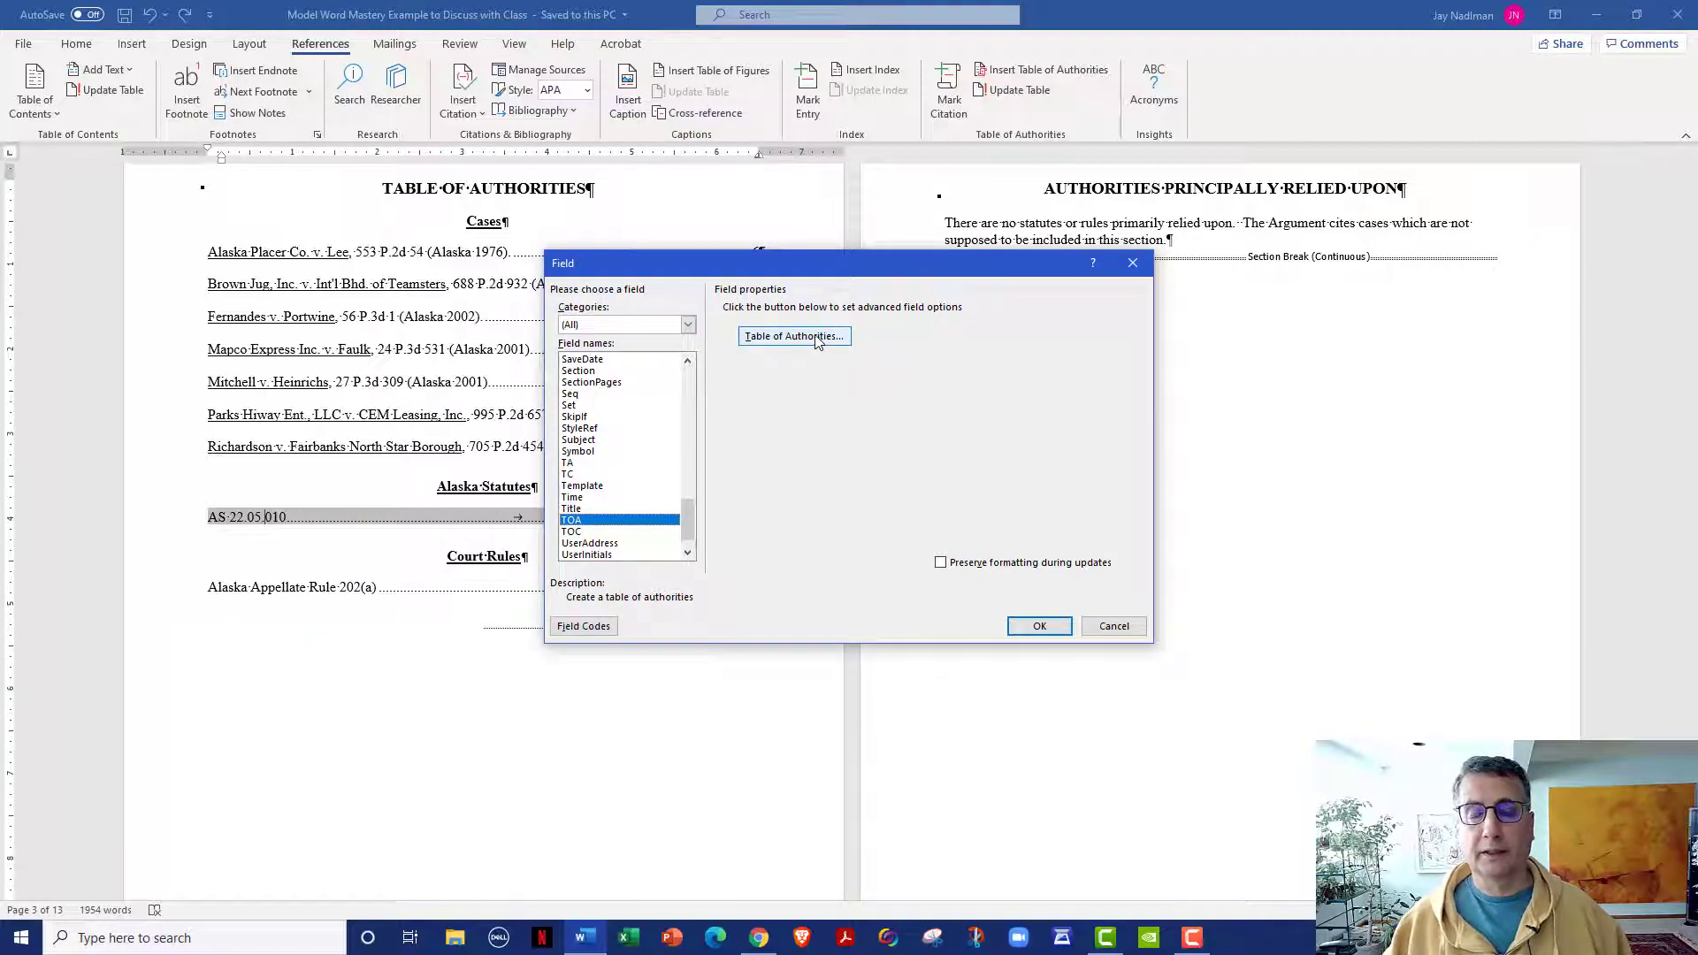
# Set the Alaska Statutes table of authorities tab leader to (none) and apply it
pyautogui.click(792, 336)
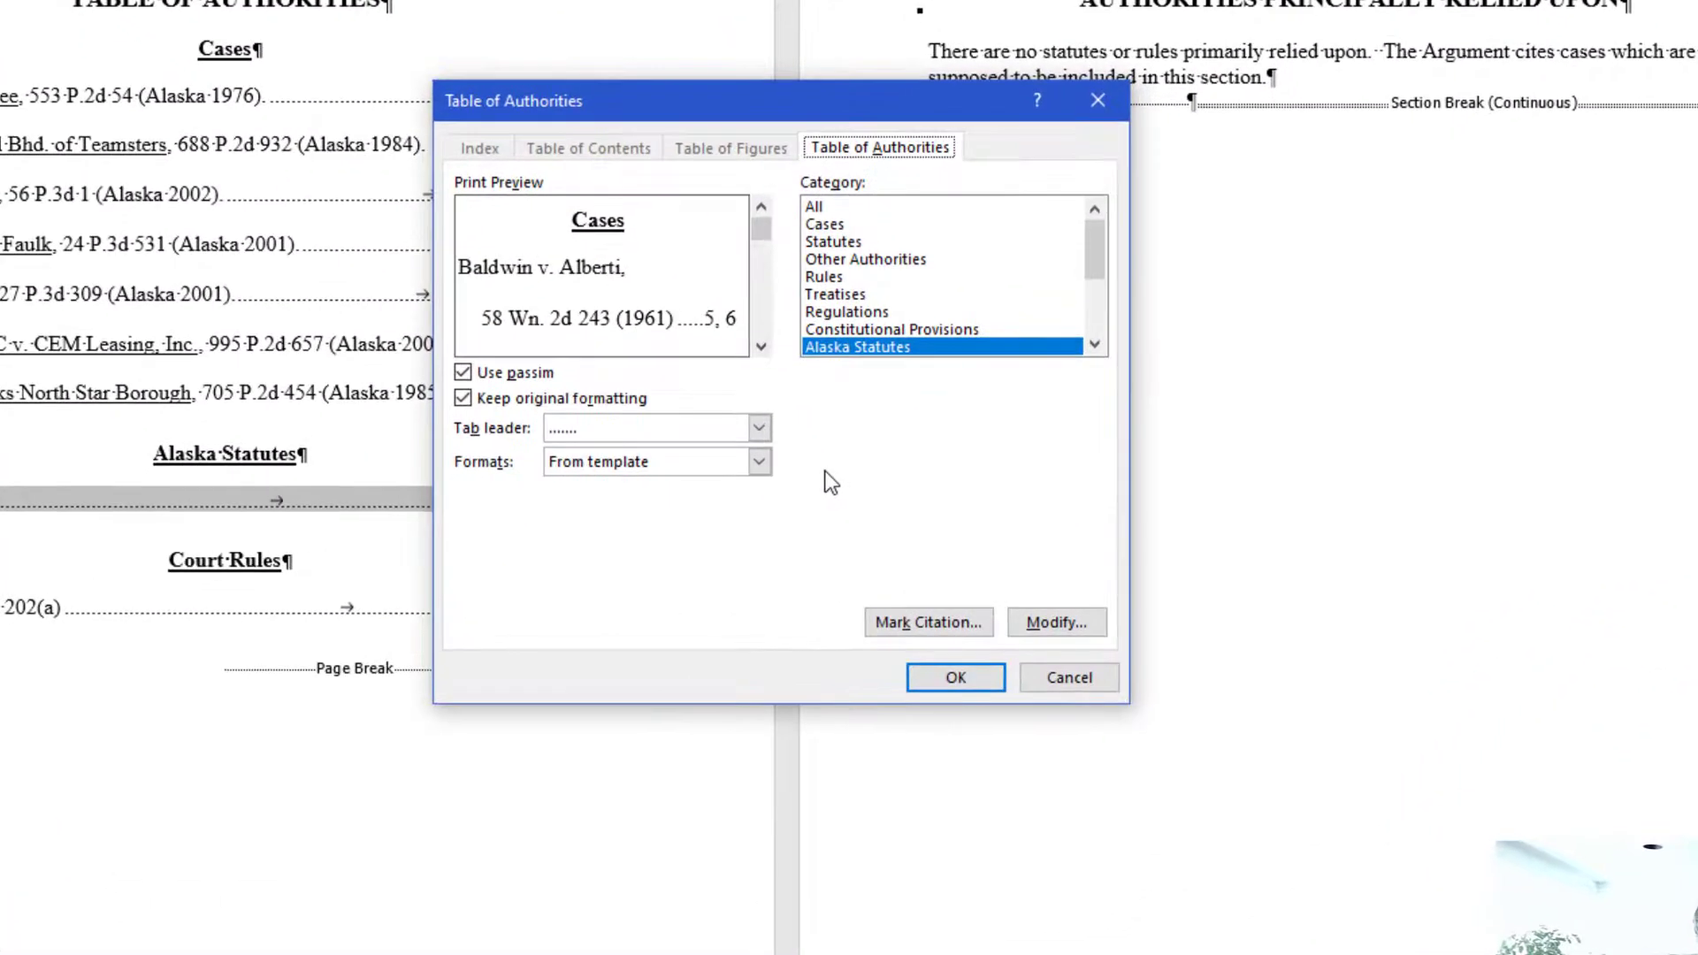
pyautogui.click(757, 428)
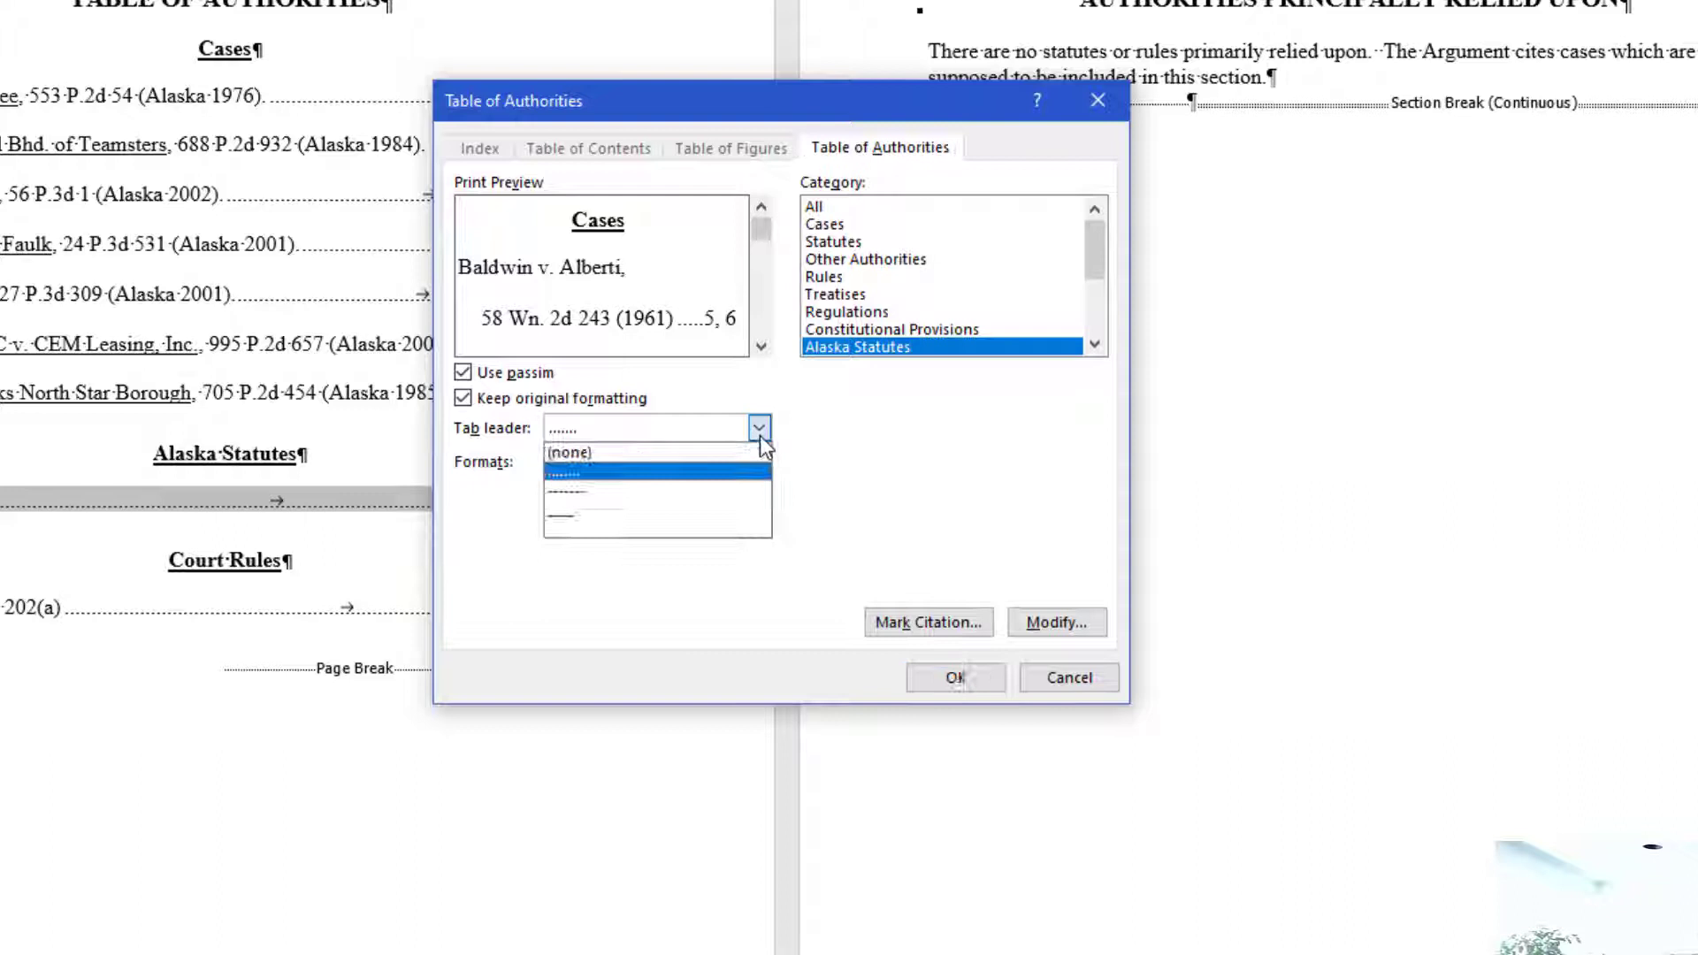
pyautogui.click(574, 452)
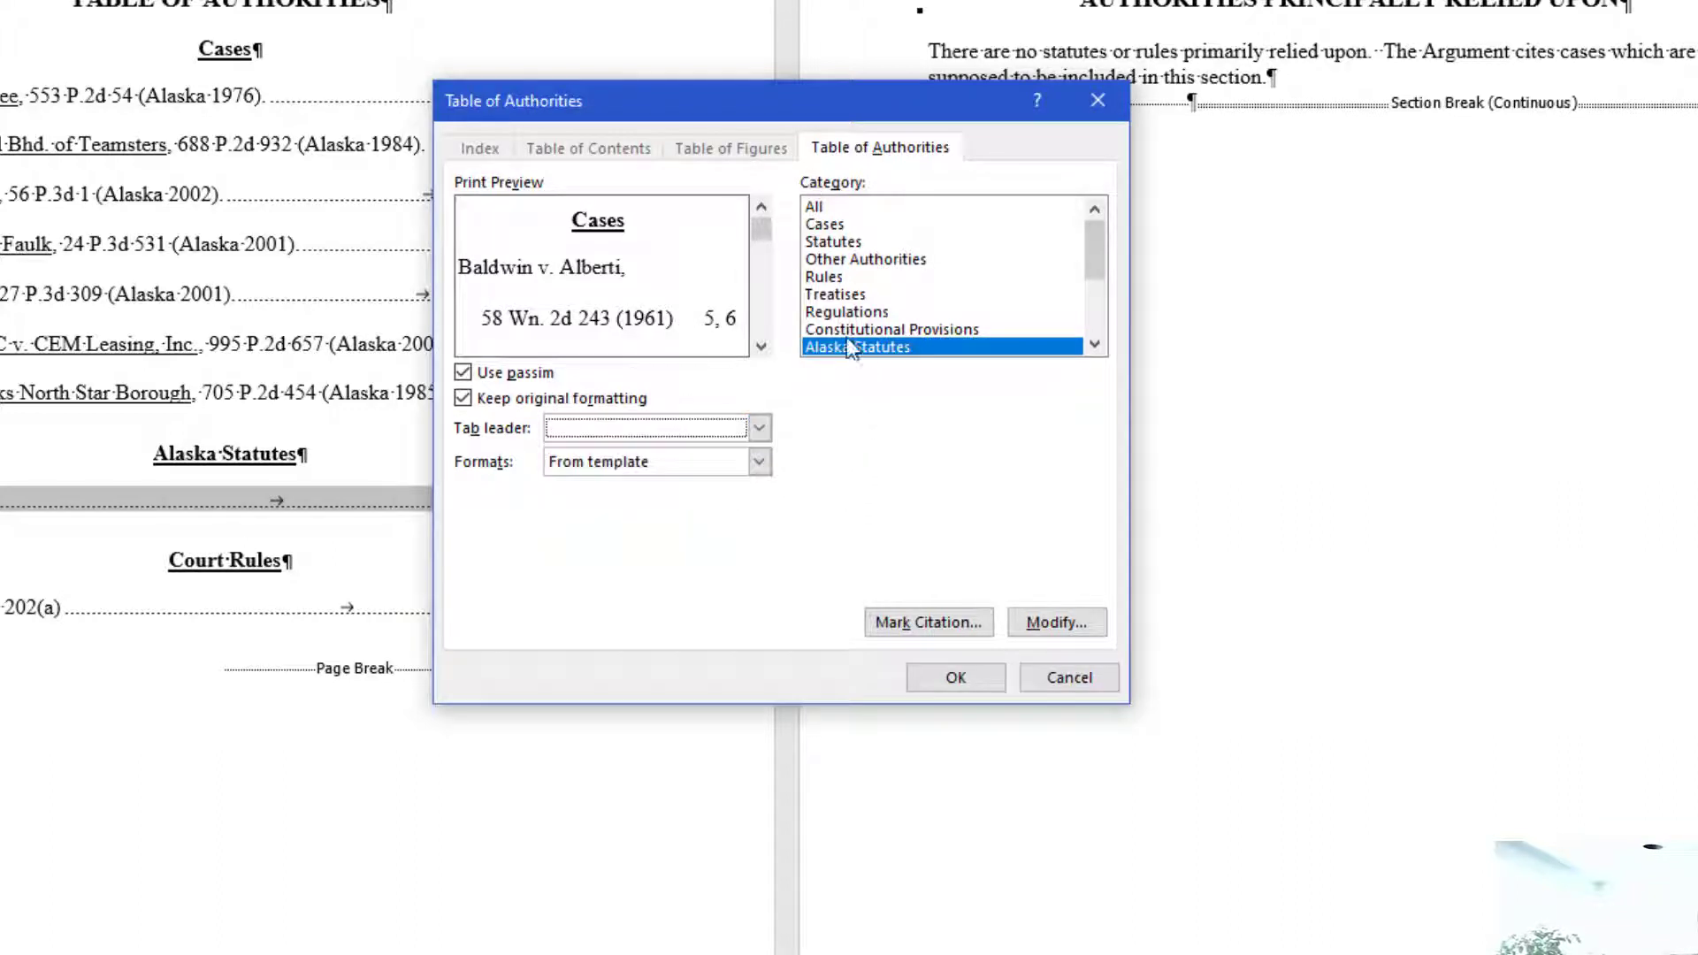
pyautogui.moveTo(884, 366)
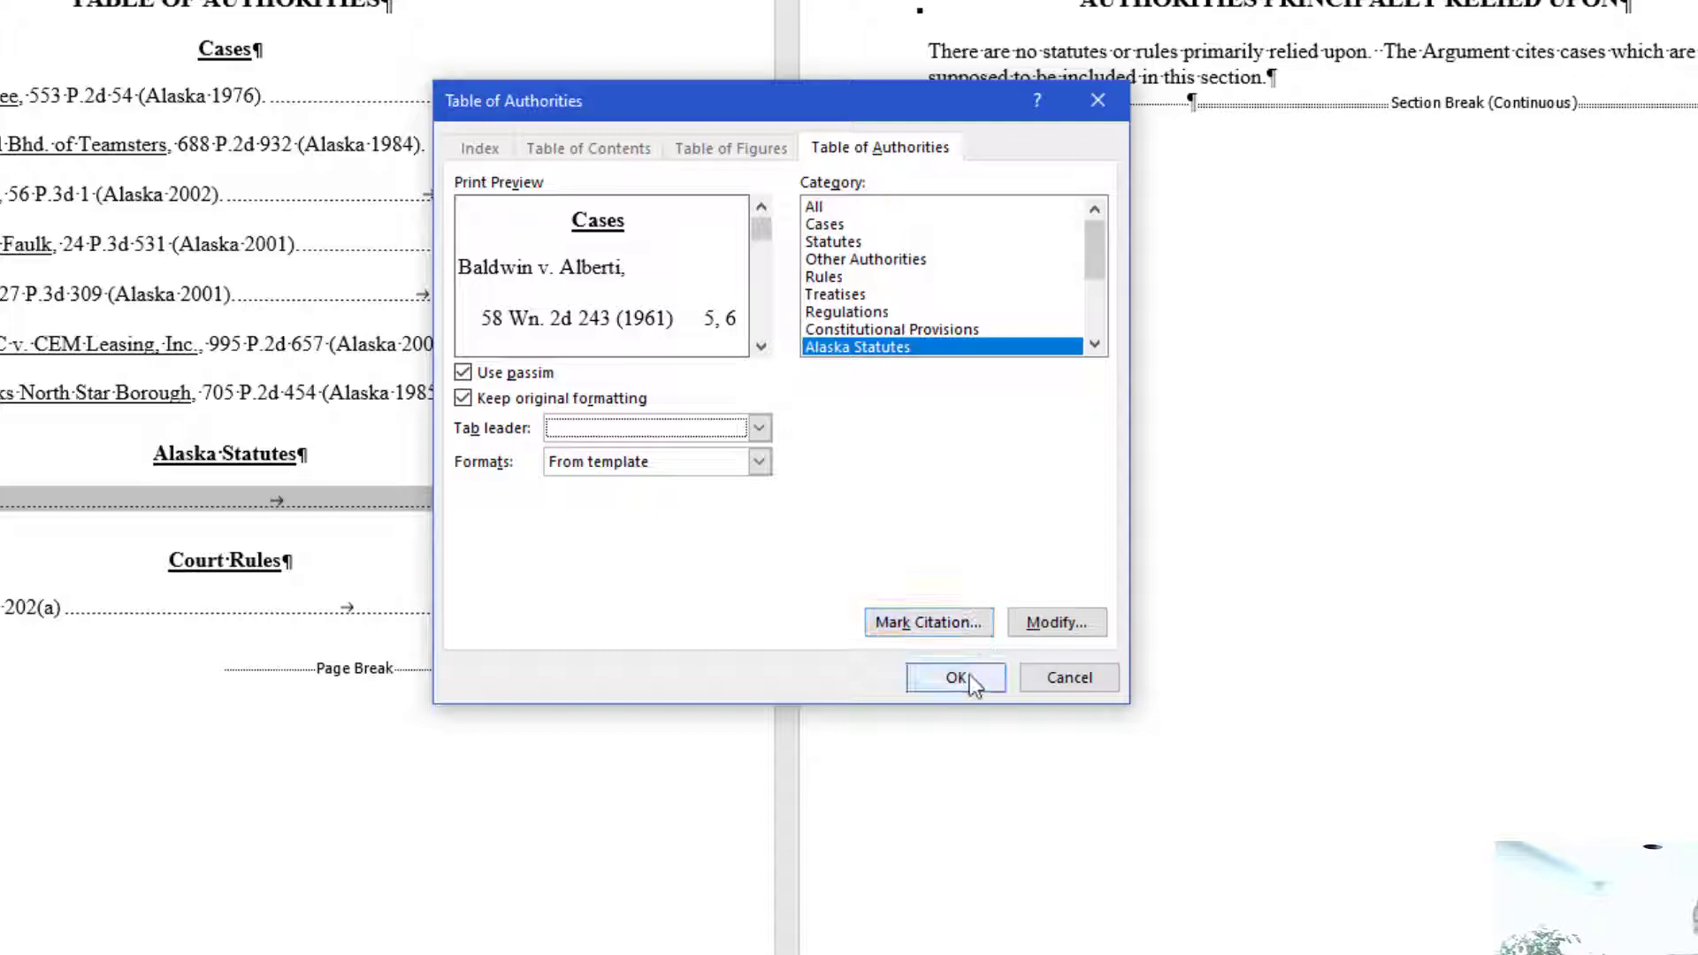
pyautogui.click(952, 677)
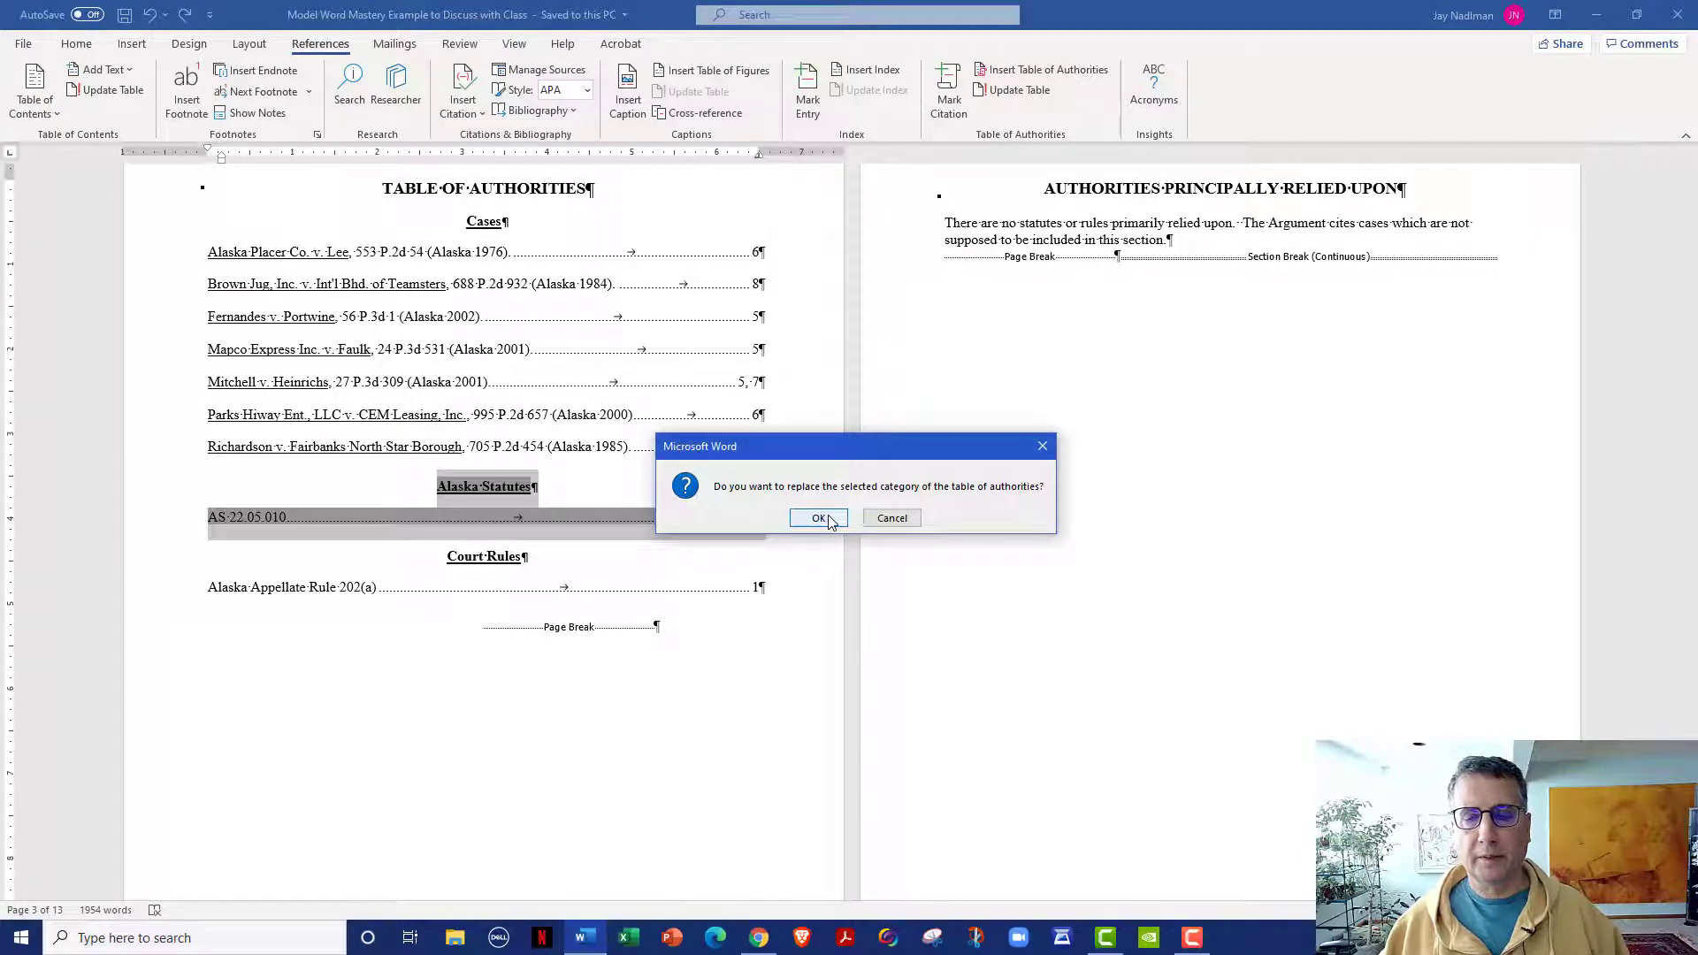
pyautogui.click(819, 518)
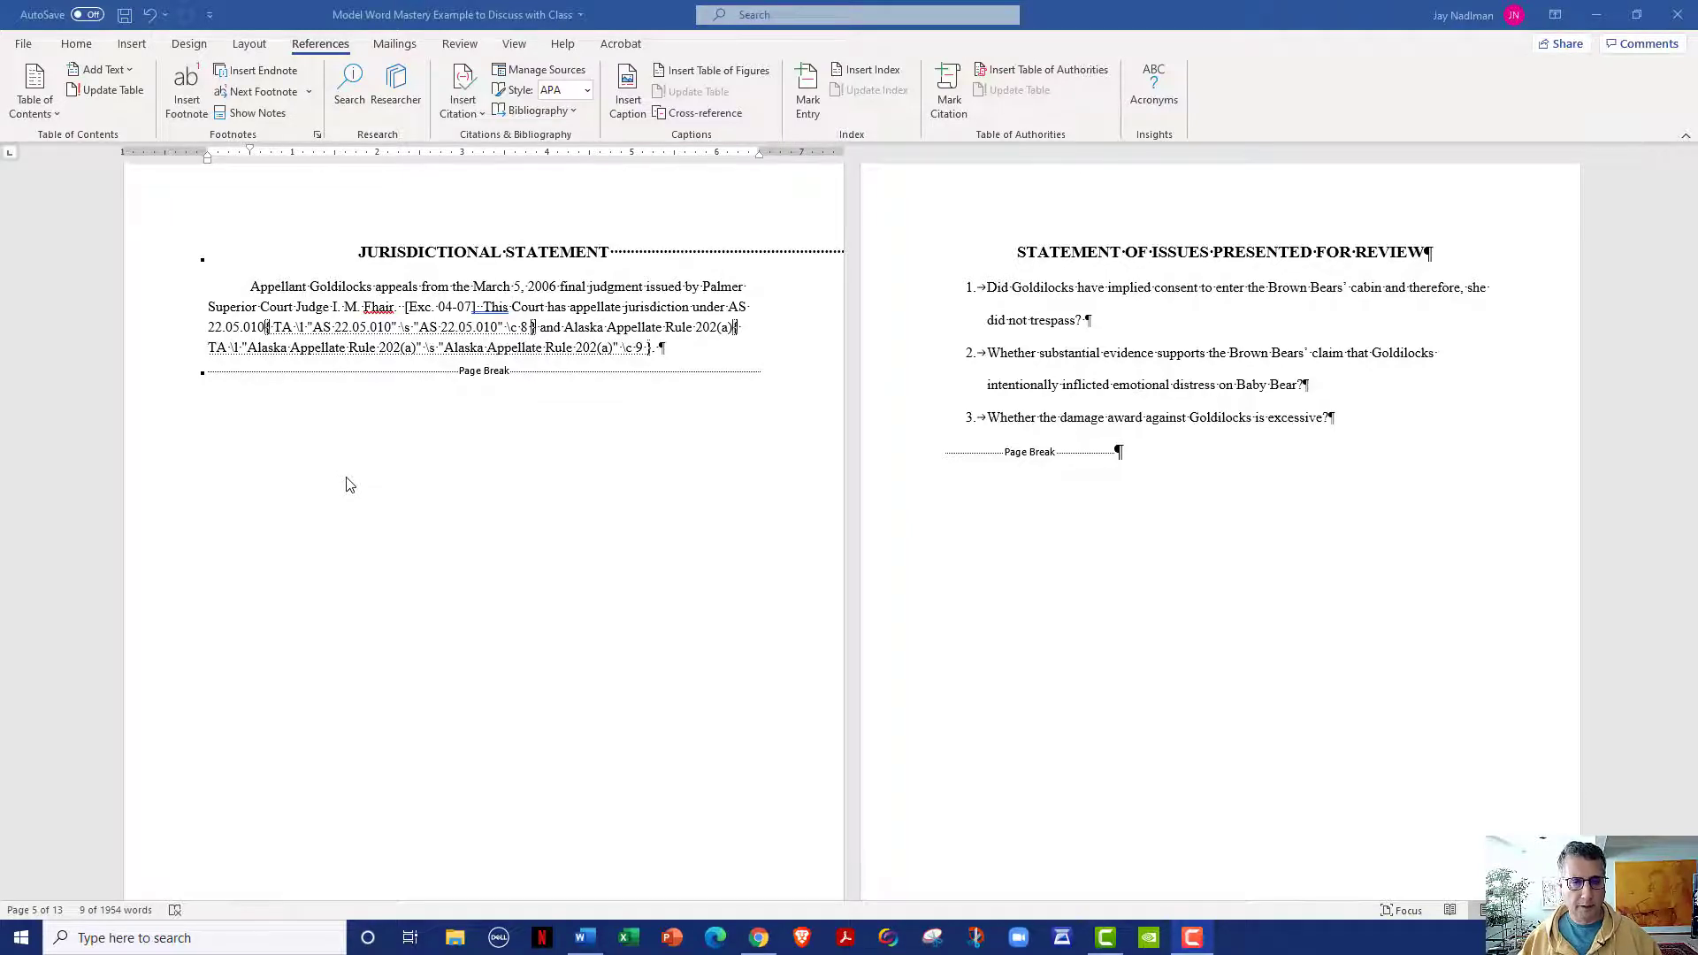
pyautogui.moveTo(482, 433)
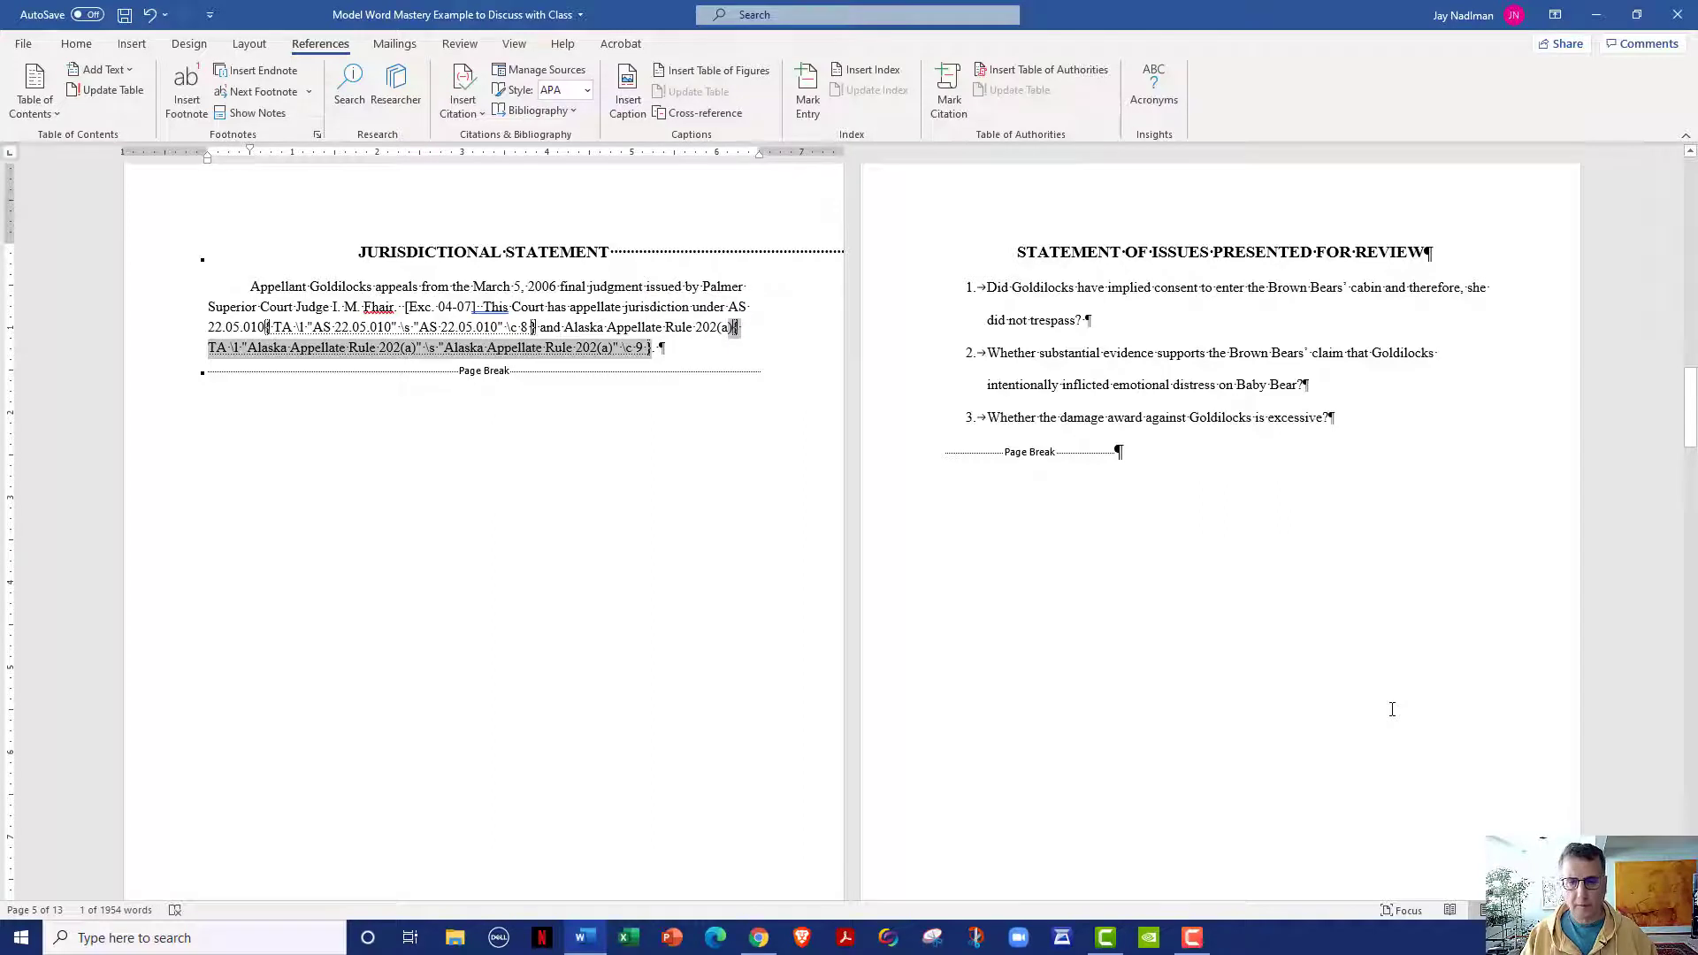
# Delete the Alaska Appellate Rule 202(a) TA code and select the rule's citation text
pyautogui.press('Delete')
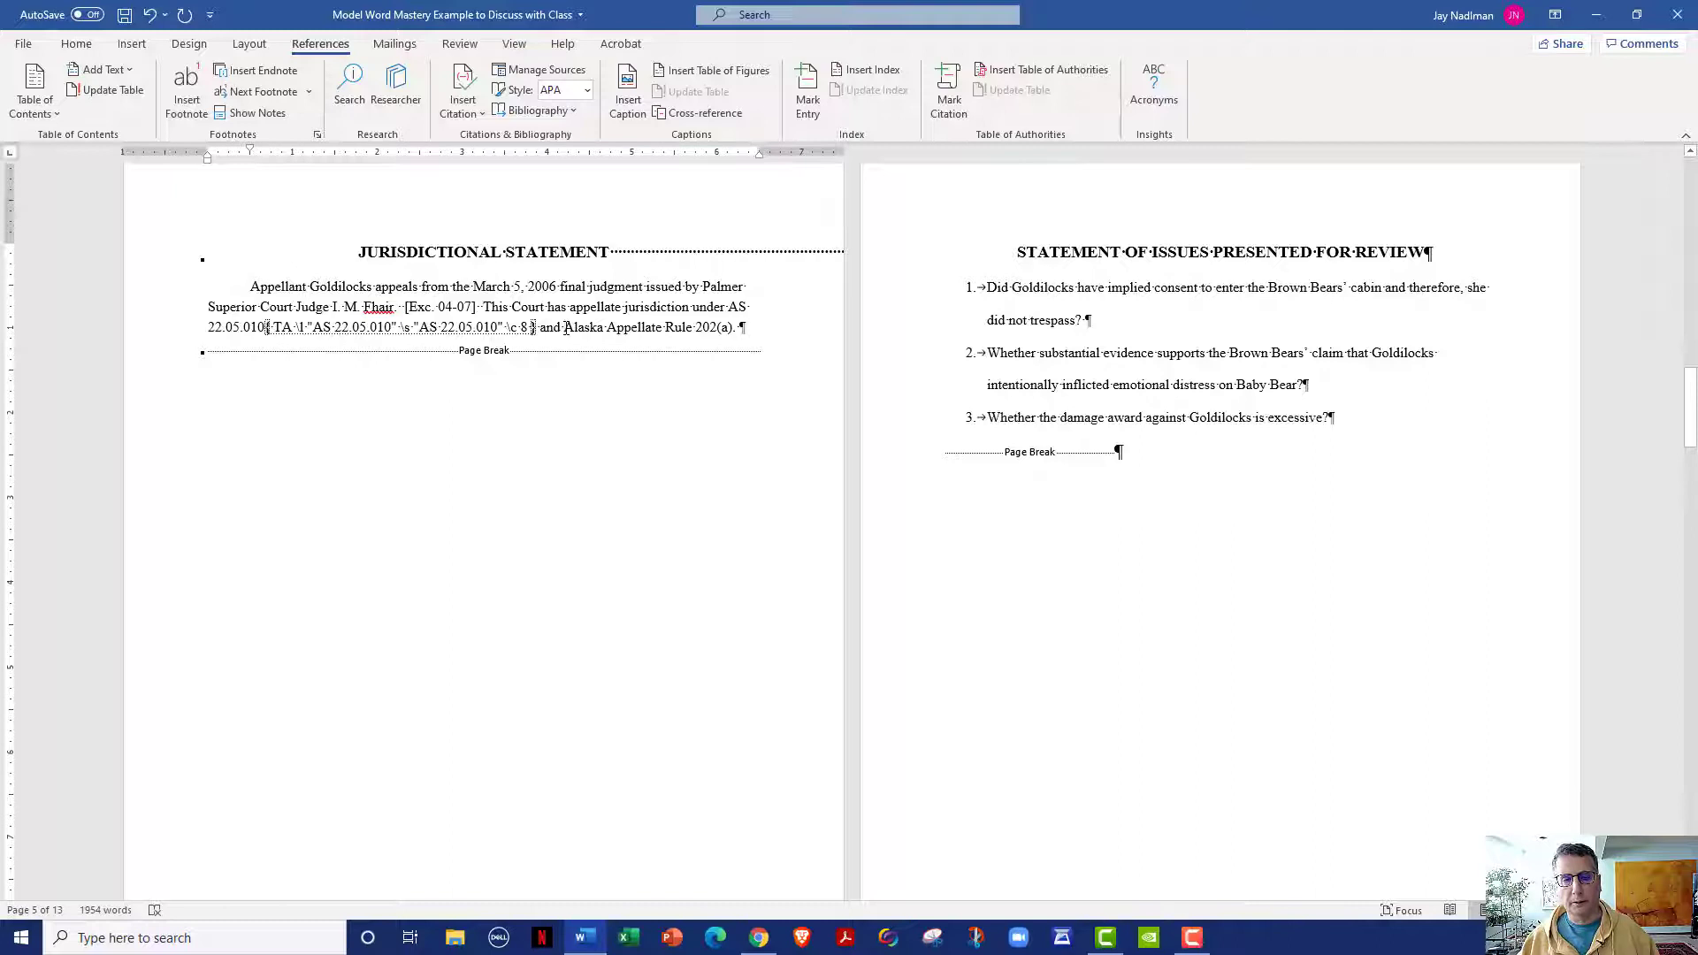
pyautogui.moveTo(564, 327); pyautogui.dragTo(733, 327)
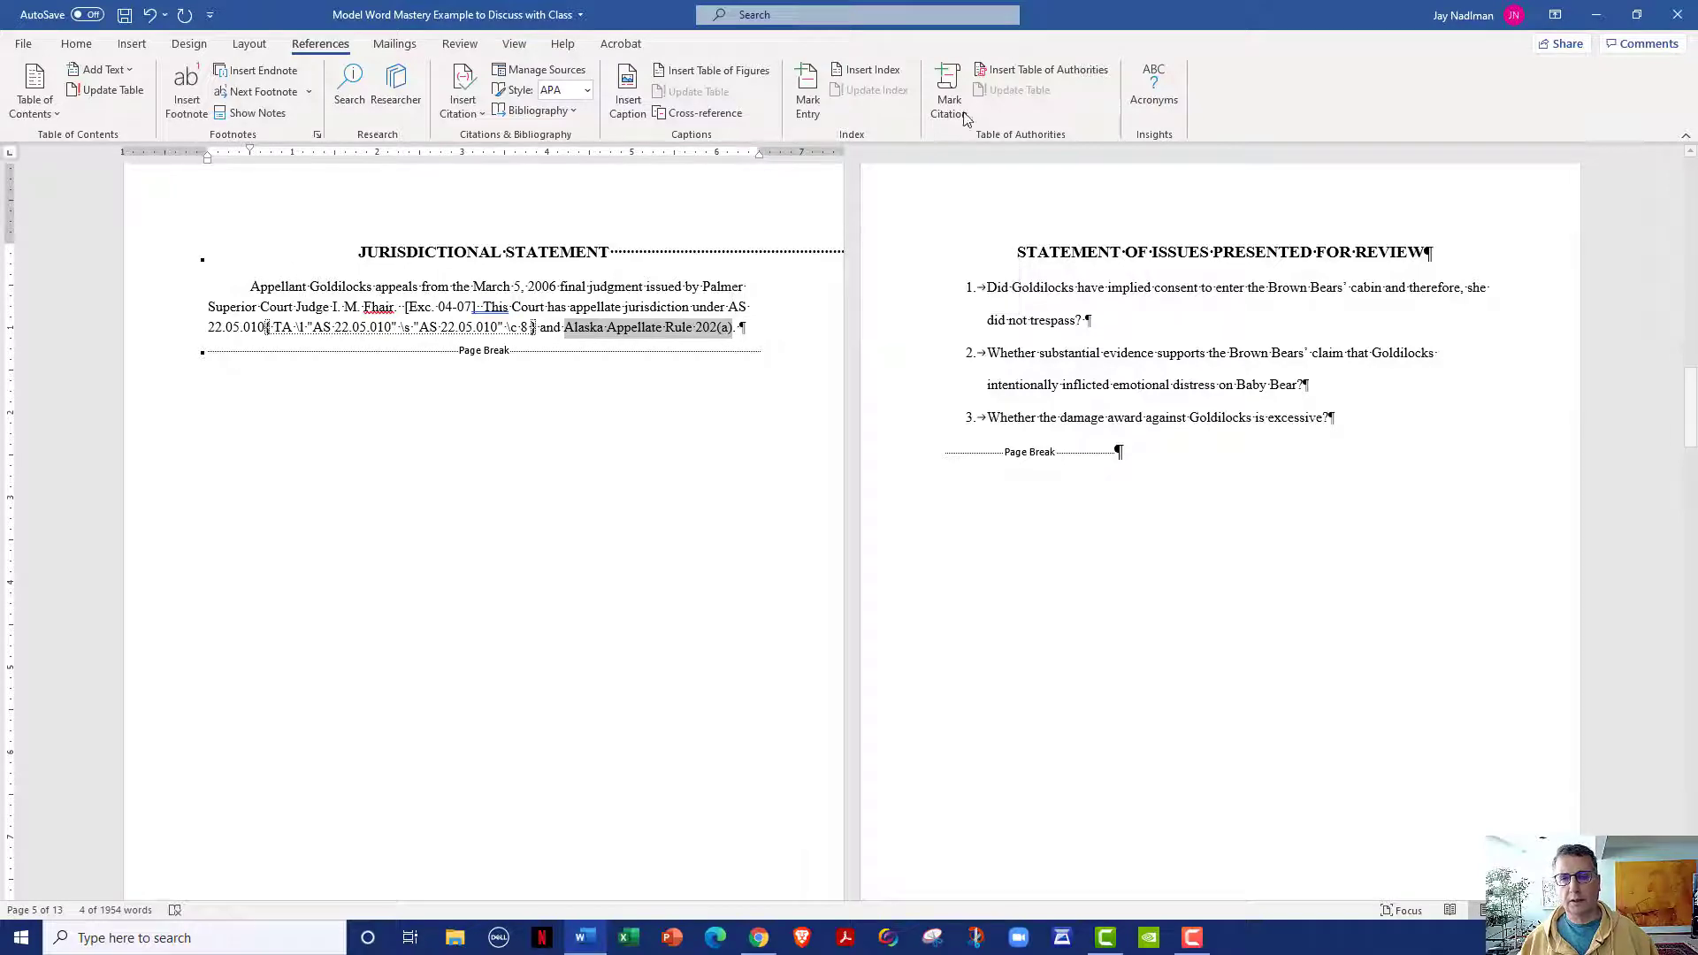
# Open Mark Citation for Alaska Appellate Rule 202(a) and its category editor
pyautogui.click(946, 88)
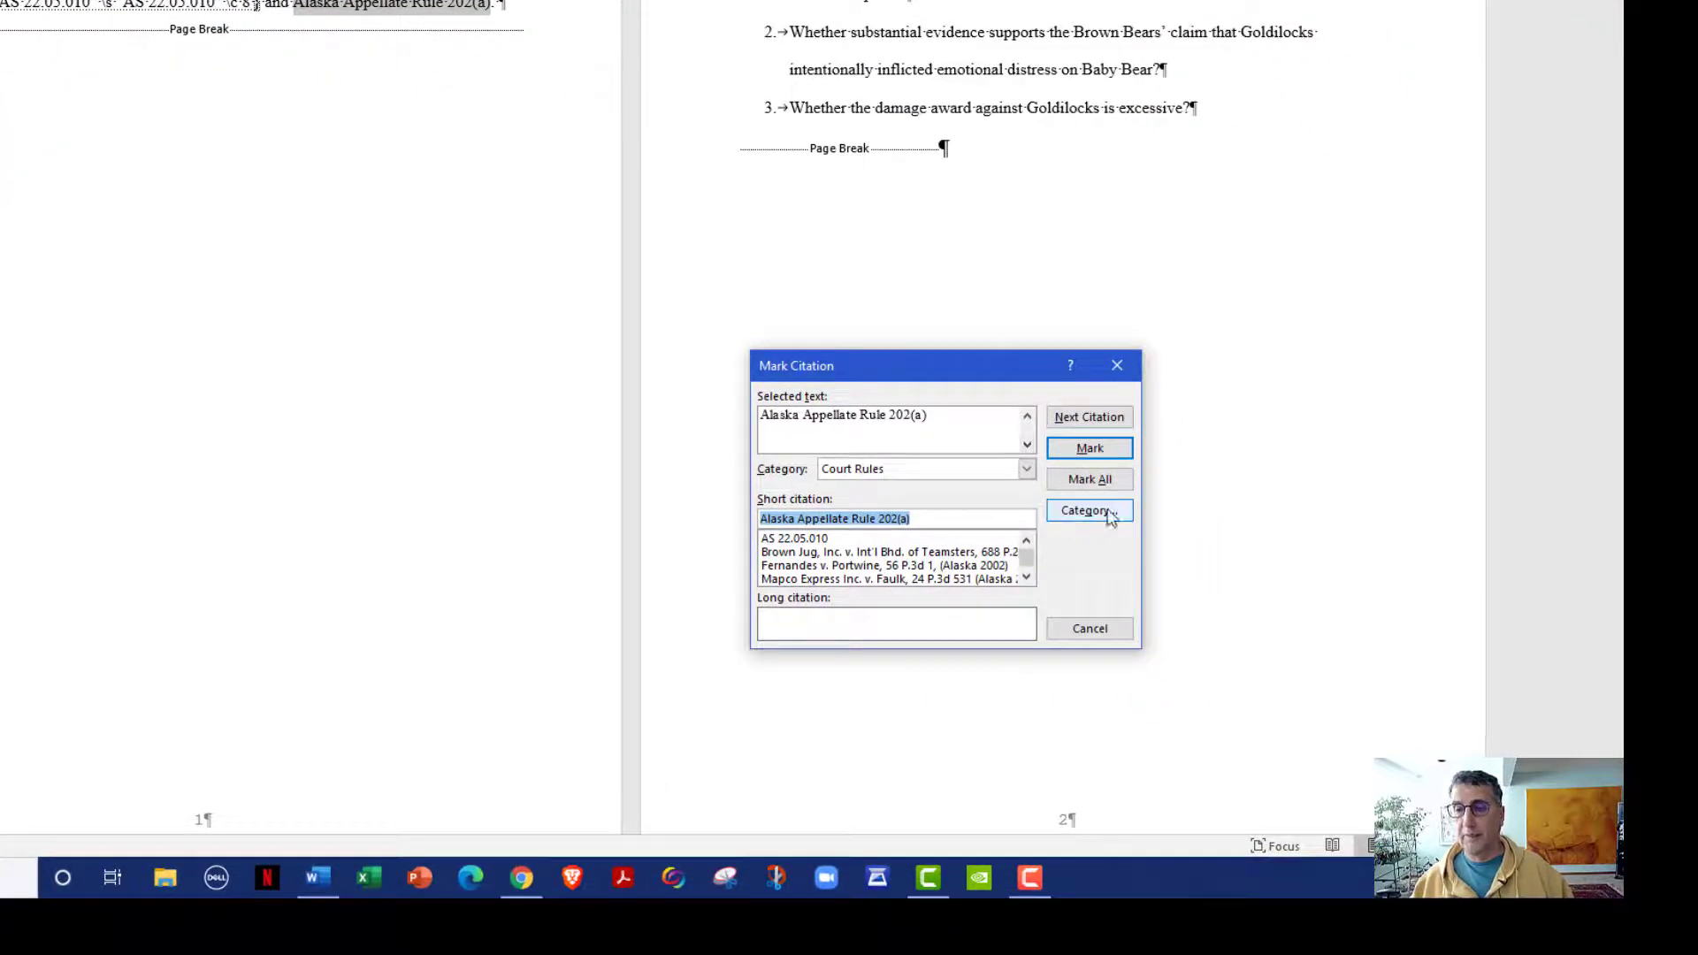
pyautogui.click(1087, 510)
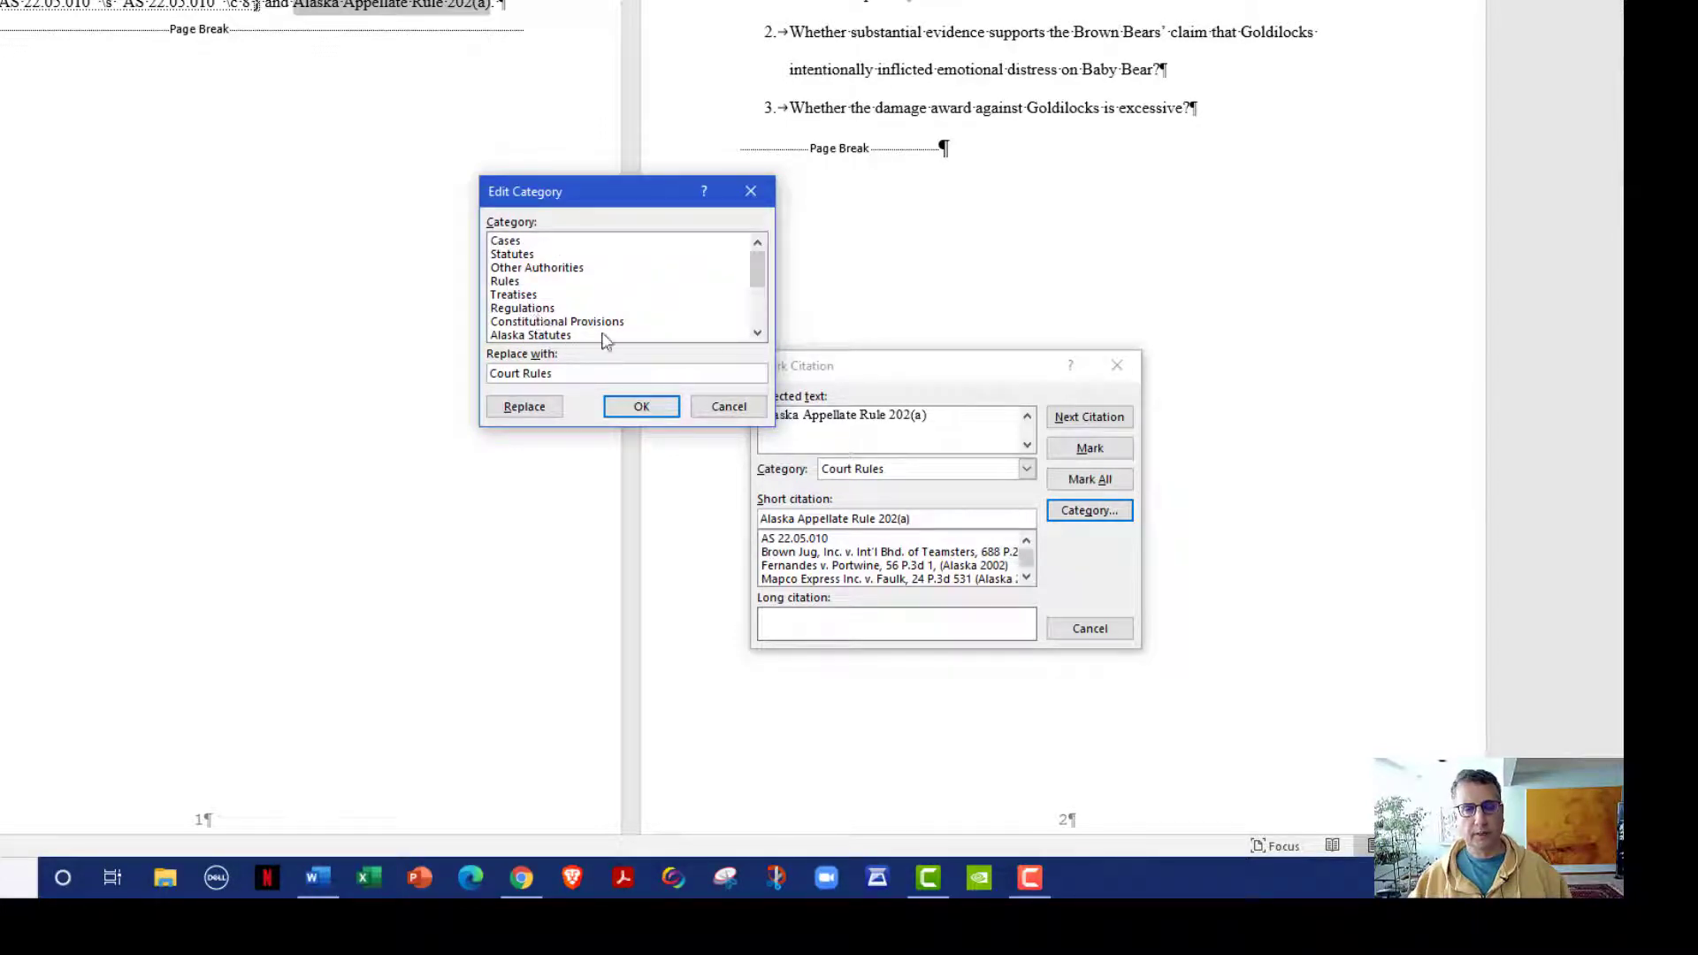
# Replace spare category 10 with 'Appellate Court Rule' and close Edit Category
pyautogui.click(521, 334)
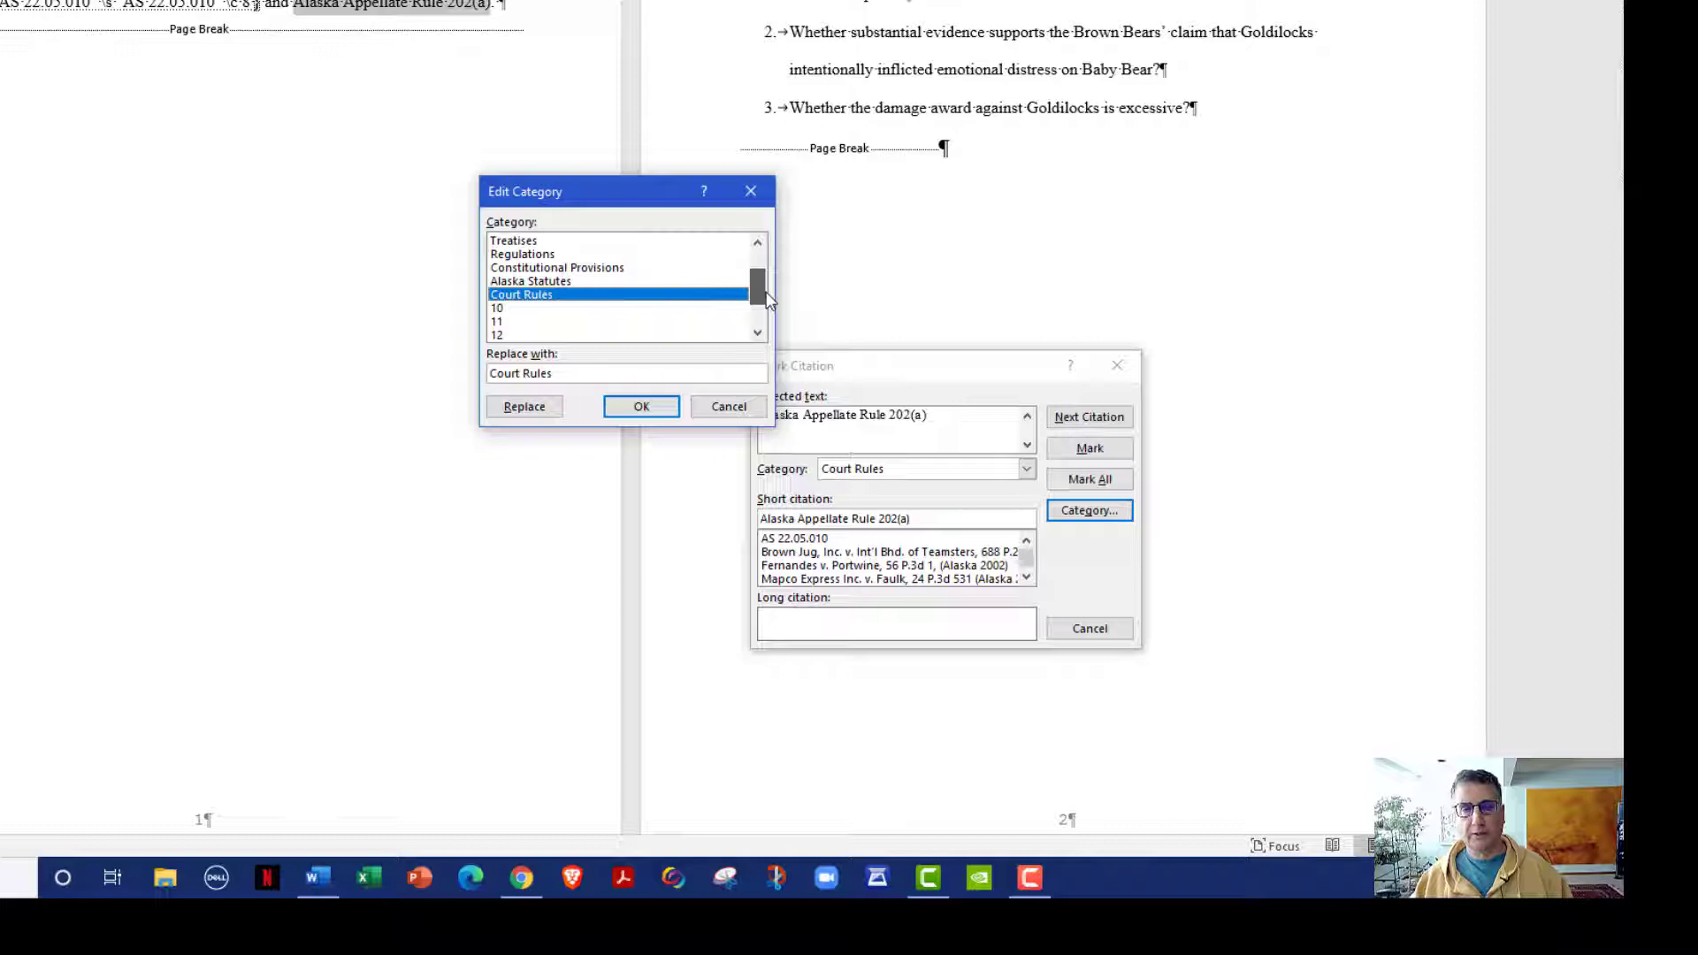
pyautogui.click(497, 308)
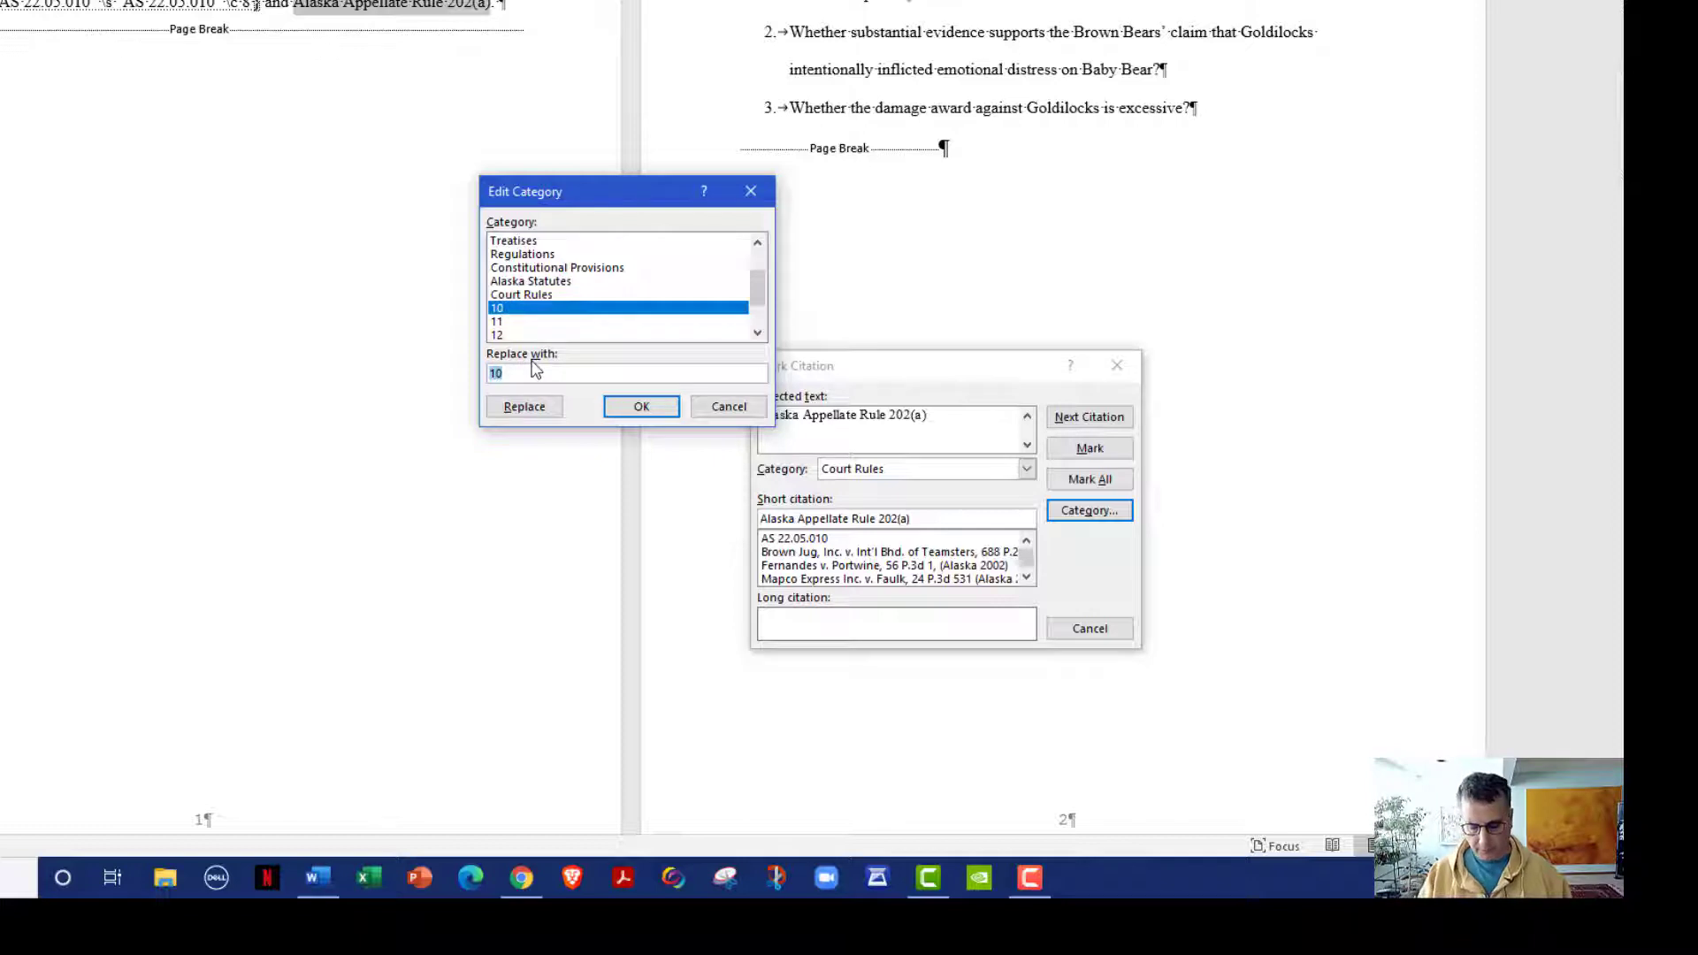
pyautogui.write('Appella')
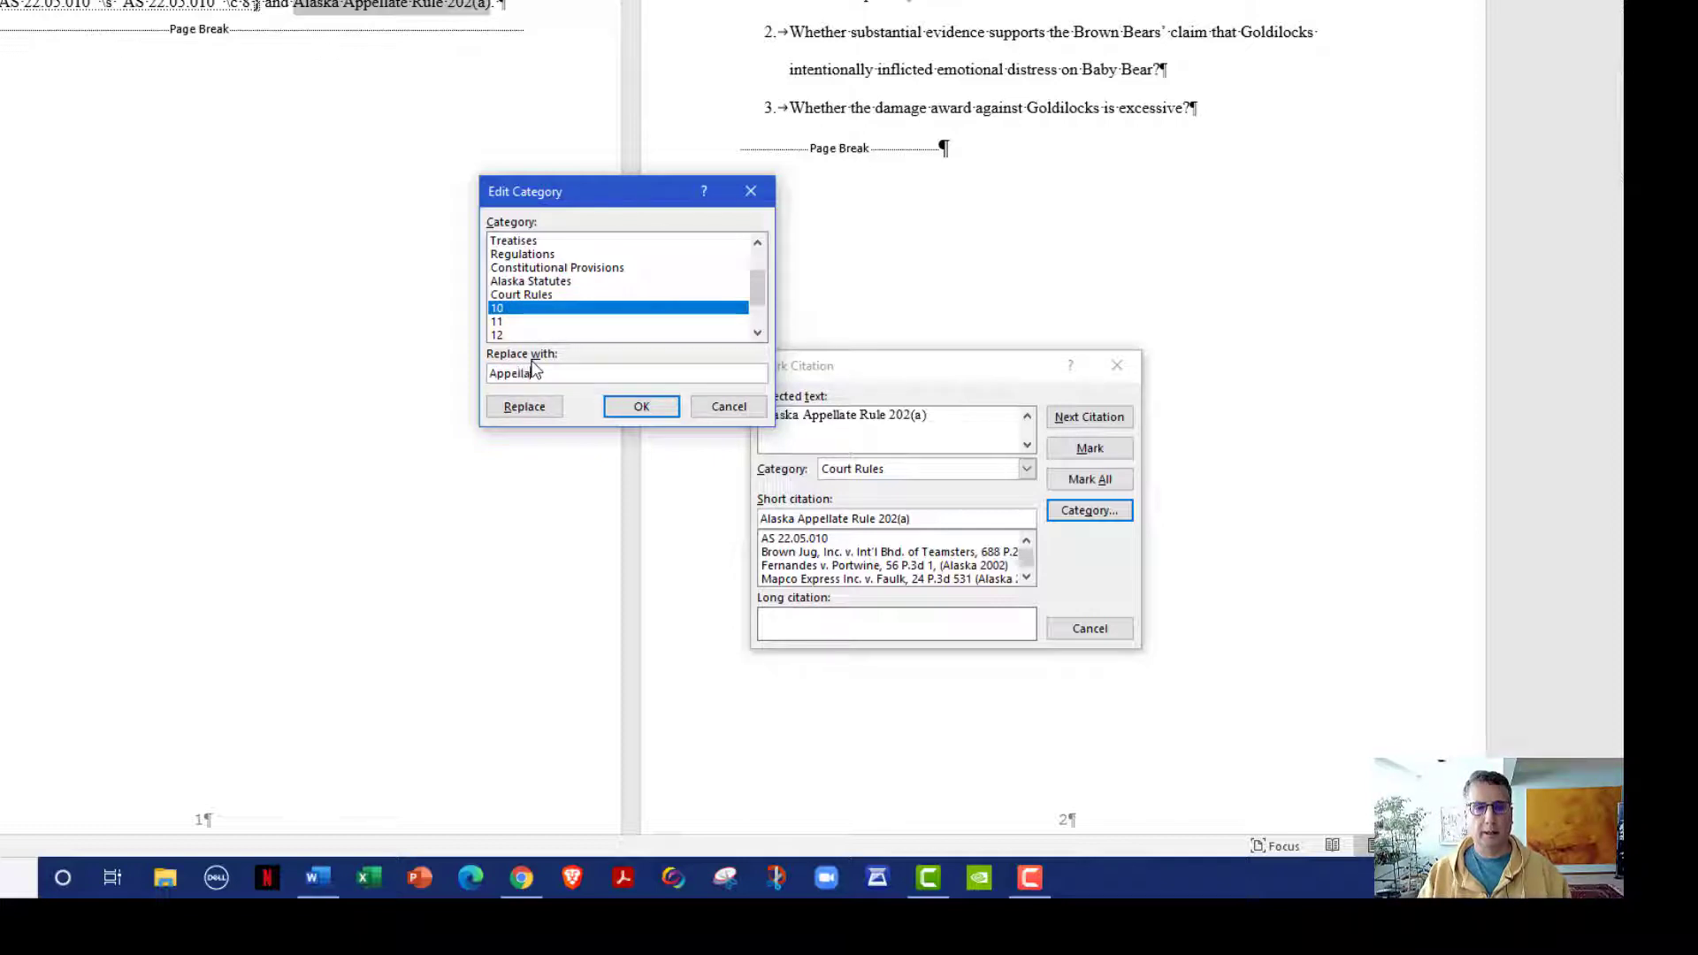
pyautogui.write('Court')
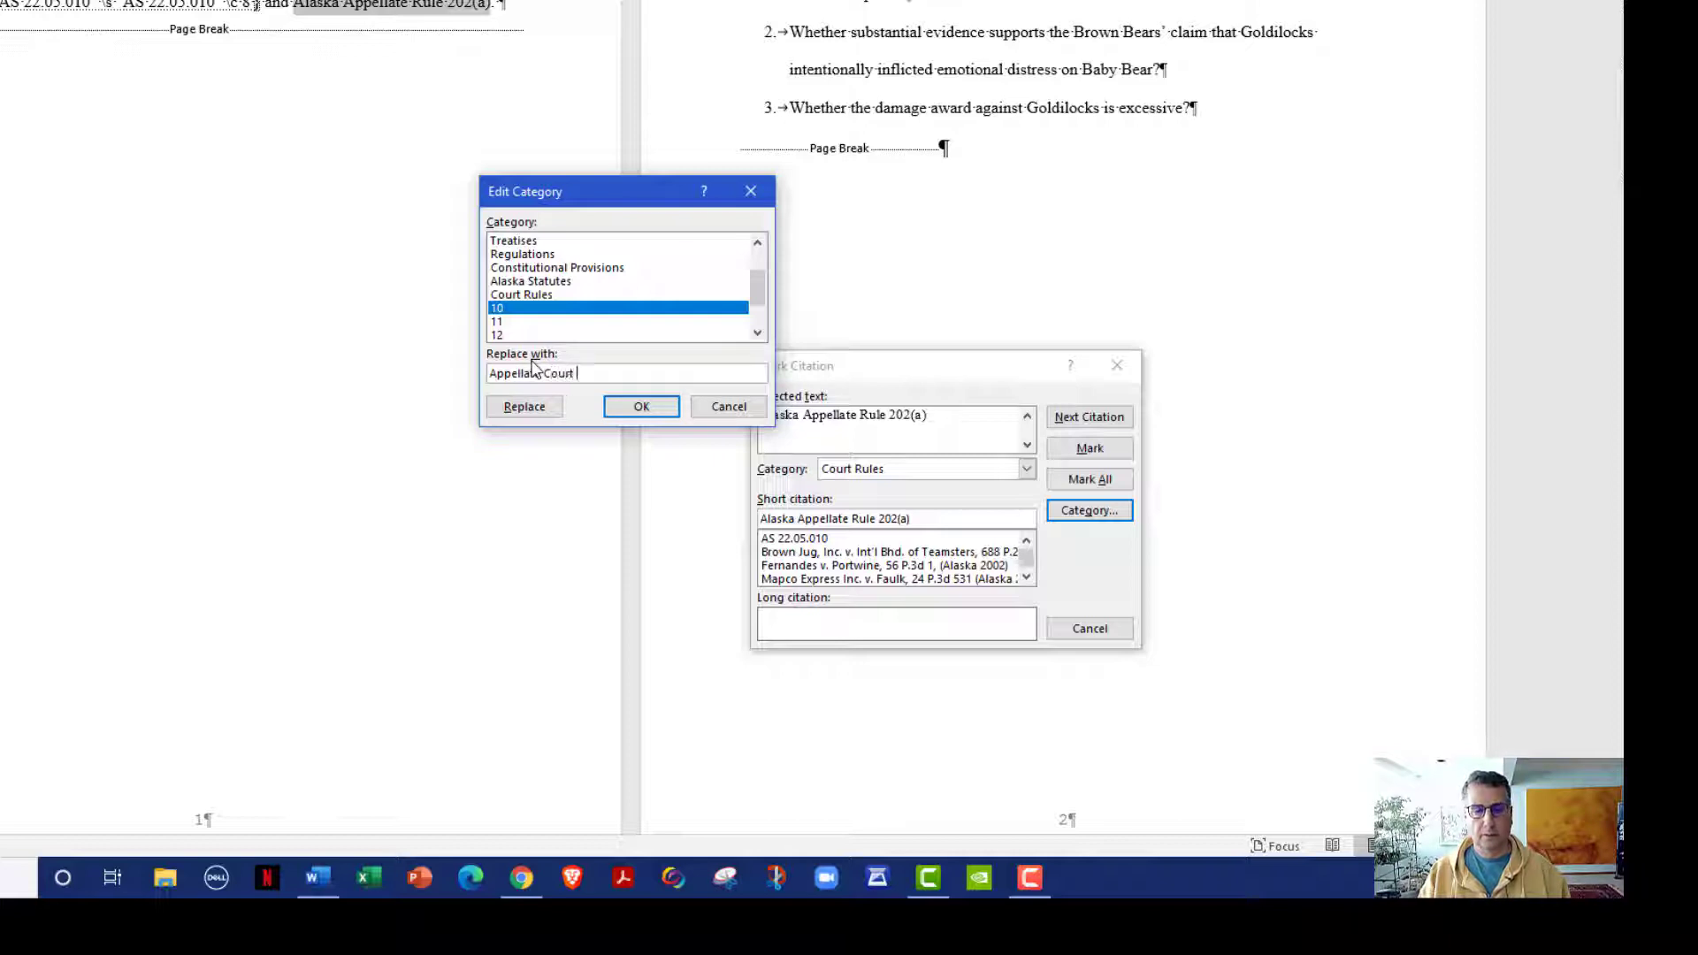
pyautogui.write('Appellate Court Rule')
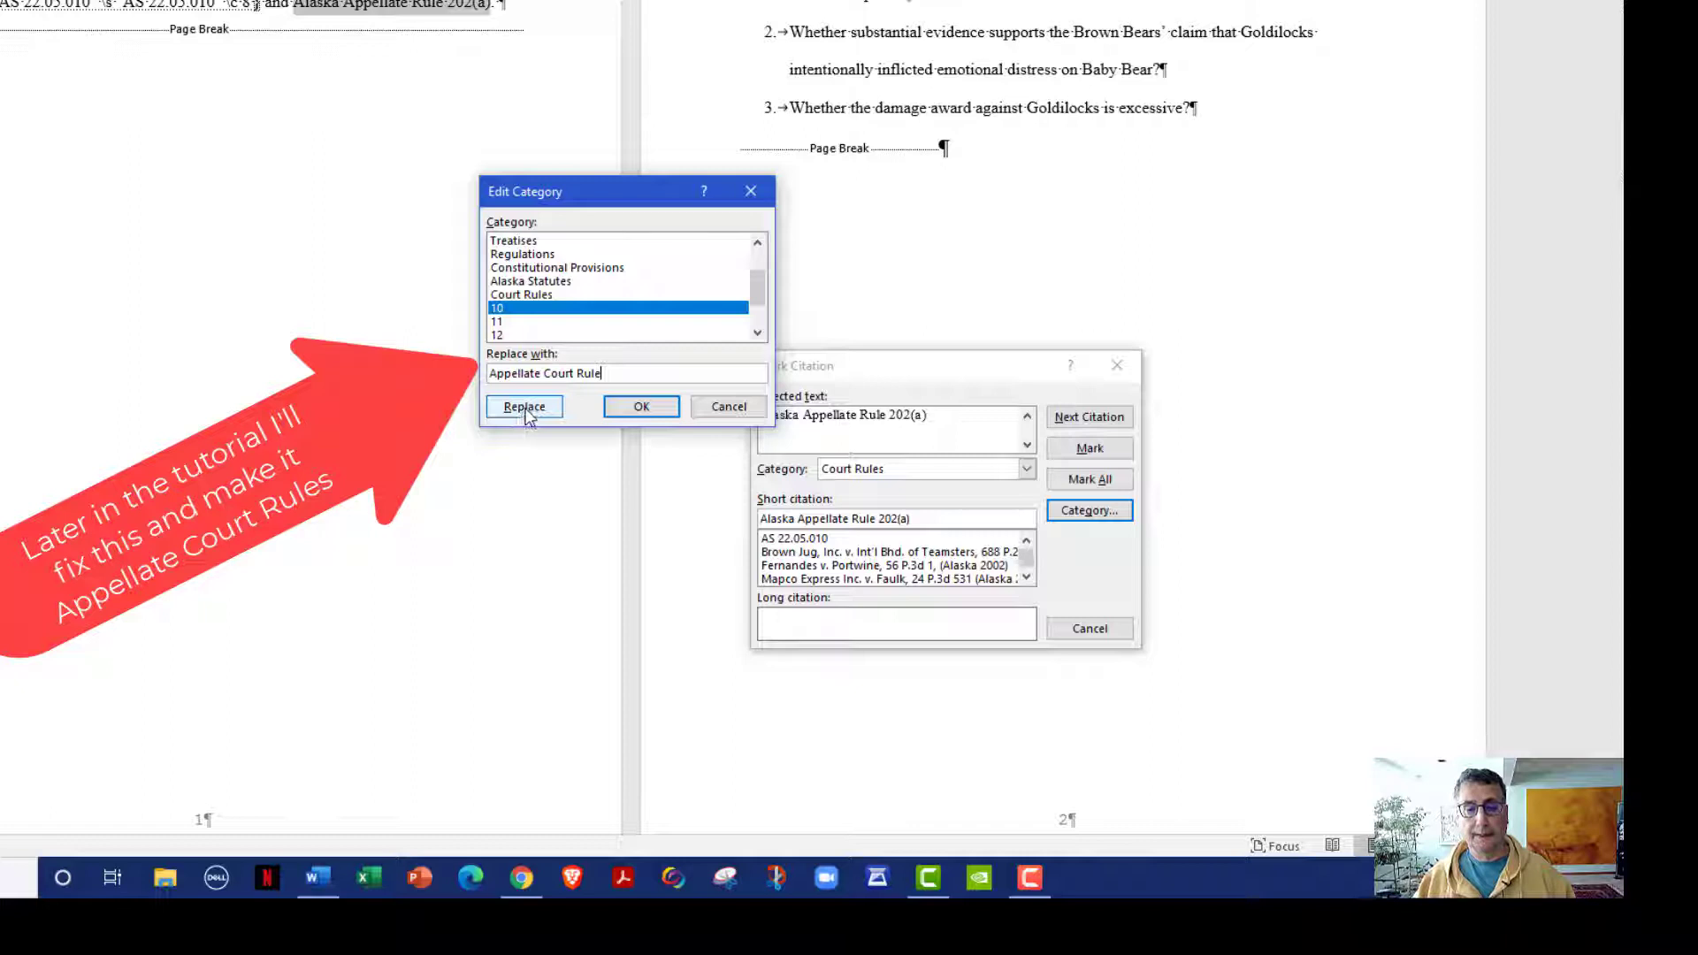
pyautogui.click(522, 406)
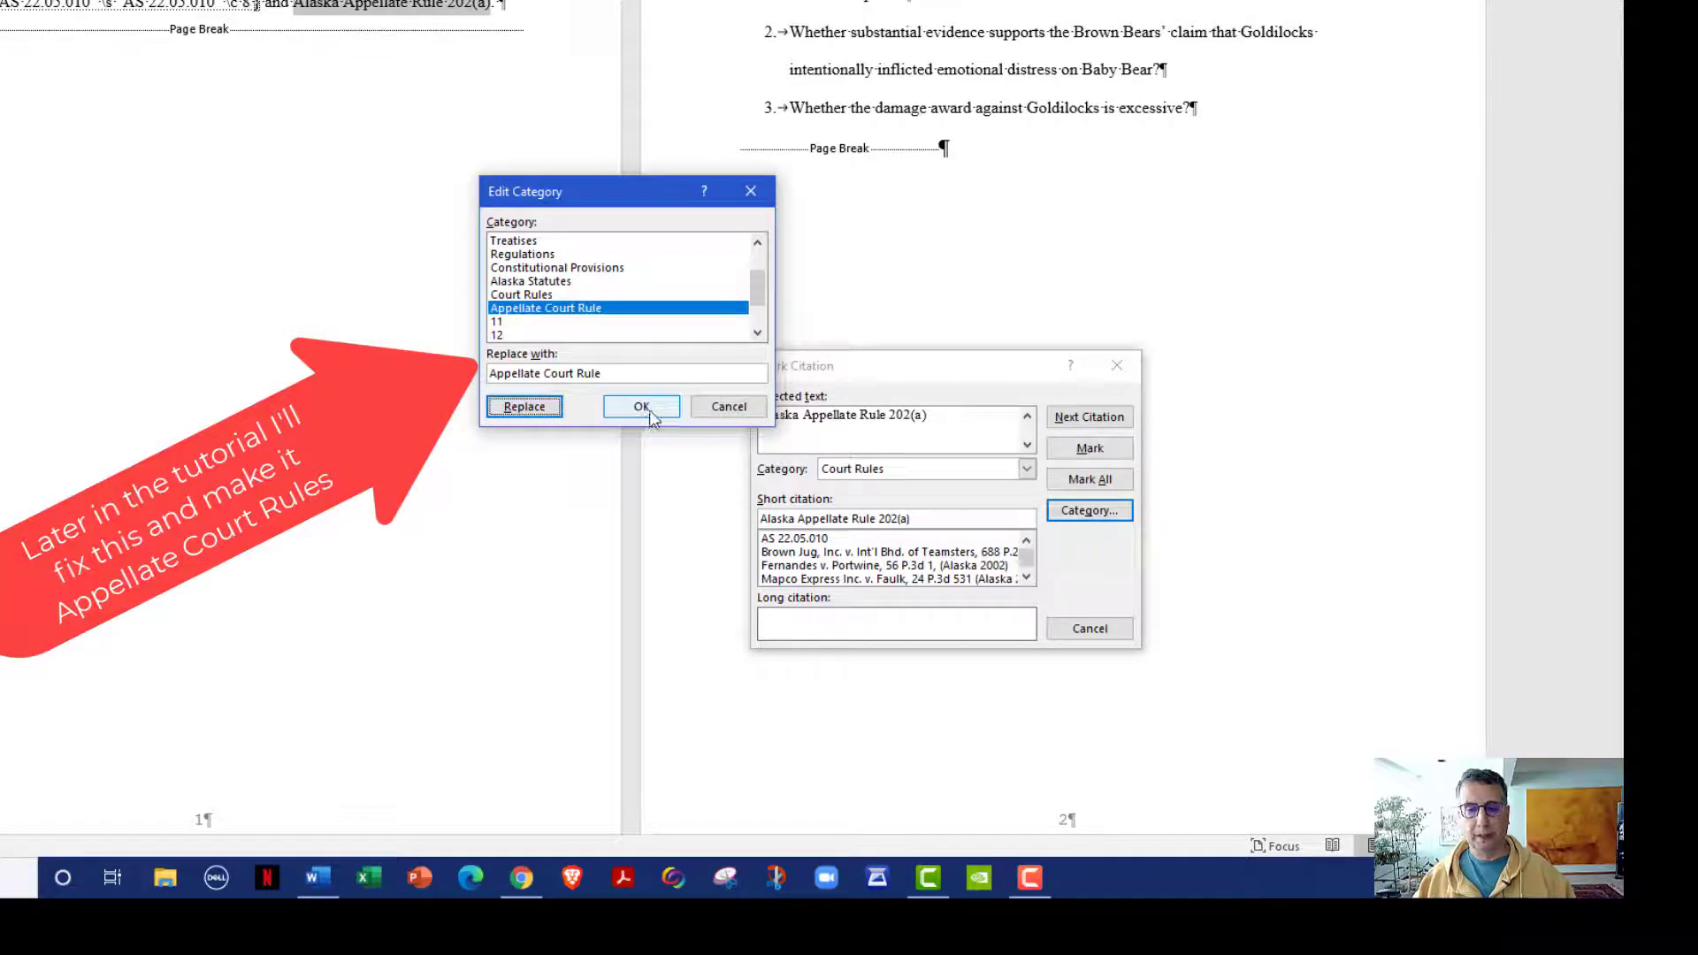
pyautogui.click(641, 406)
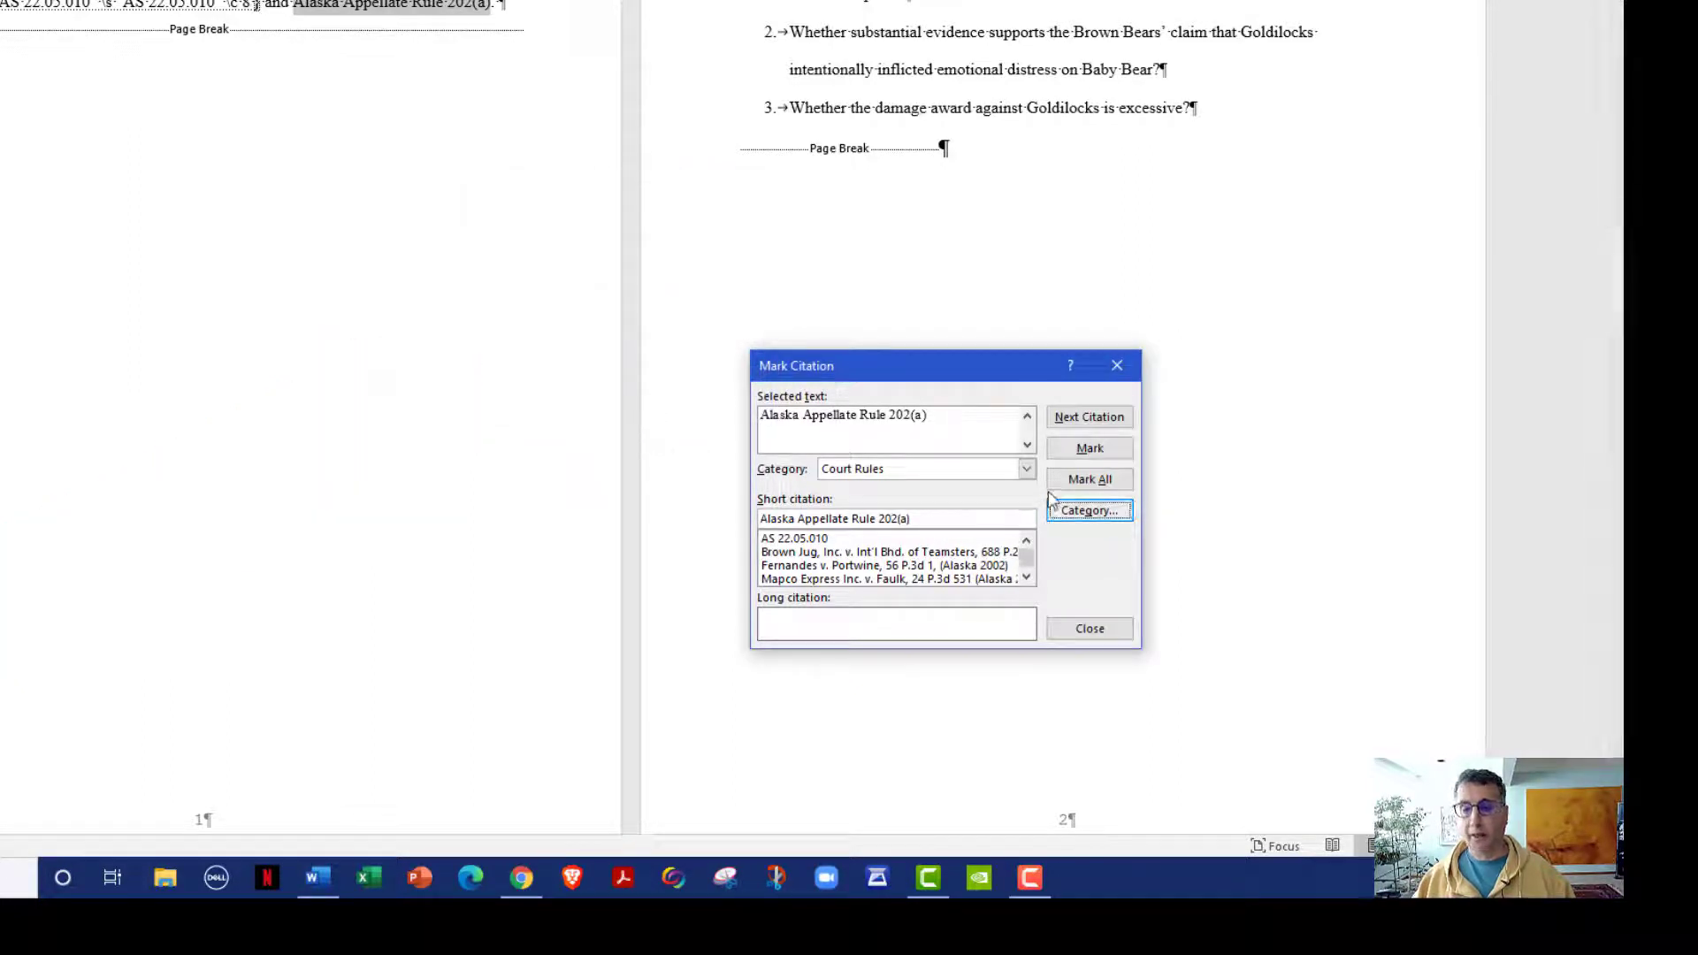
# Assign Alaska Appellate Rule 202(a) to the Appellate Court Rule category and close Mark Citation
pyautogui.click(1024, 469)
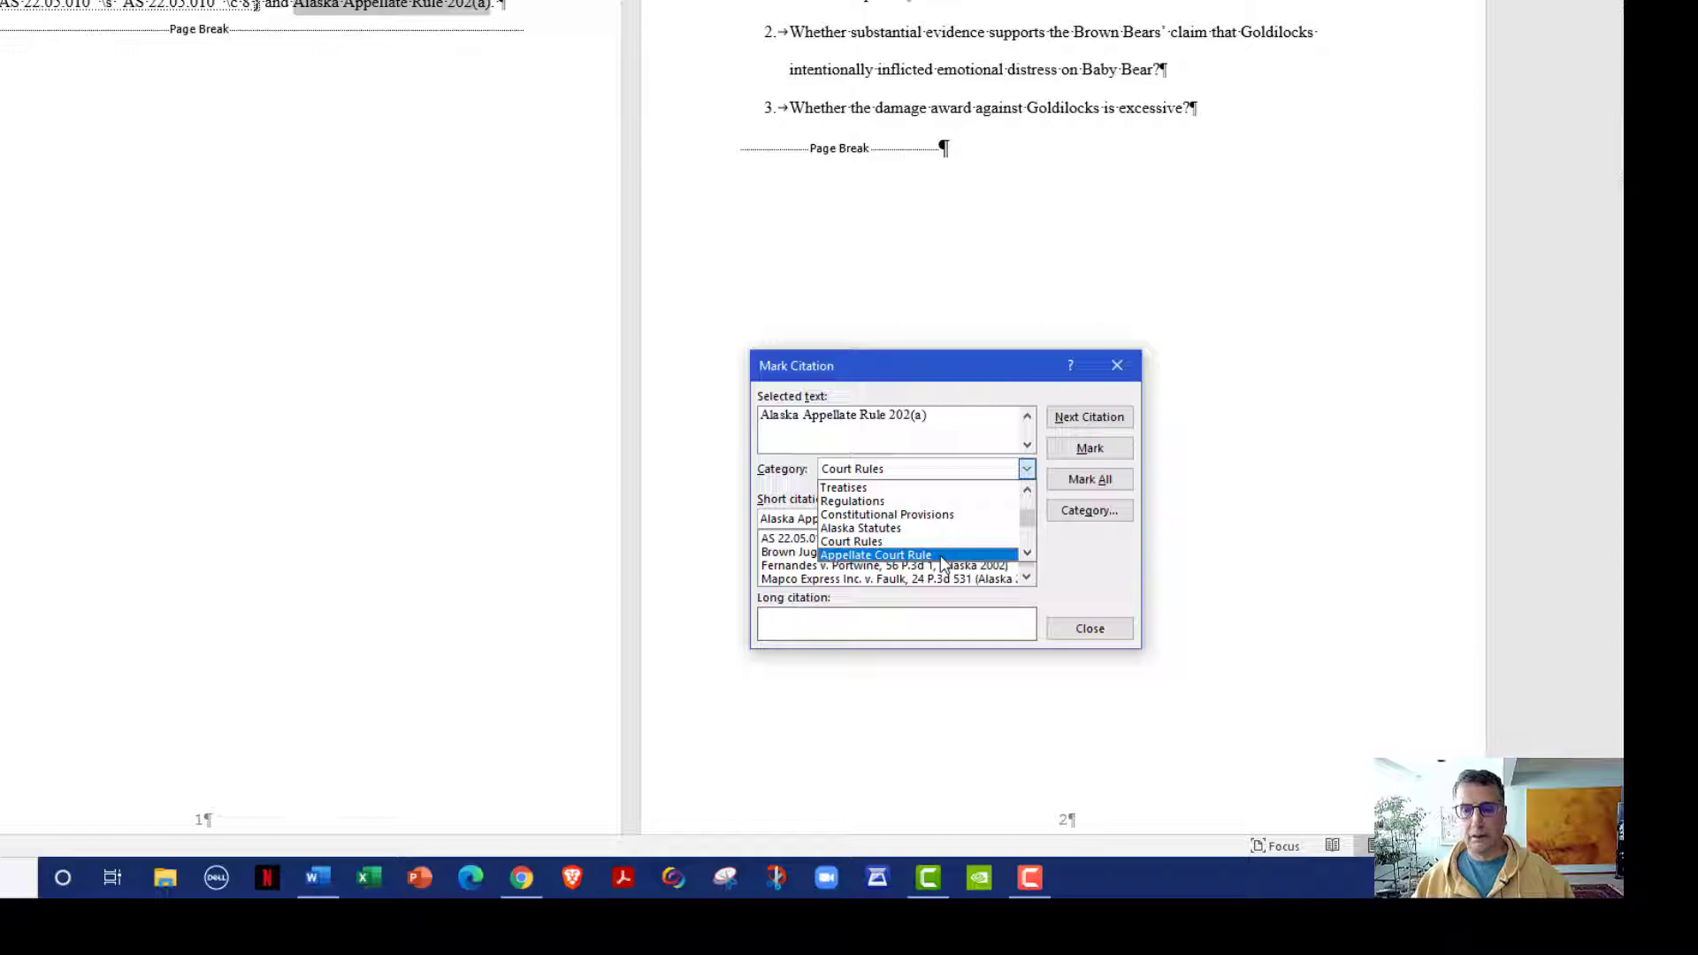
pyautogui.click(874, 554)
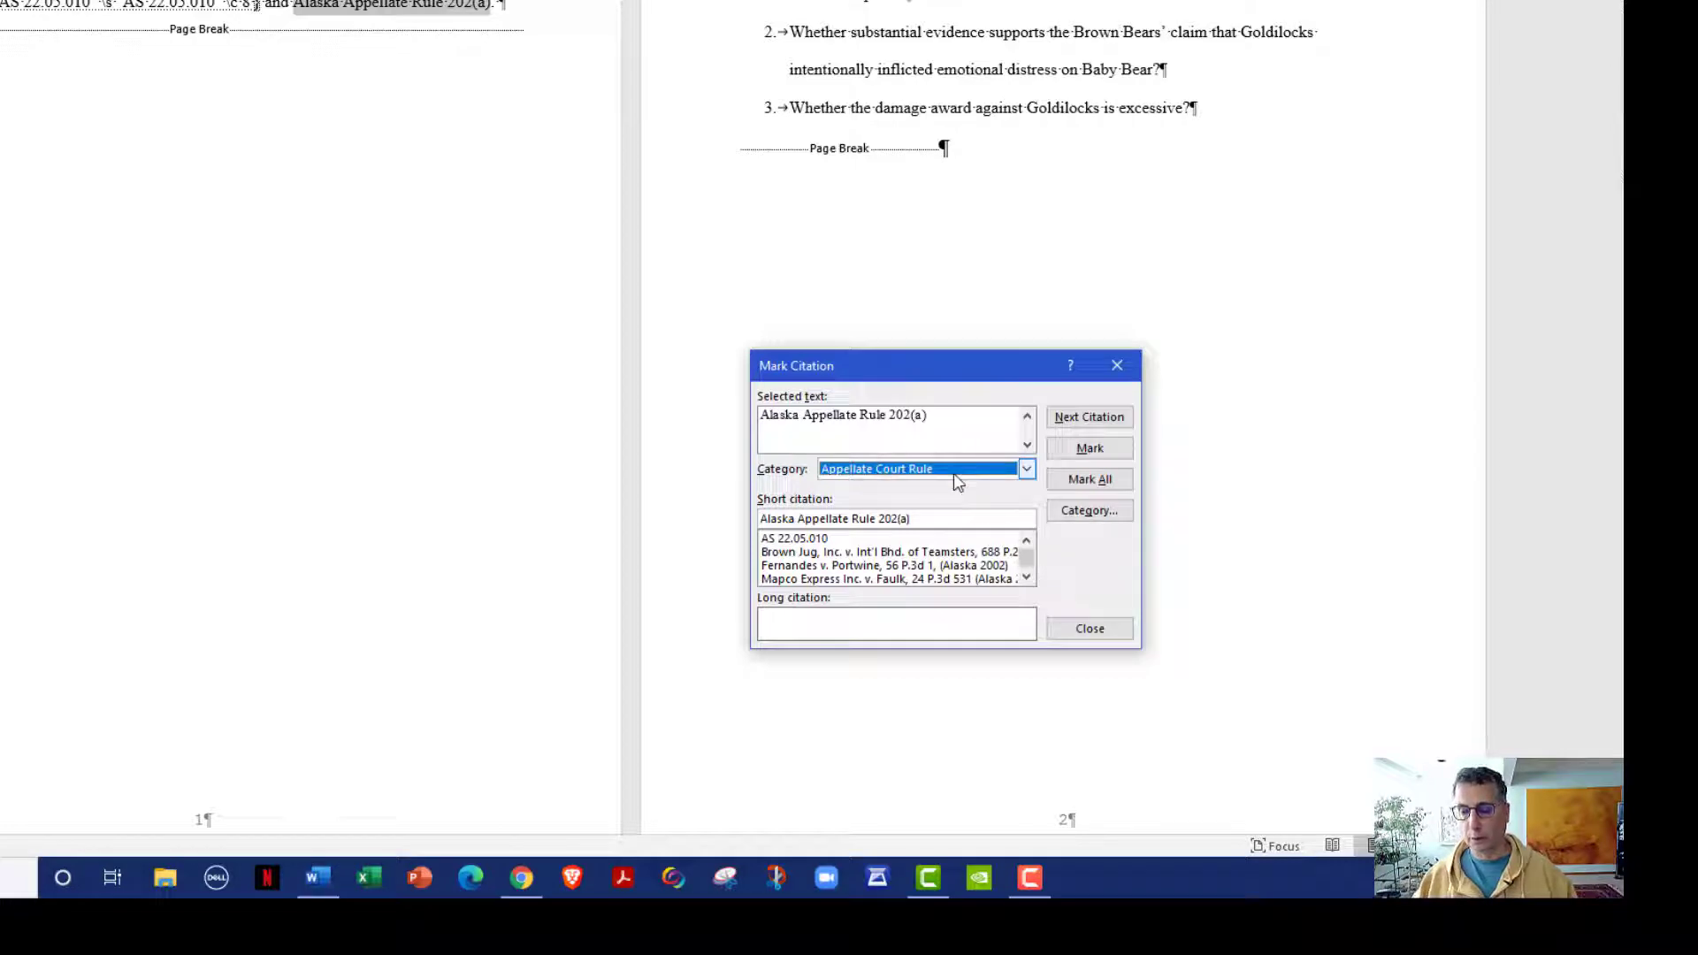
pyautogui.moveTo(1104, 468)
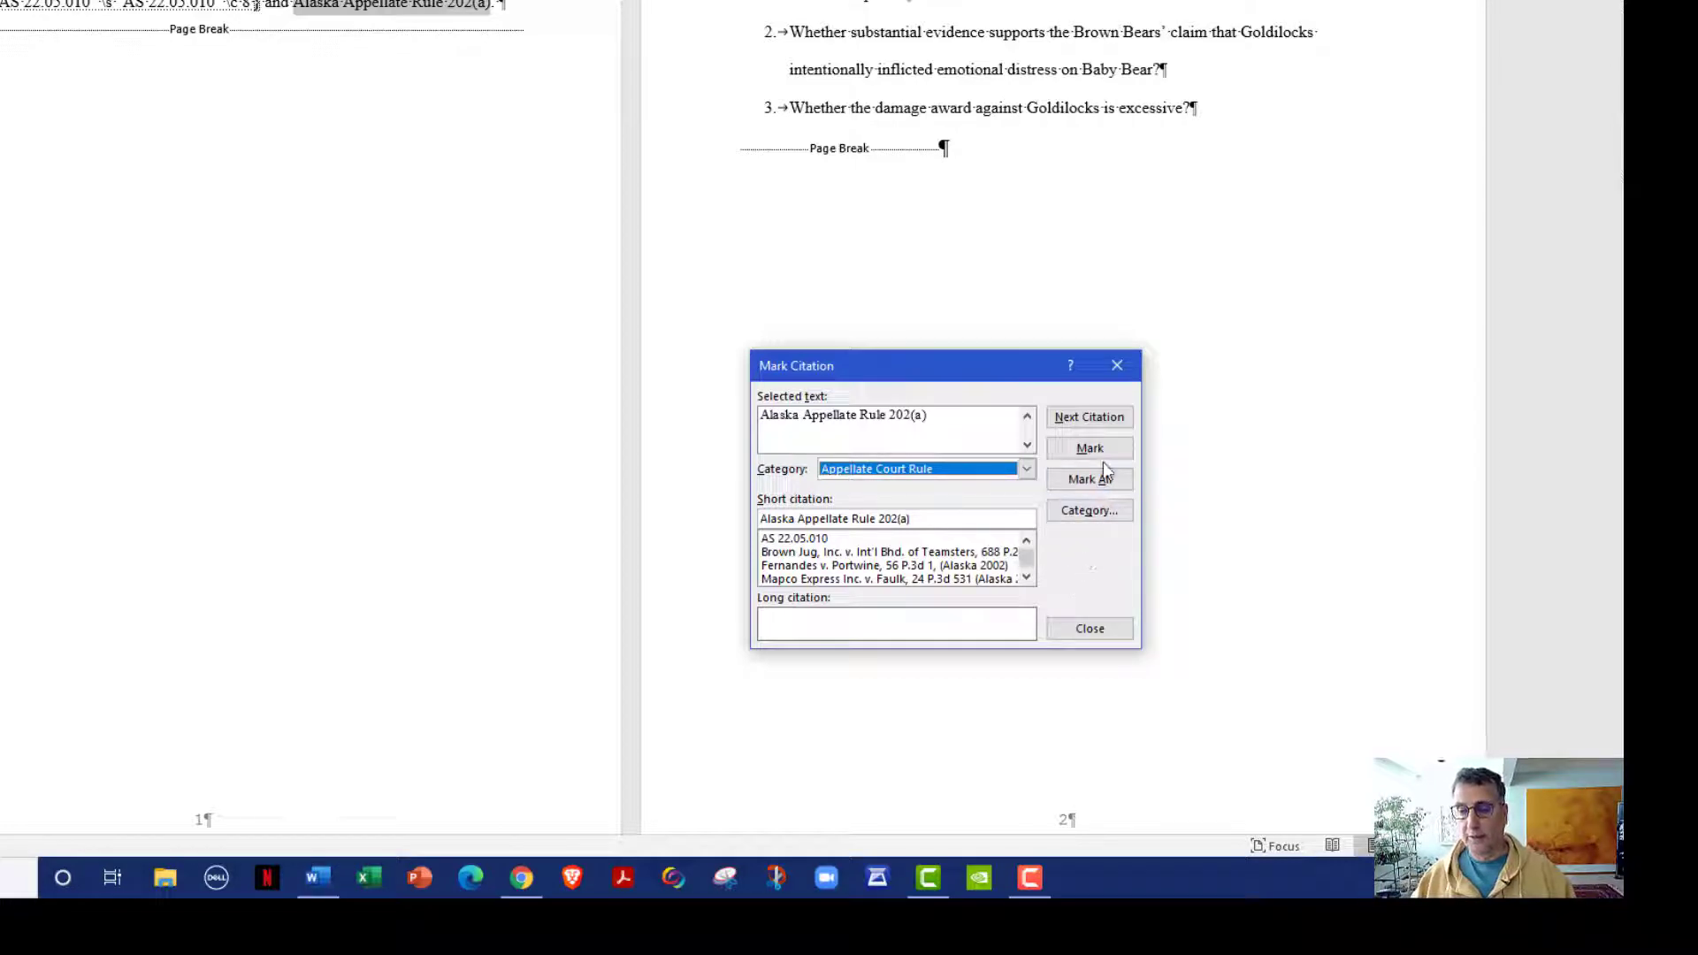
pyautogui.click(1090, 447)
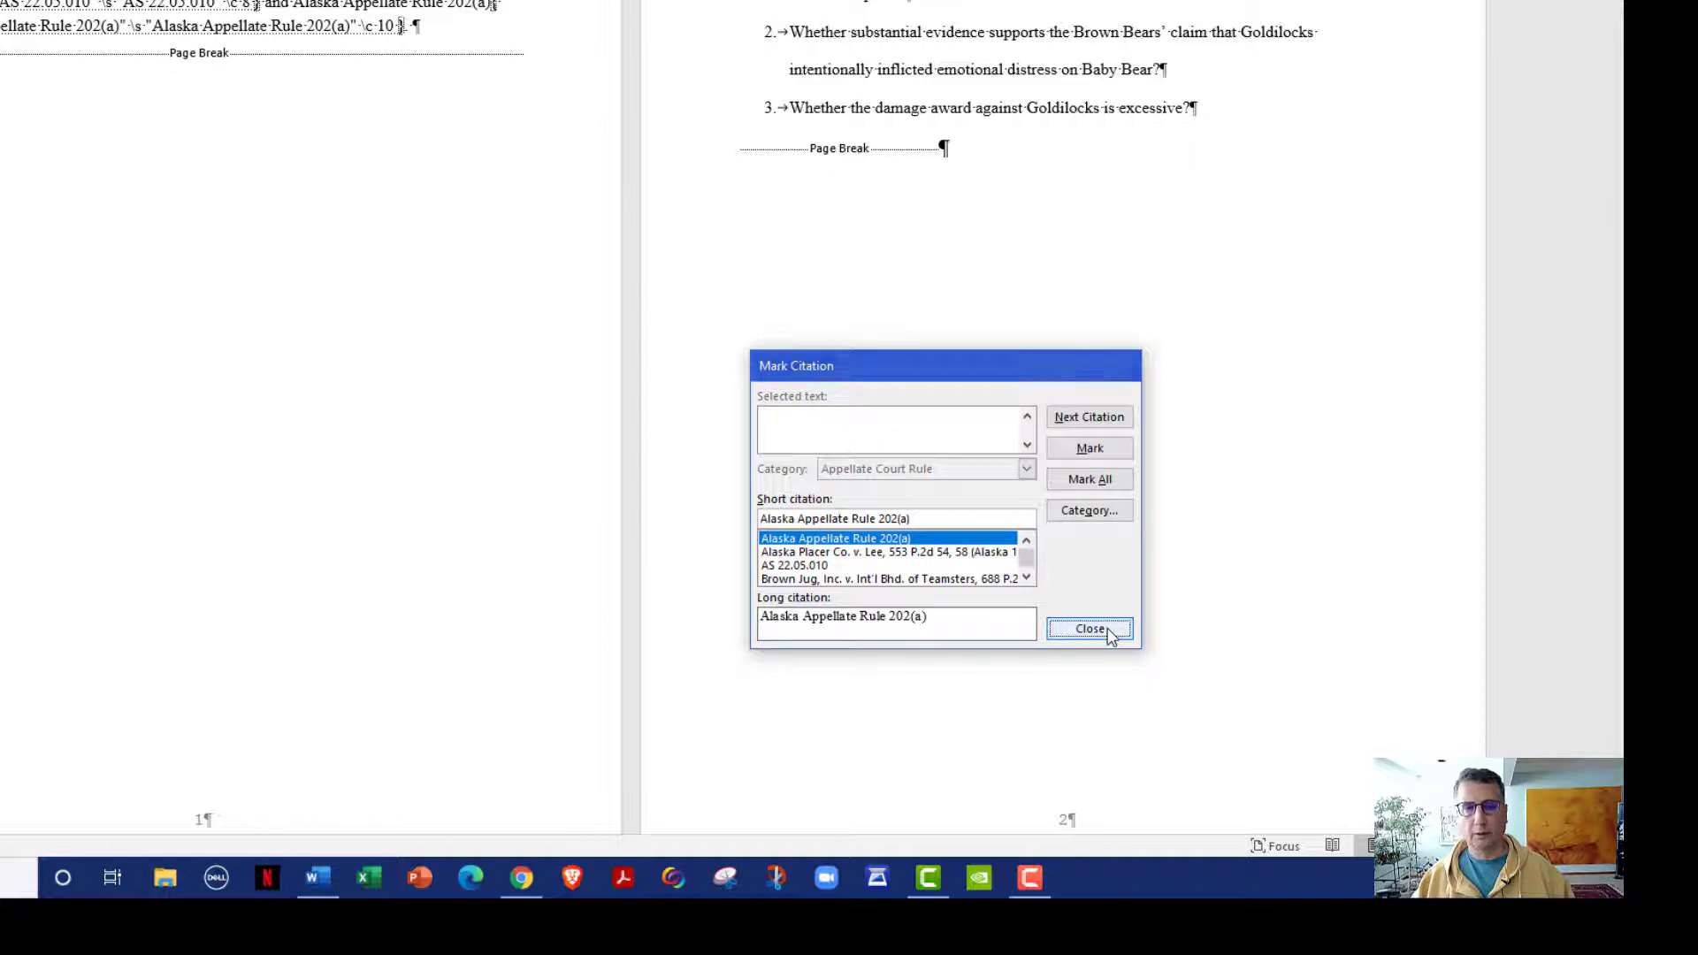
pyautogui.click(1088, 628)
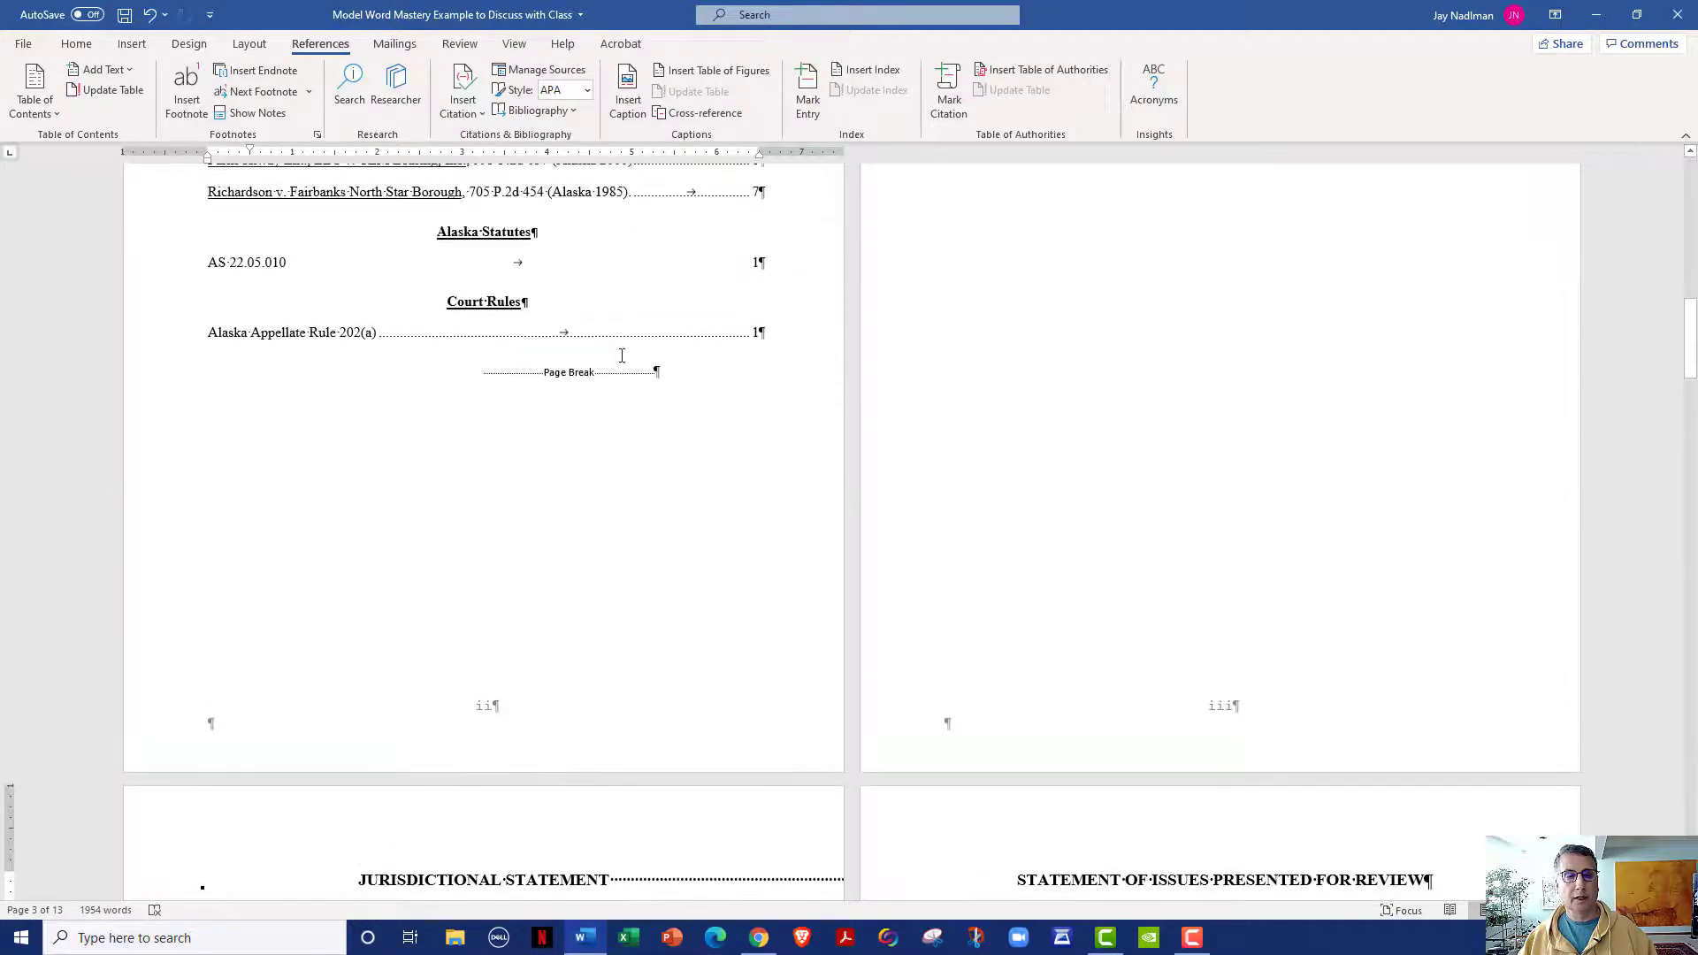
pyautogui.click(433, 333)
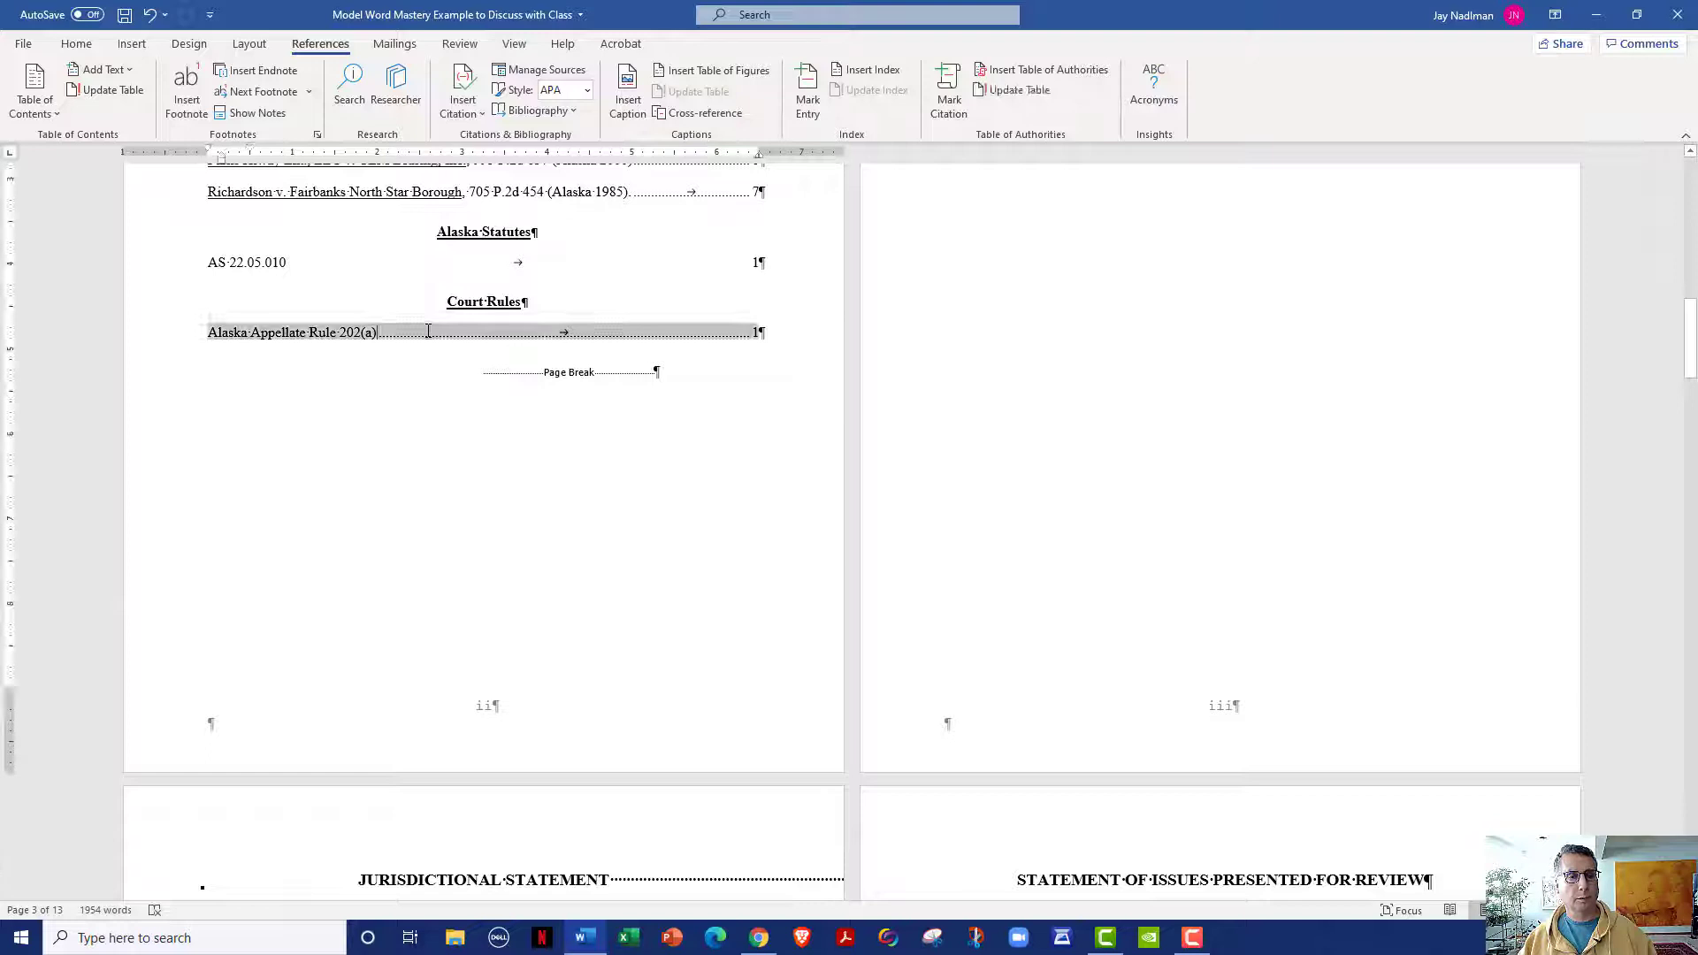
pyautogui.rightClick(428, 332)
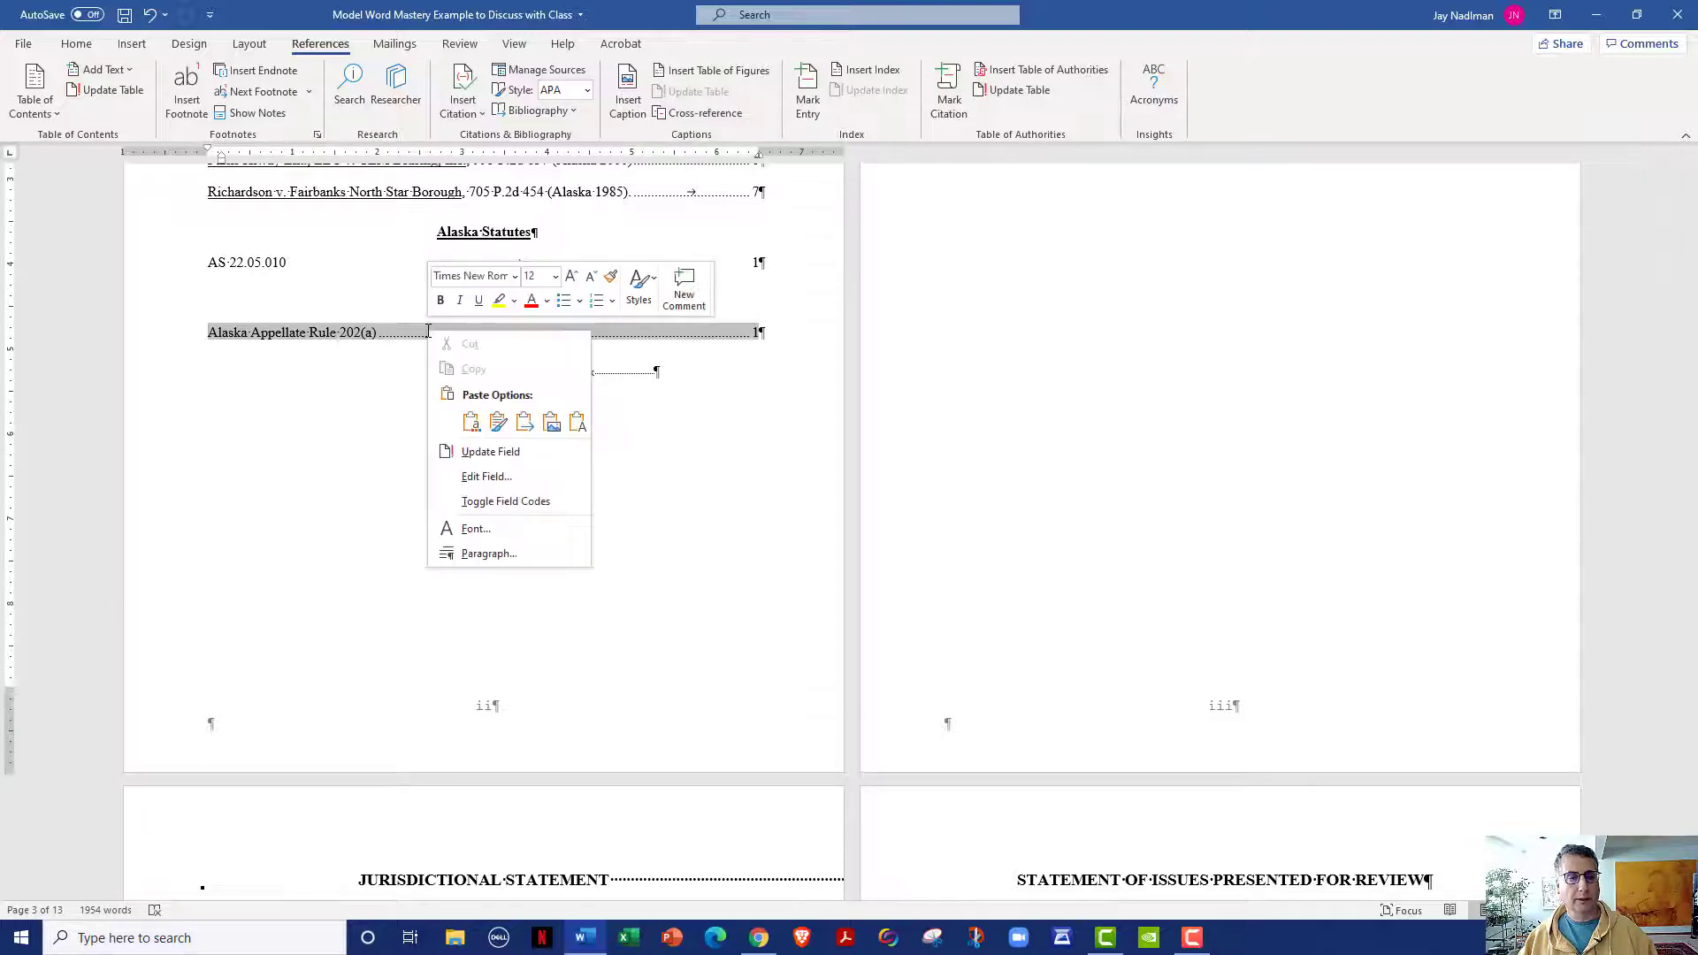
pyautogui.moveTo(489, 452)
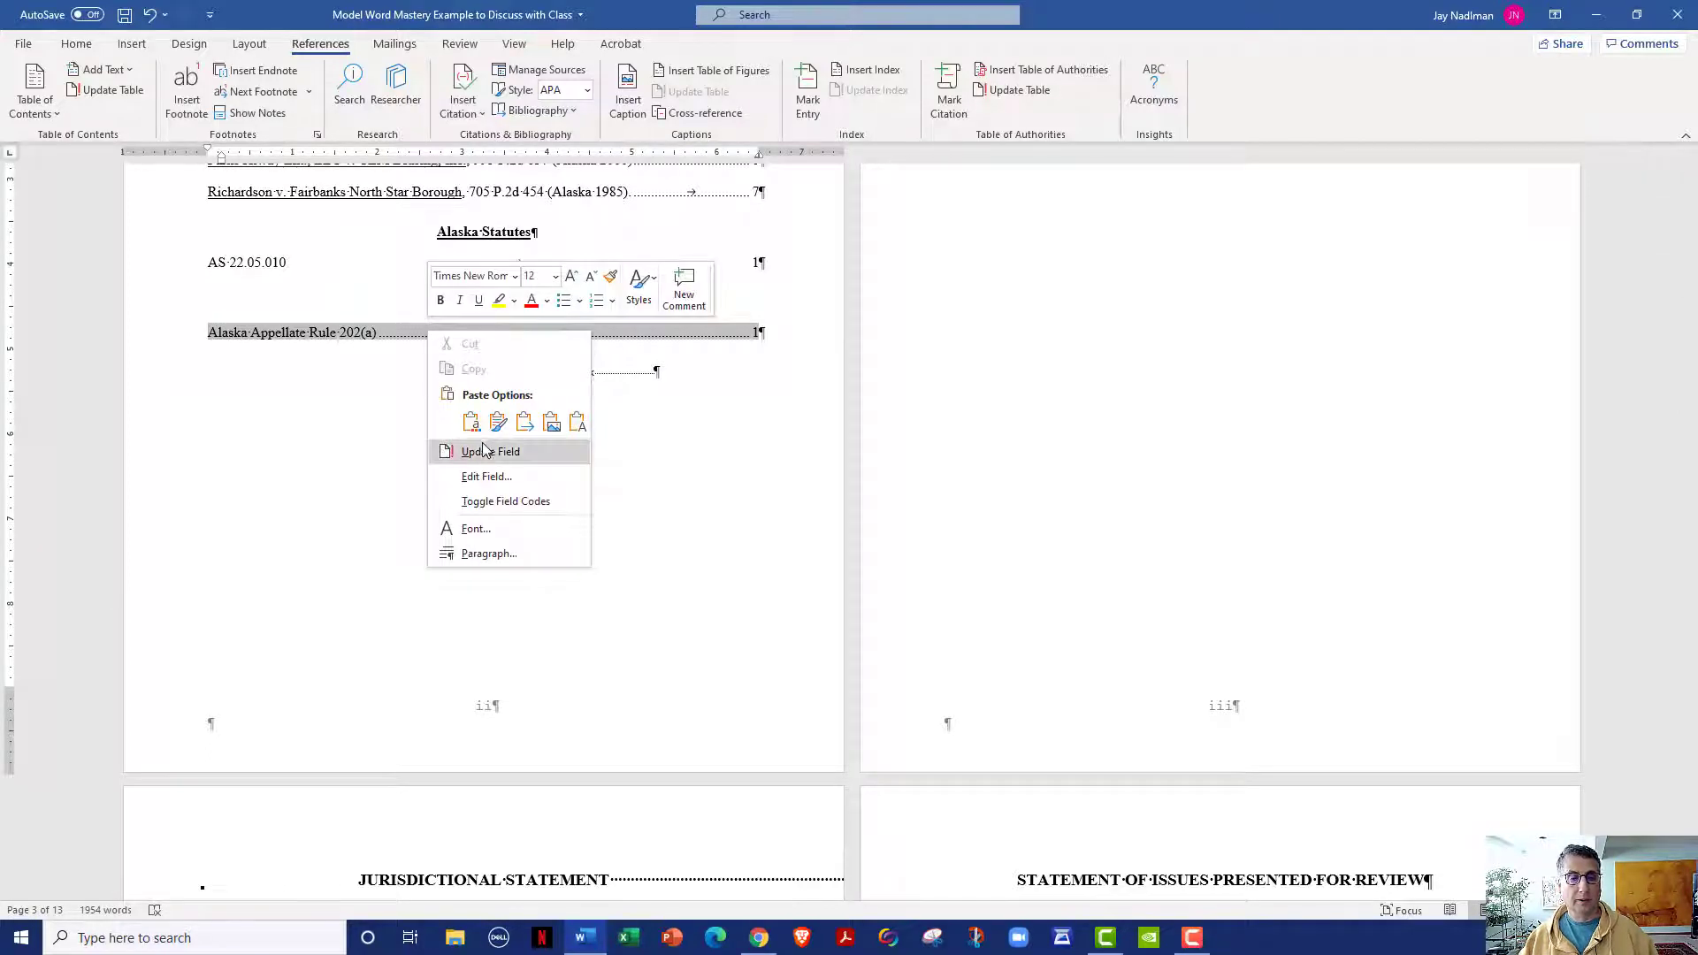
pyautogui.click(491, 452)
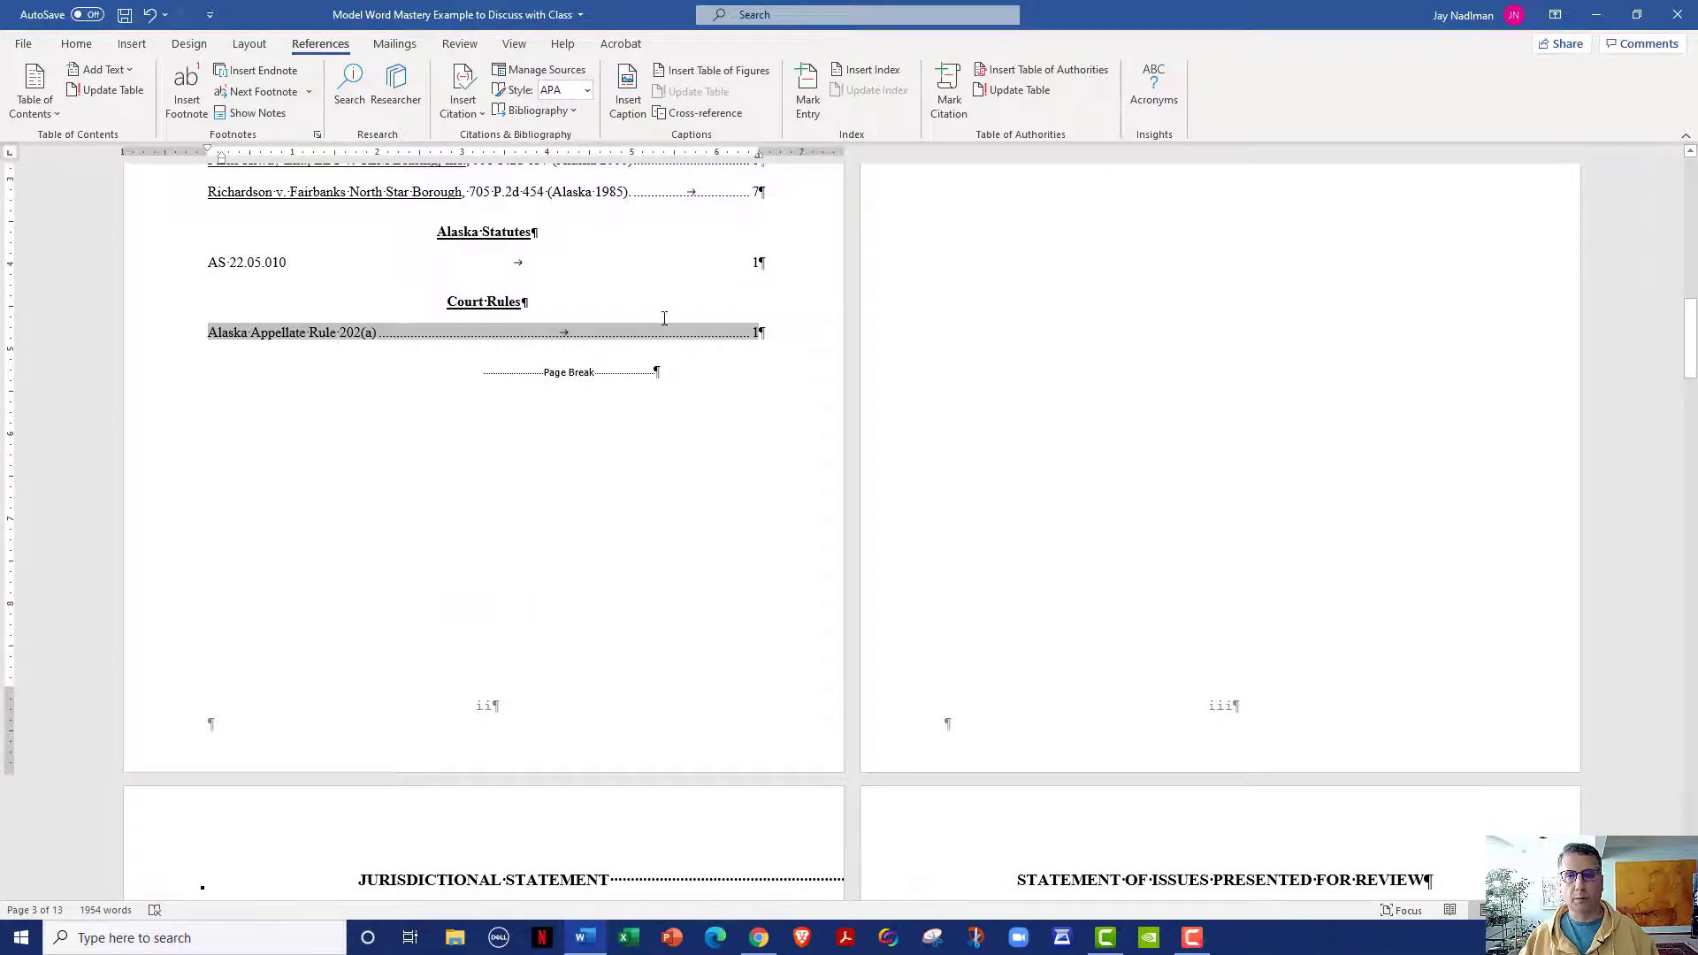
pyautogui.click(1040, 69)
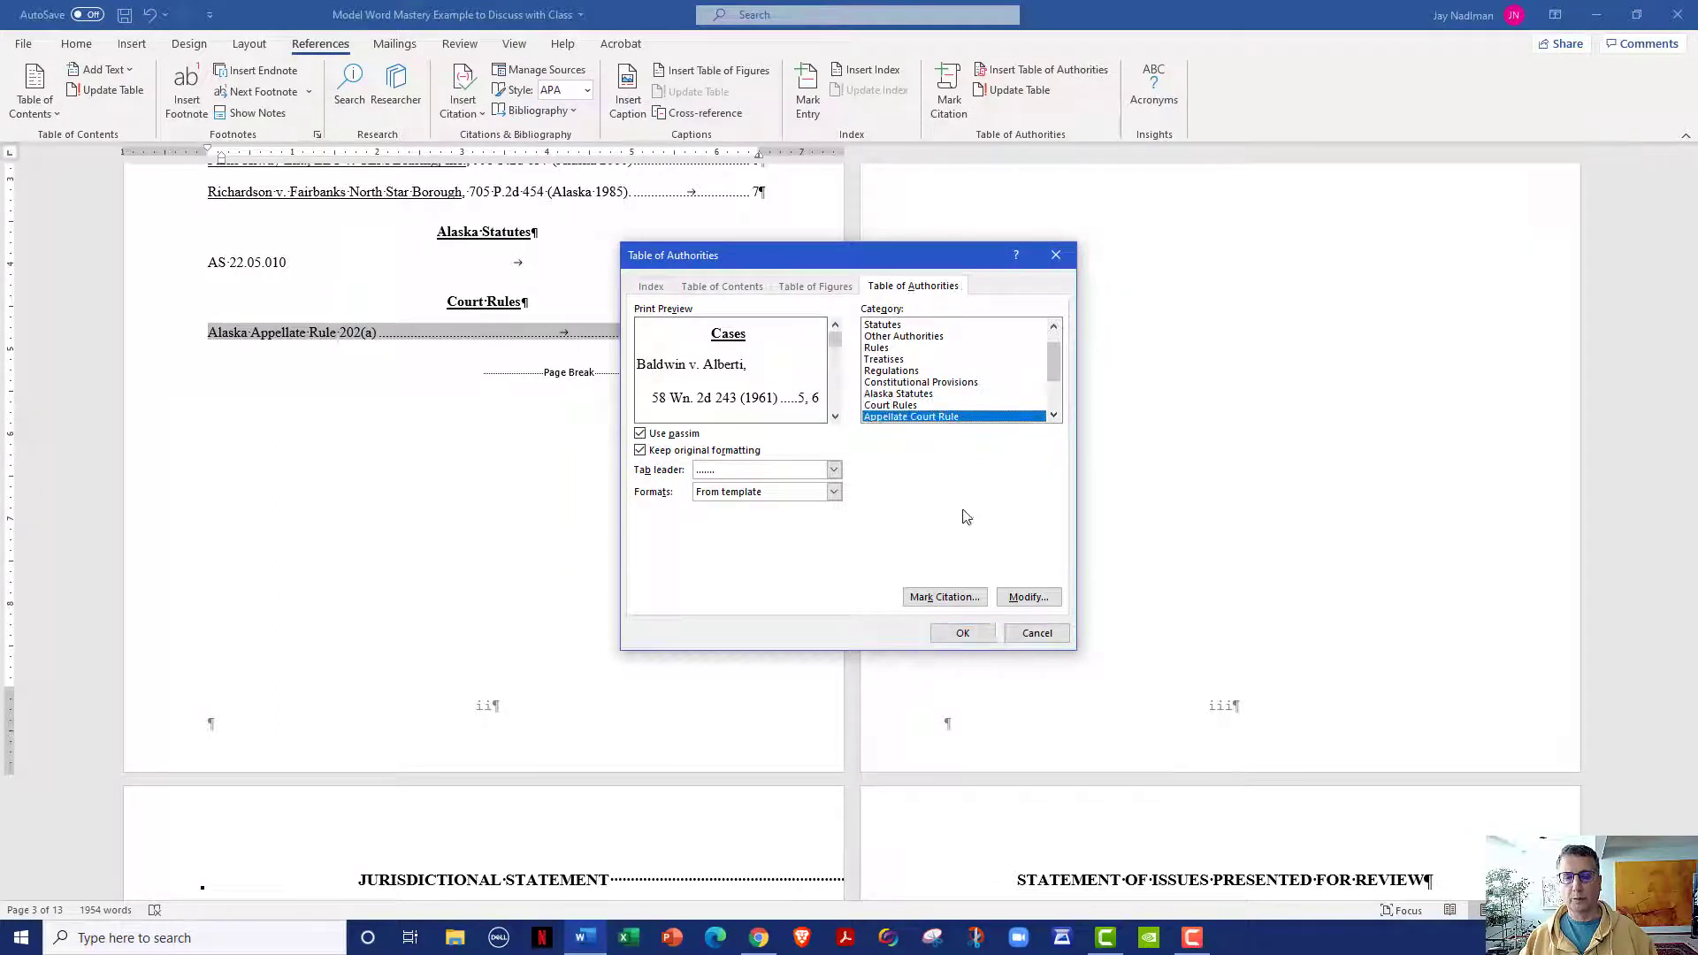
# Apply the Appellate Court Rule table settings and confirm replacing the category
pyautogui.click(962, 631)
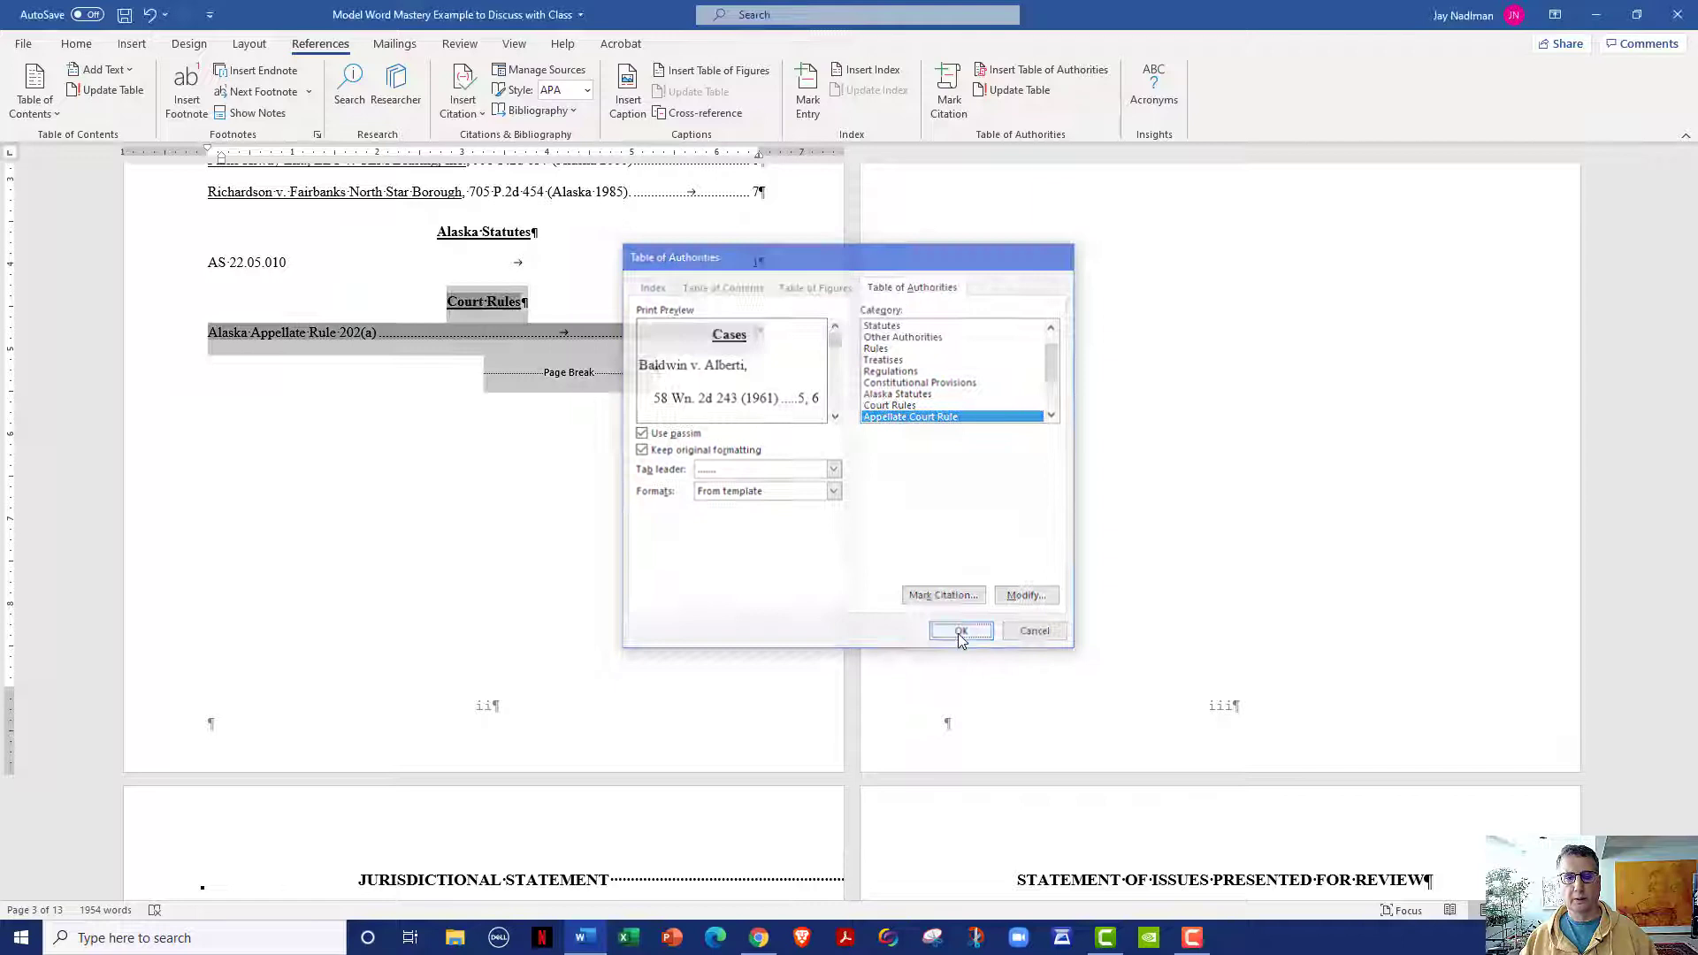
pyautogui.click(959, 632)
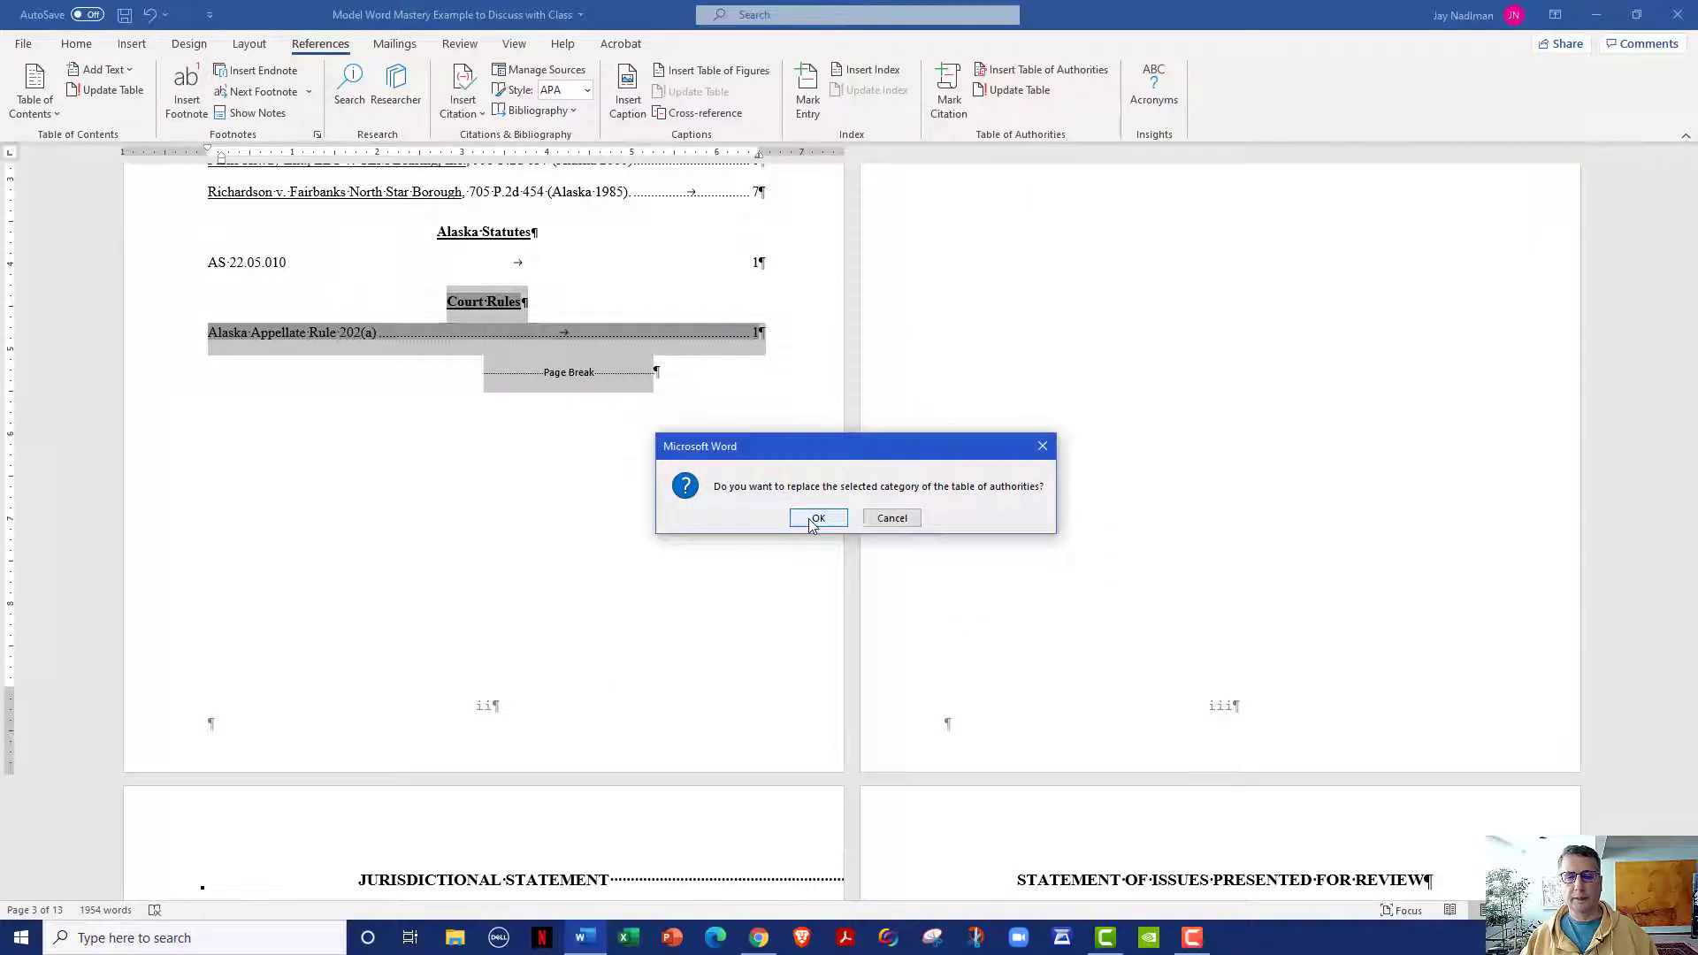
pyautogui.click(817, 518)
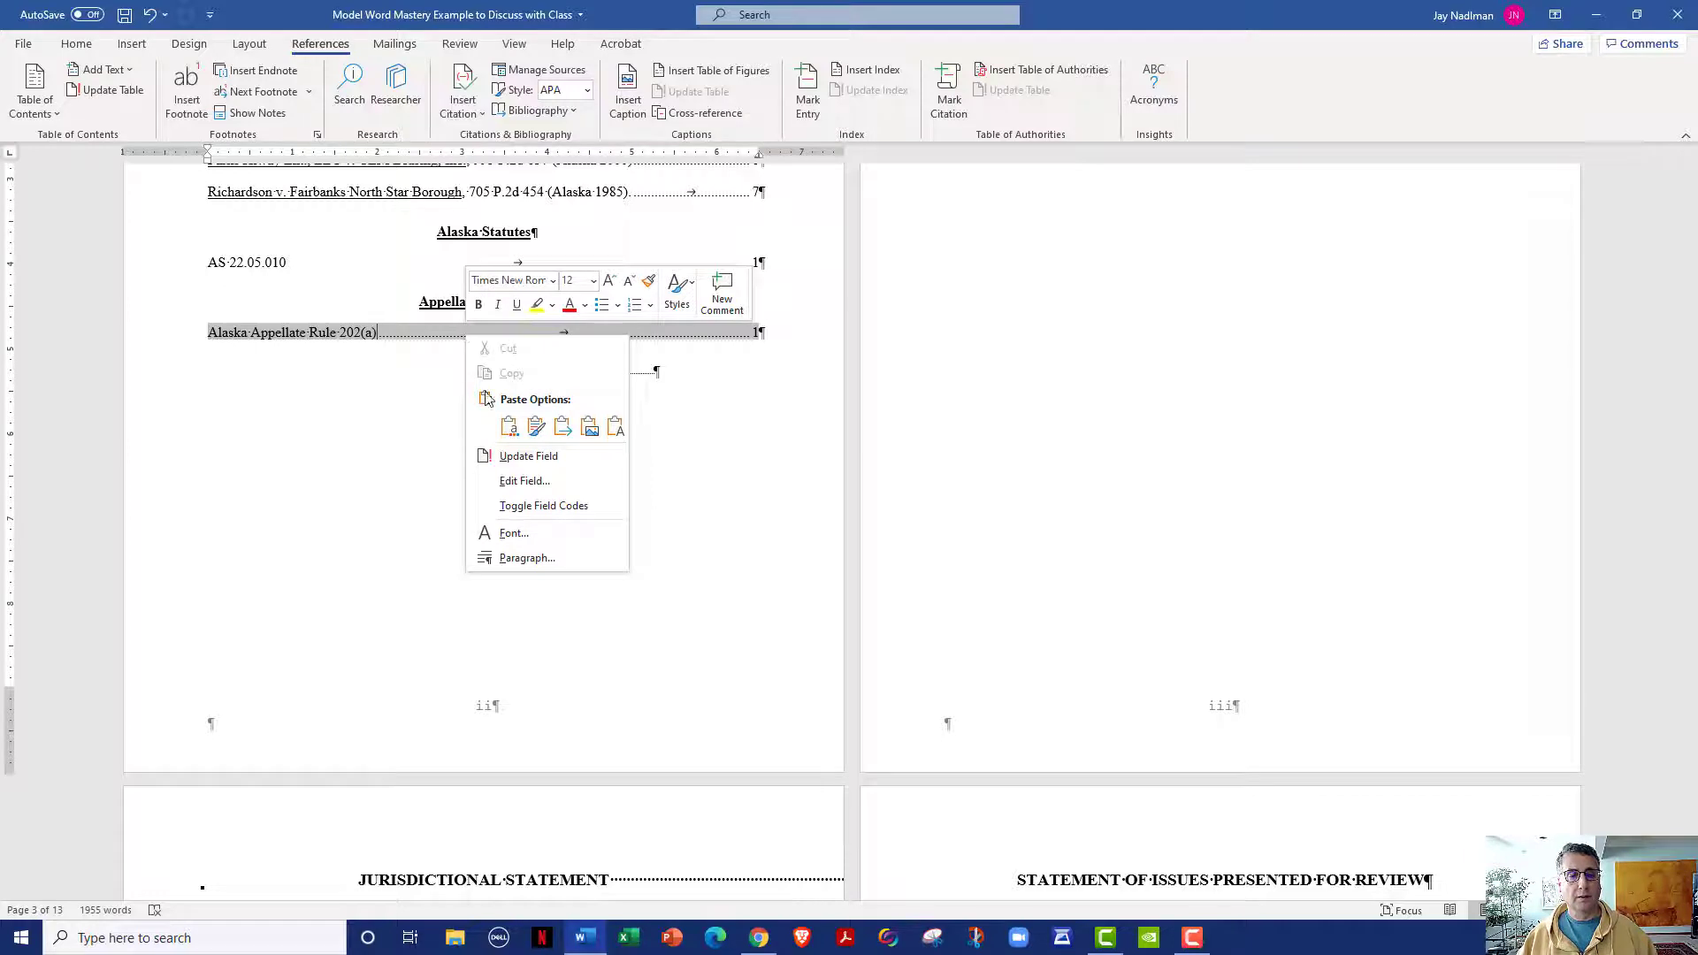
# Set the Appellate Court Rule section's tab leader to (none) and confirm the replacement
pyautogui.click(523, 480)
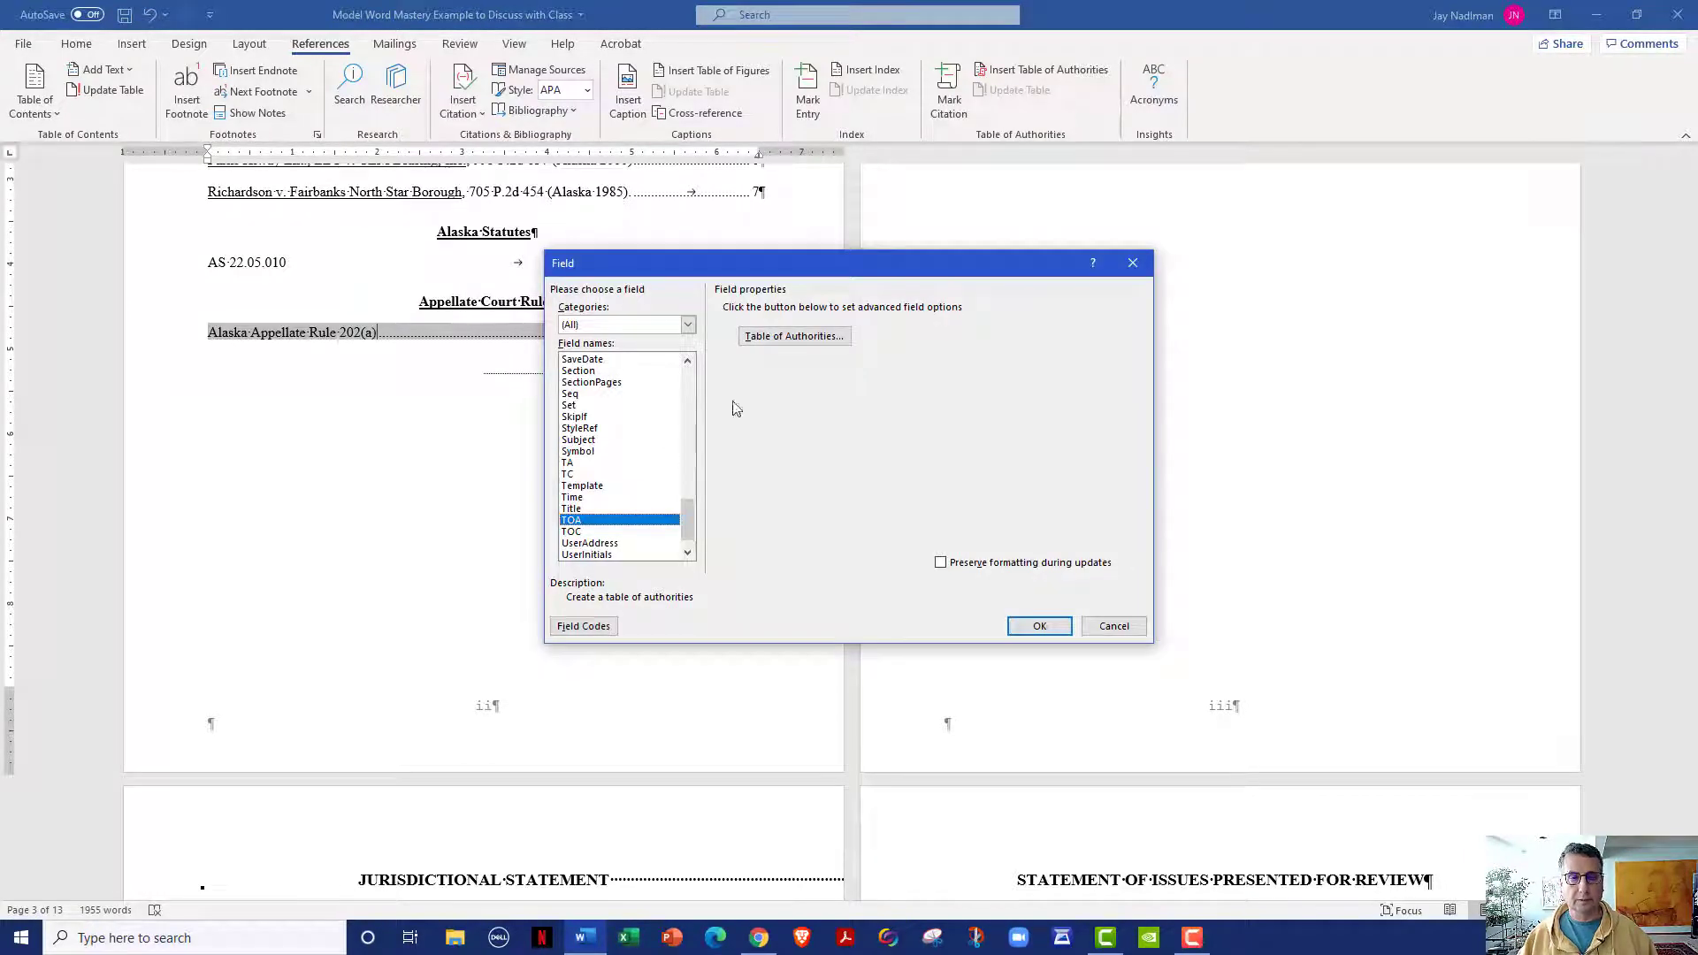
pyautogui.click(793, 336)
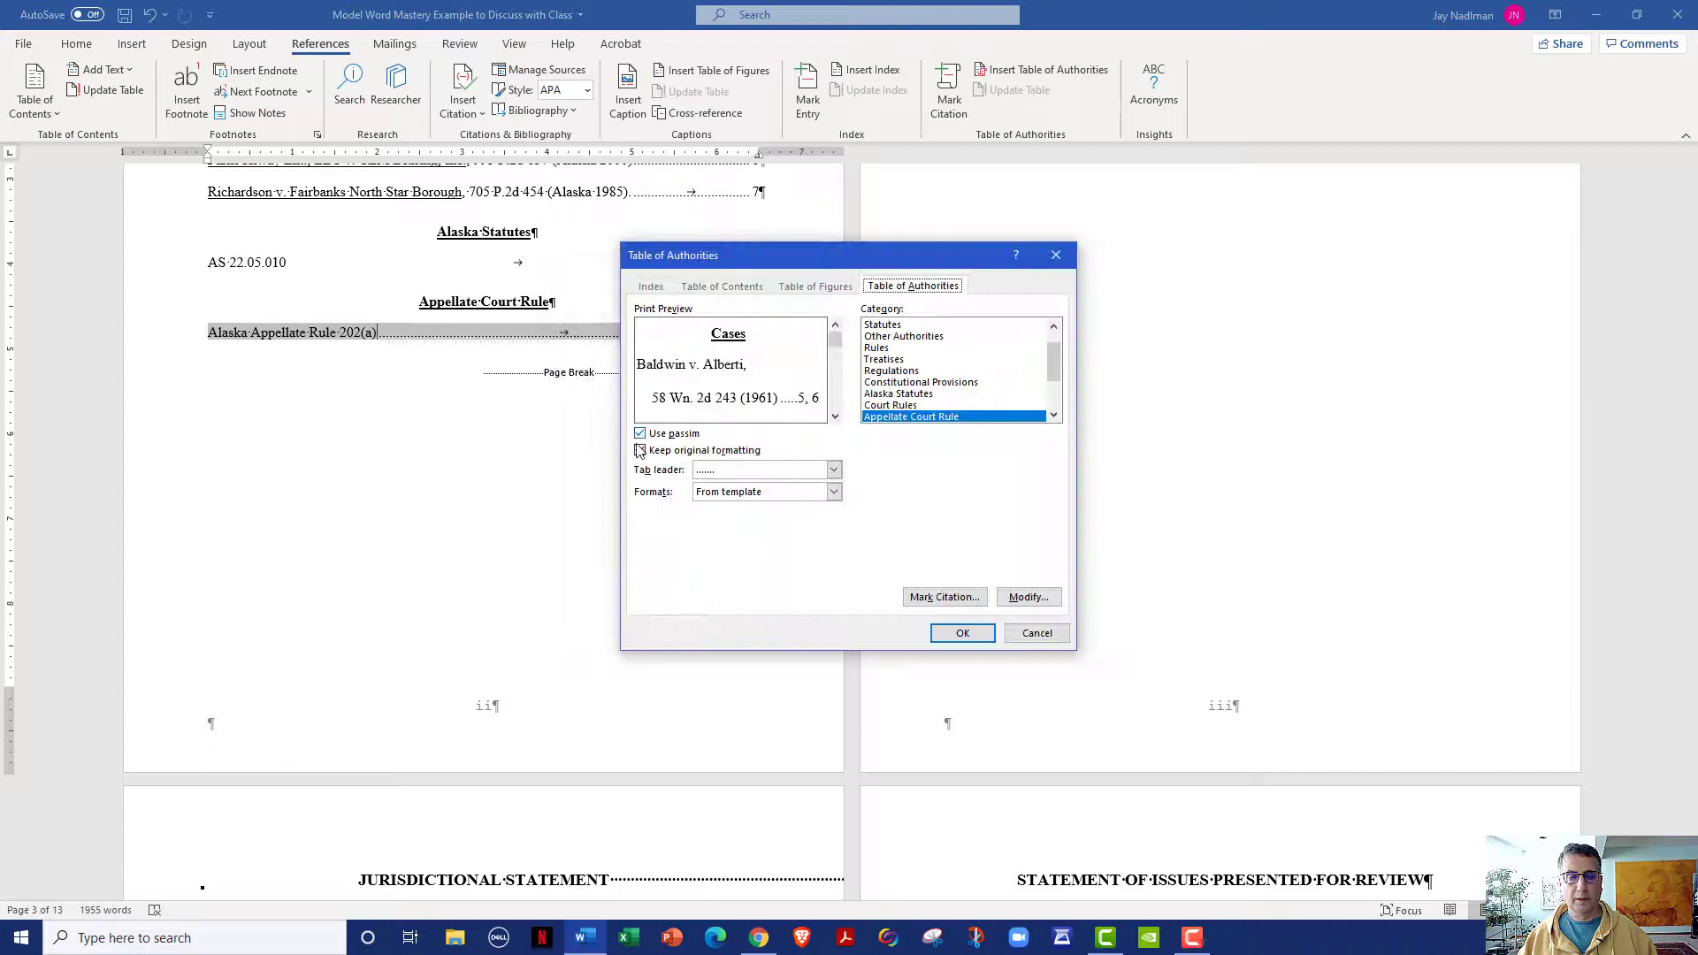
pyautogui.click(639, 450)
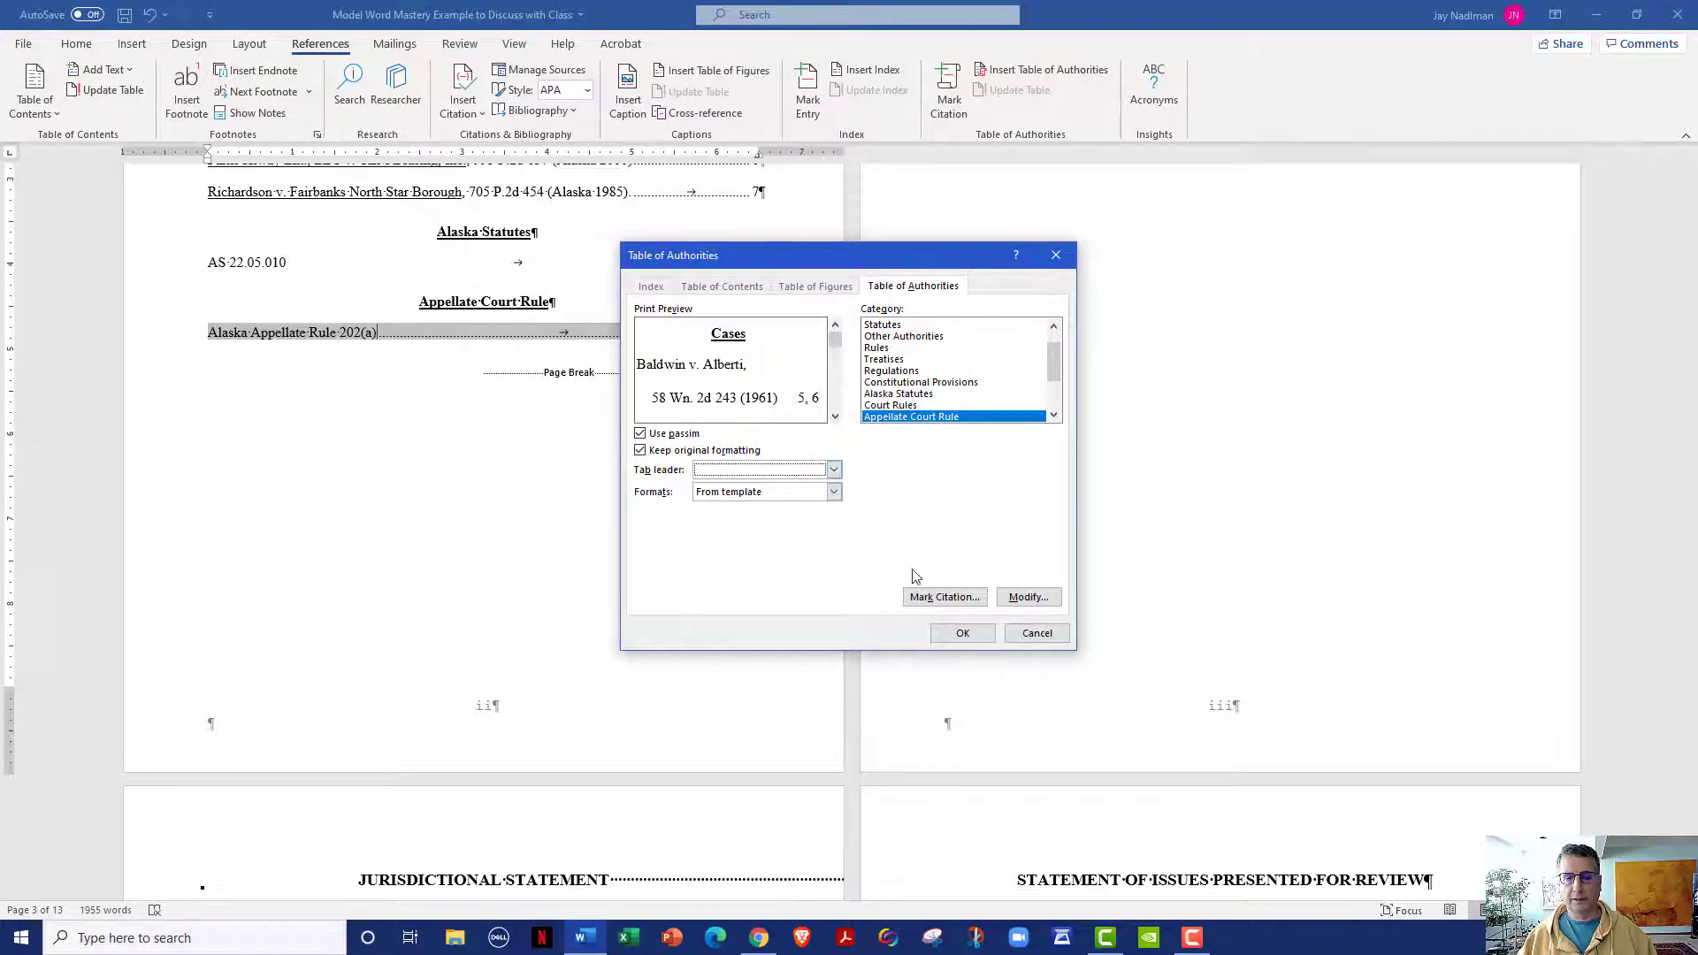
pyautogui.click(960, 632)
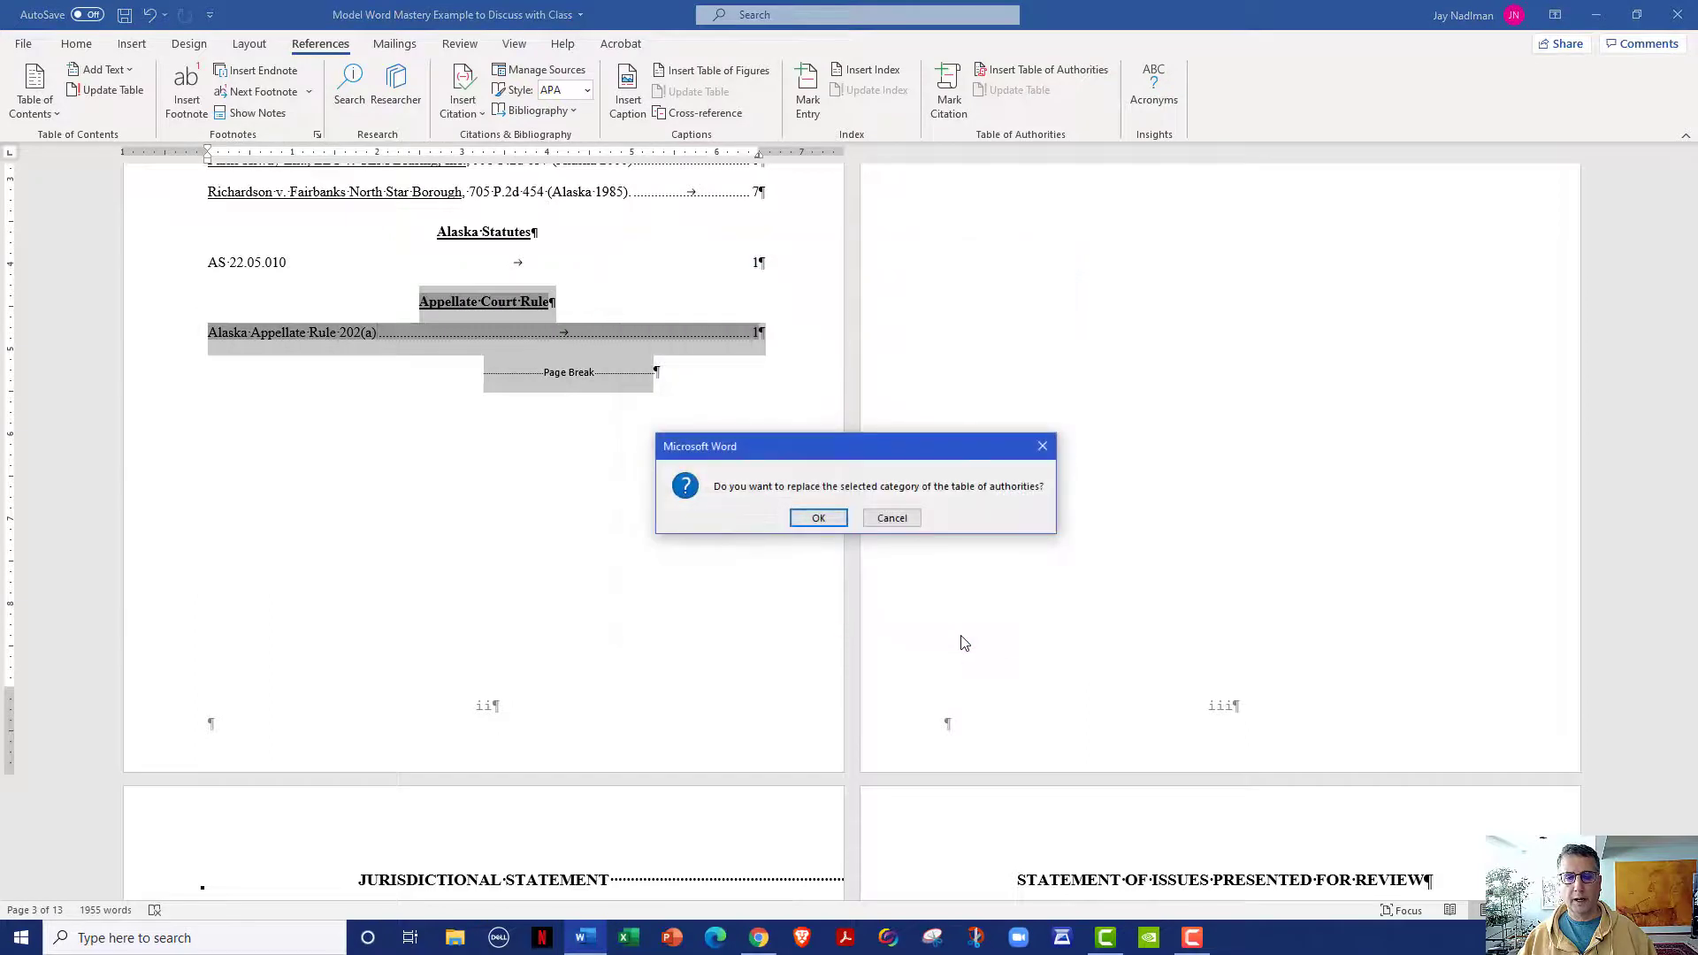
pyautogui.click(817, 517)
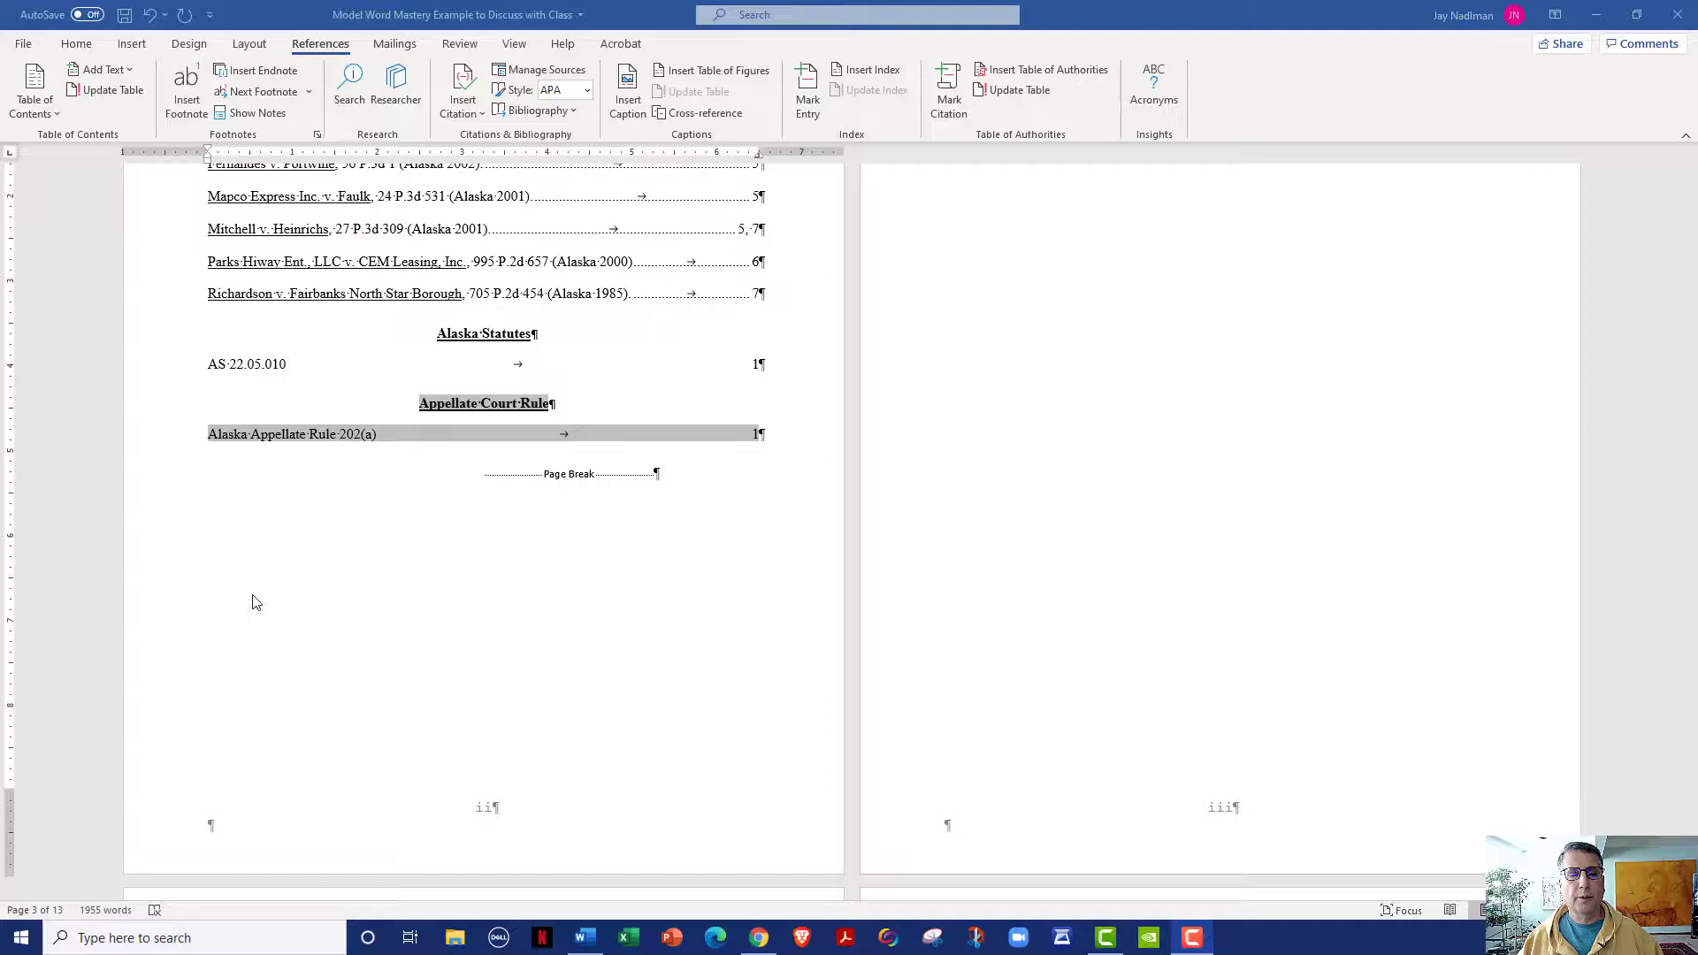
pyautogui.moveTo(268, 587)
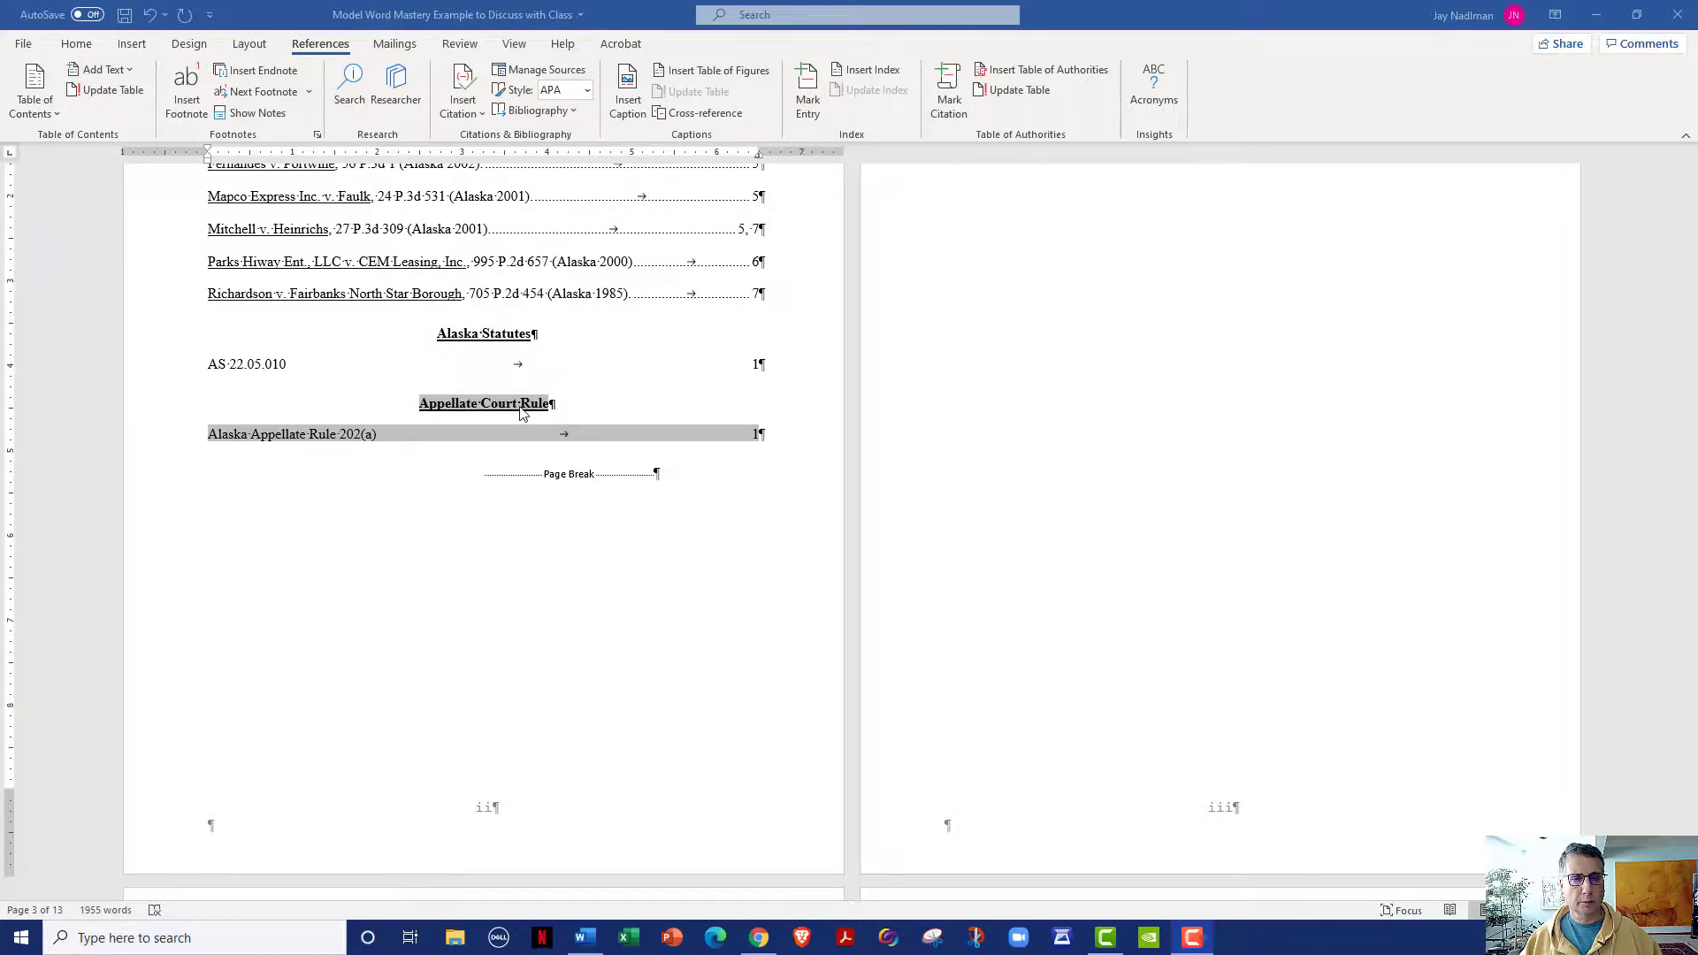
pyautogui.moveTo(973, 287)
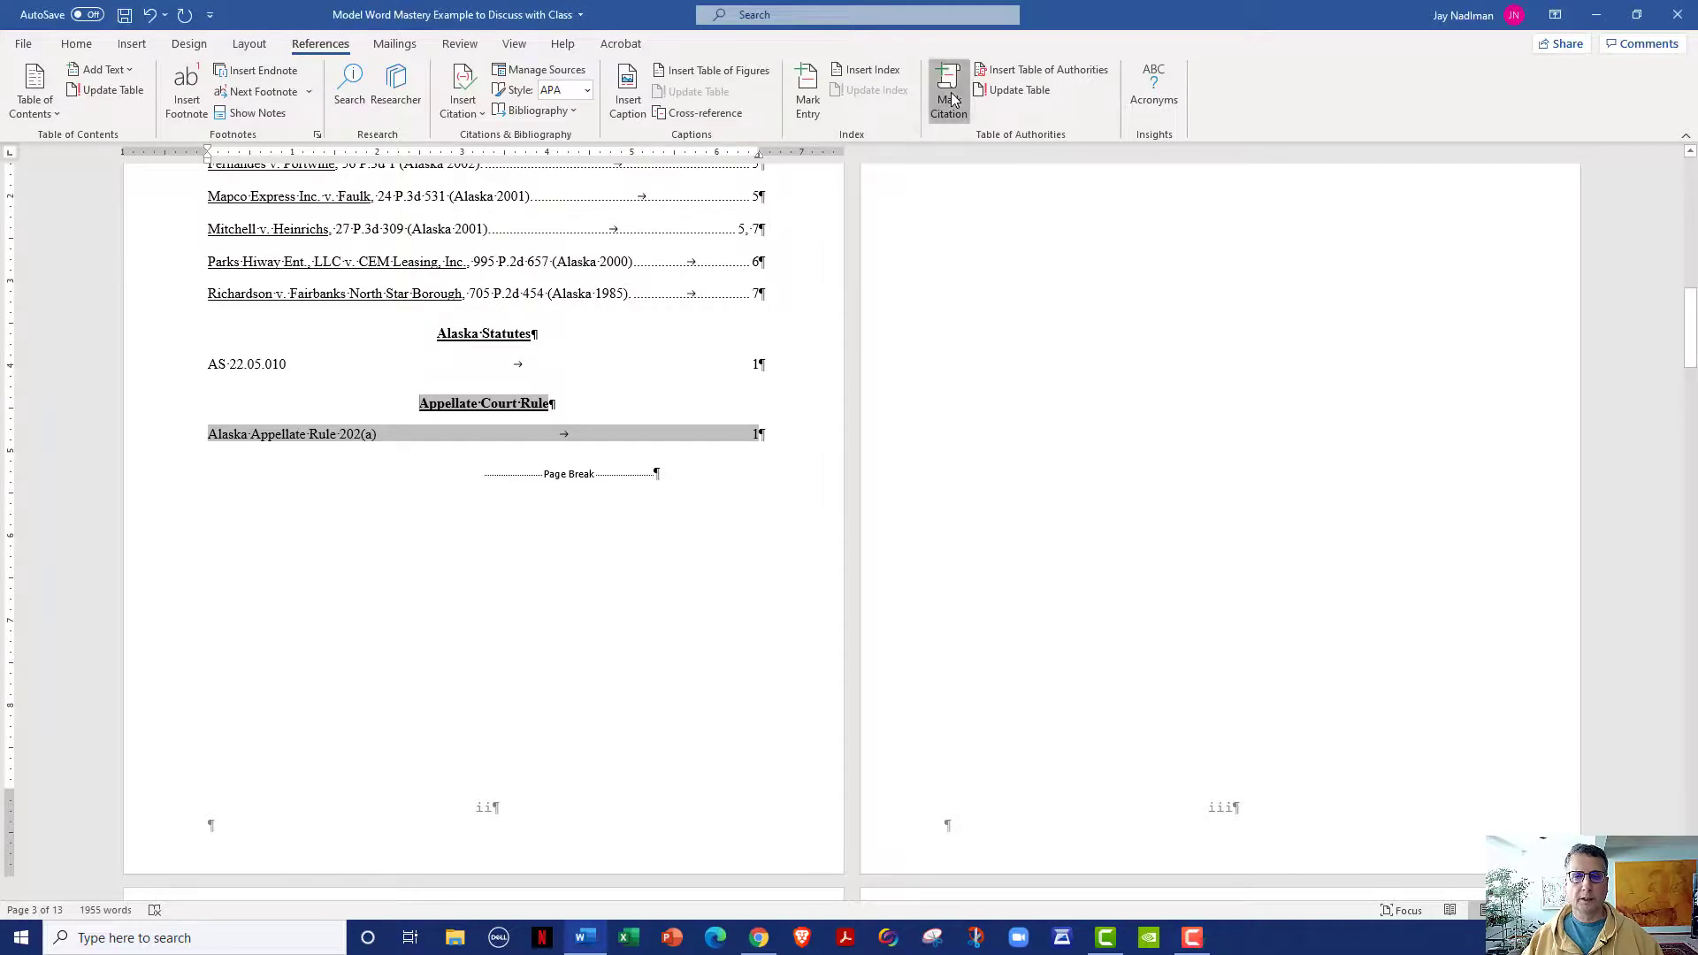
# Add an 's' to the category, making it 'Appellate Court Rules', then close Mark Citation
pyautogui.click(946, 90)
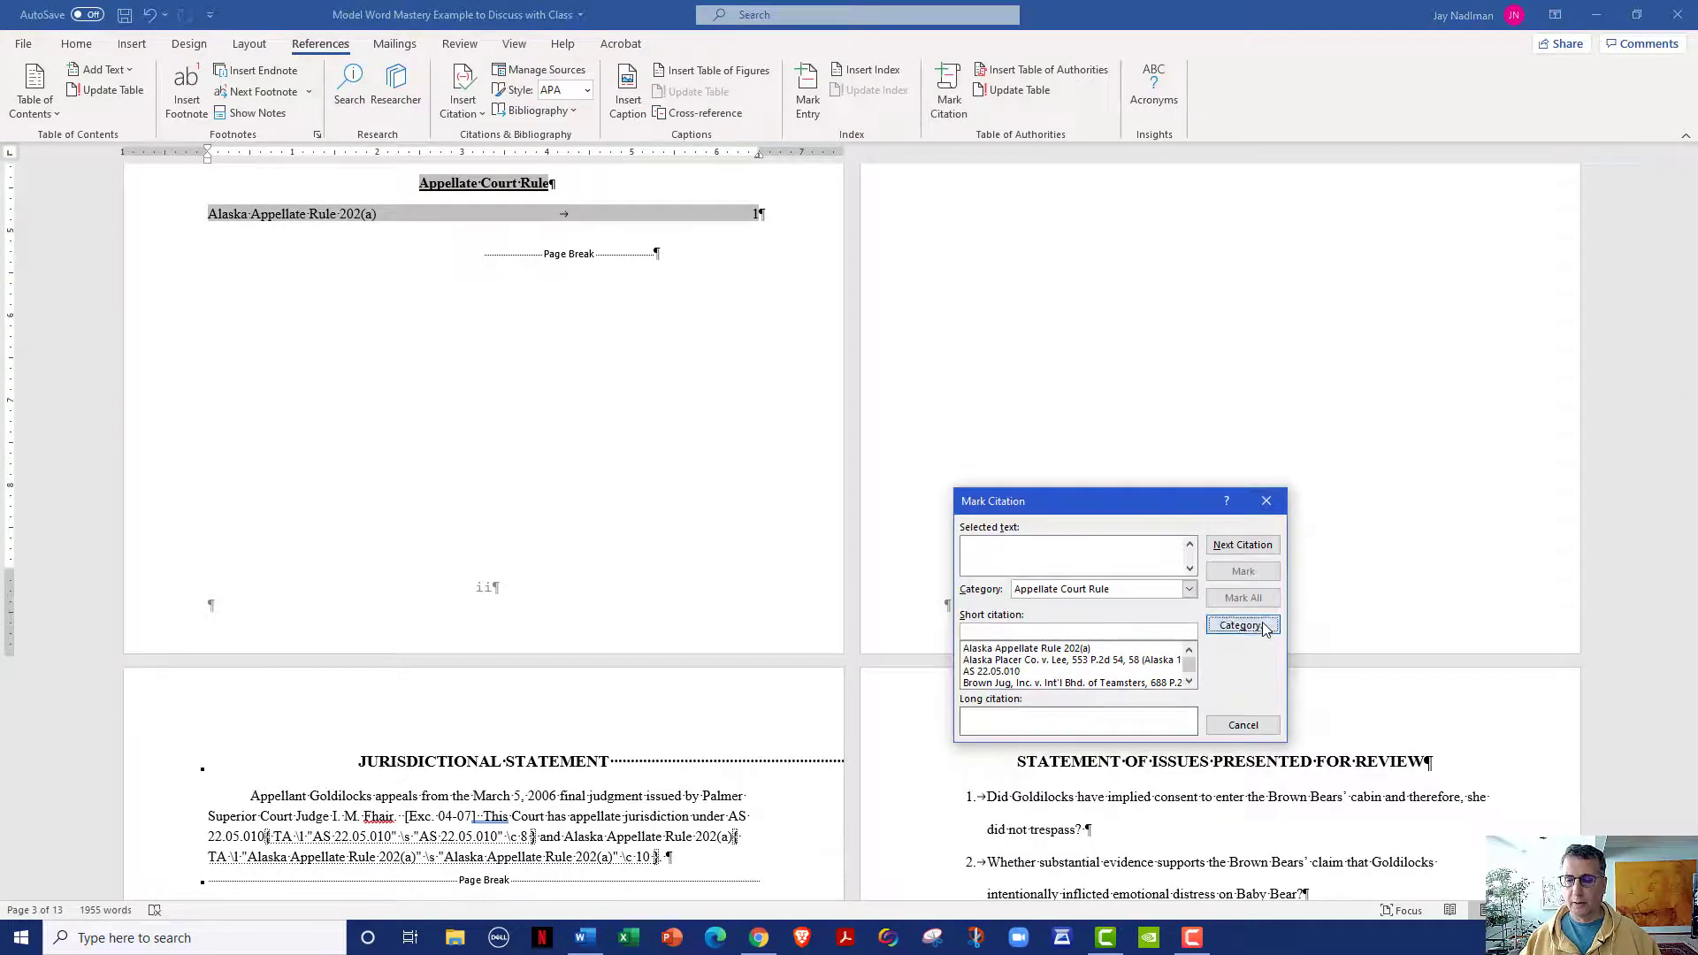
pyautogui.click(1241, 625)
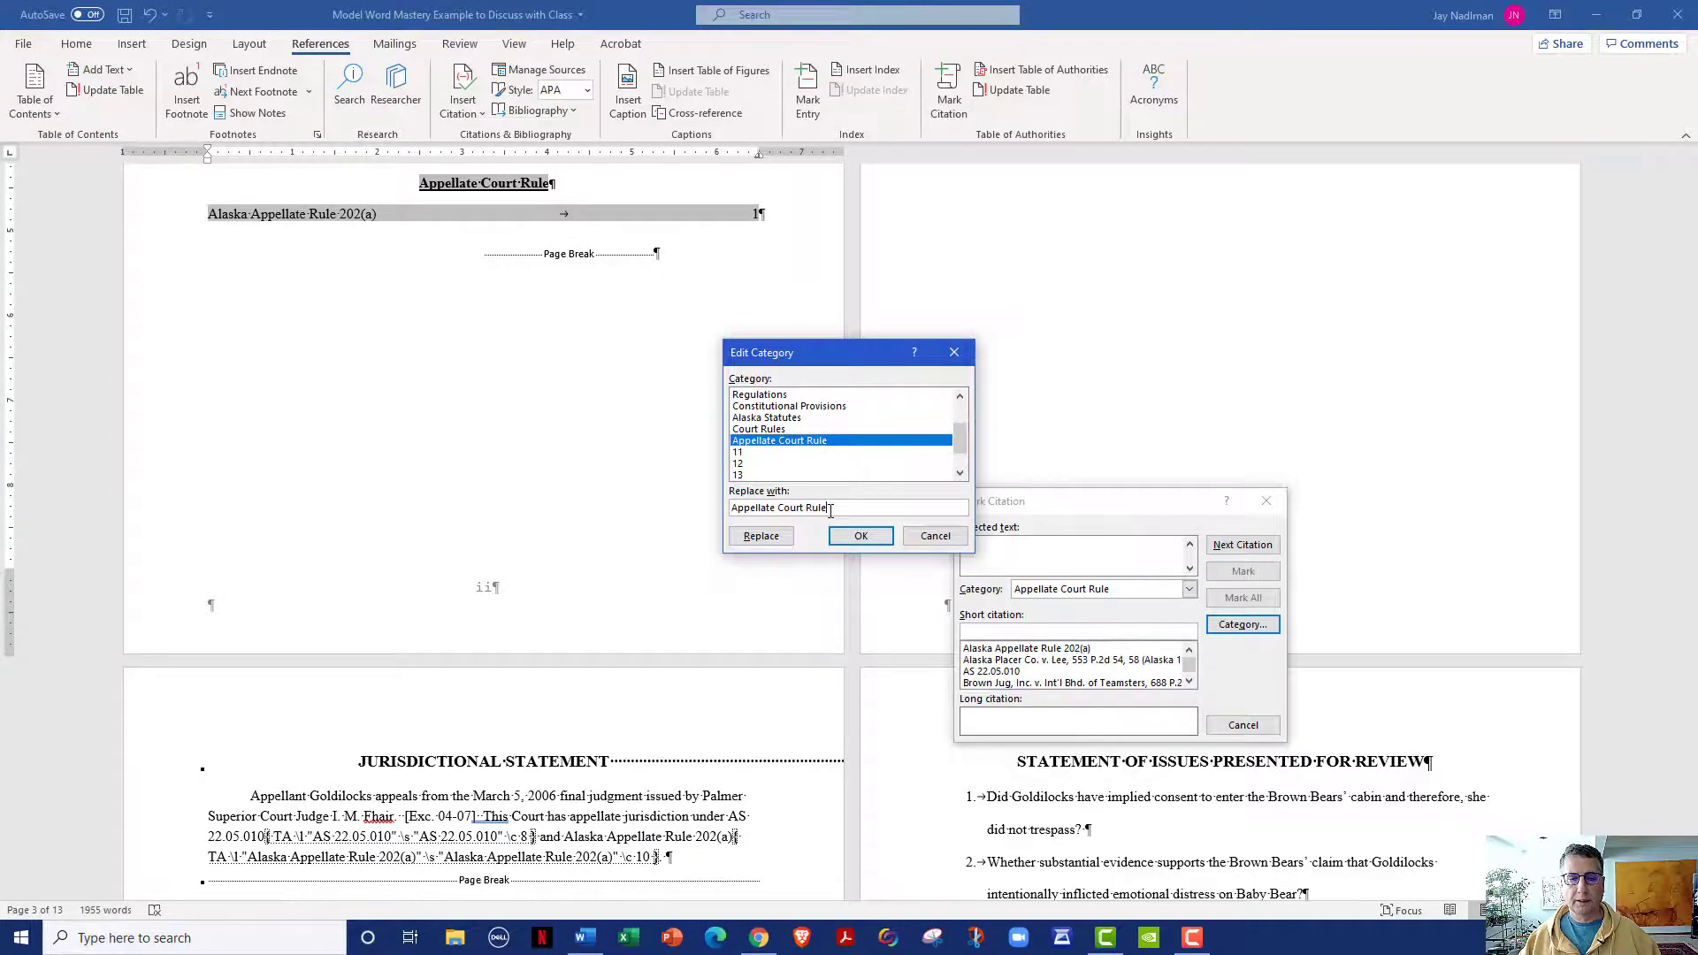
pyautogui.write('s')
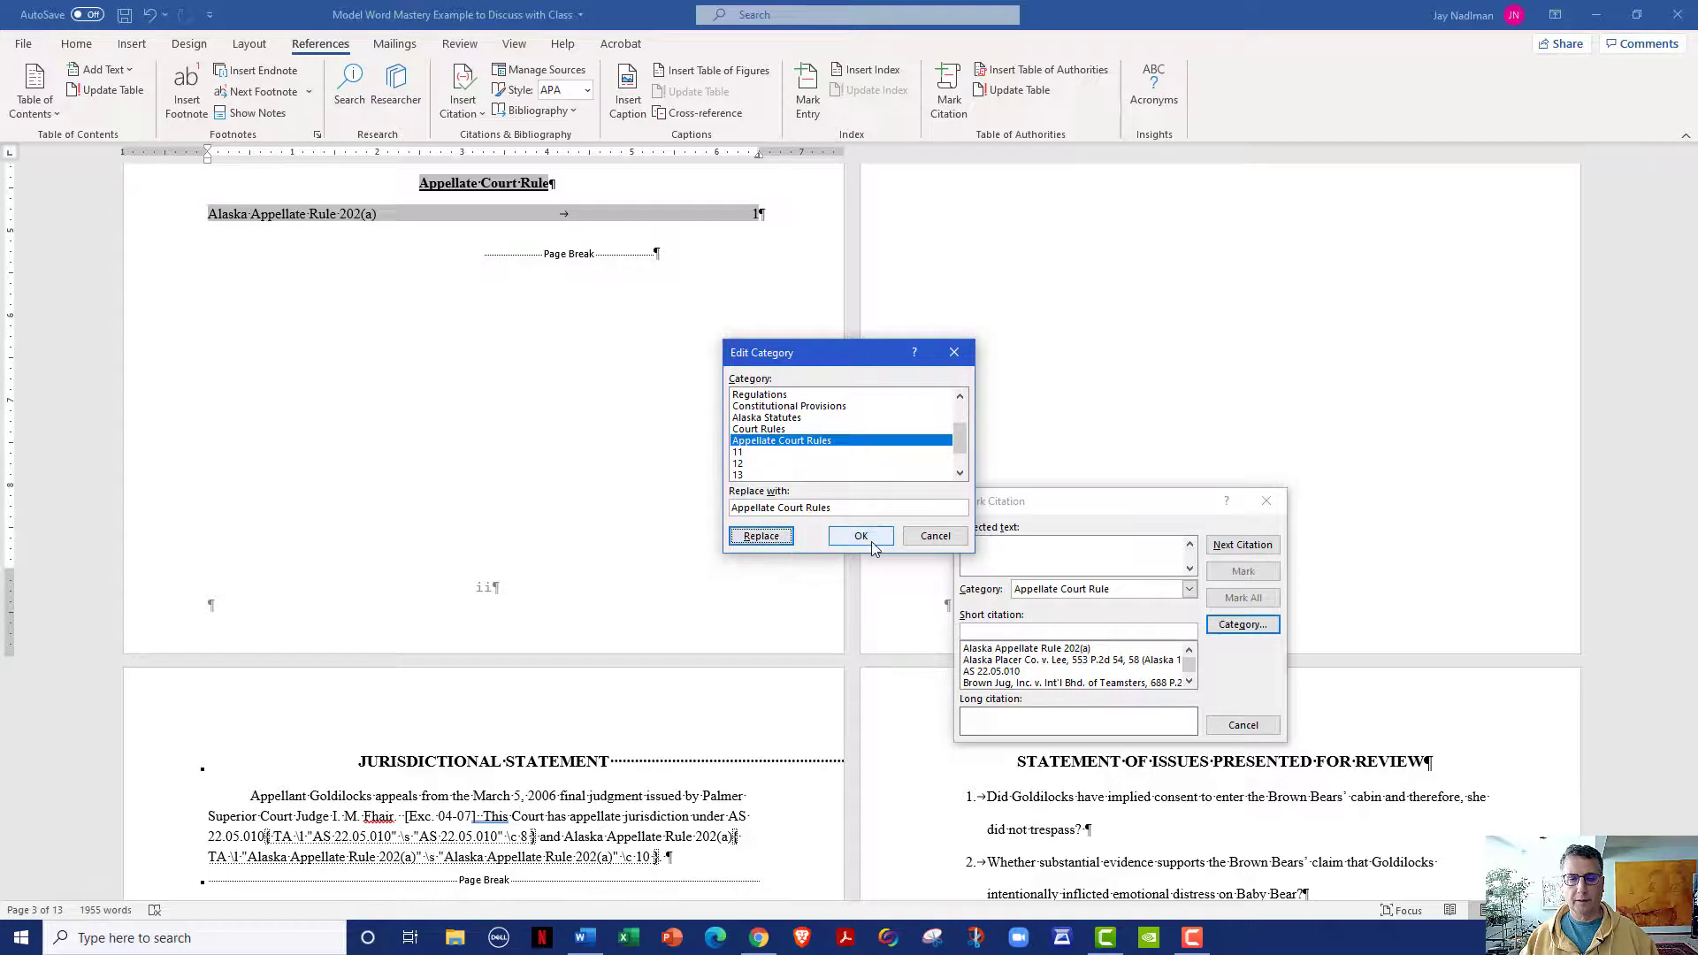
pyautogui.click(861, 536)
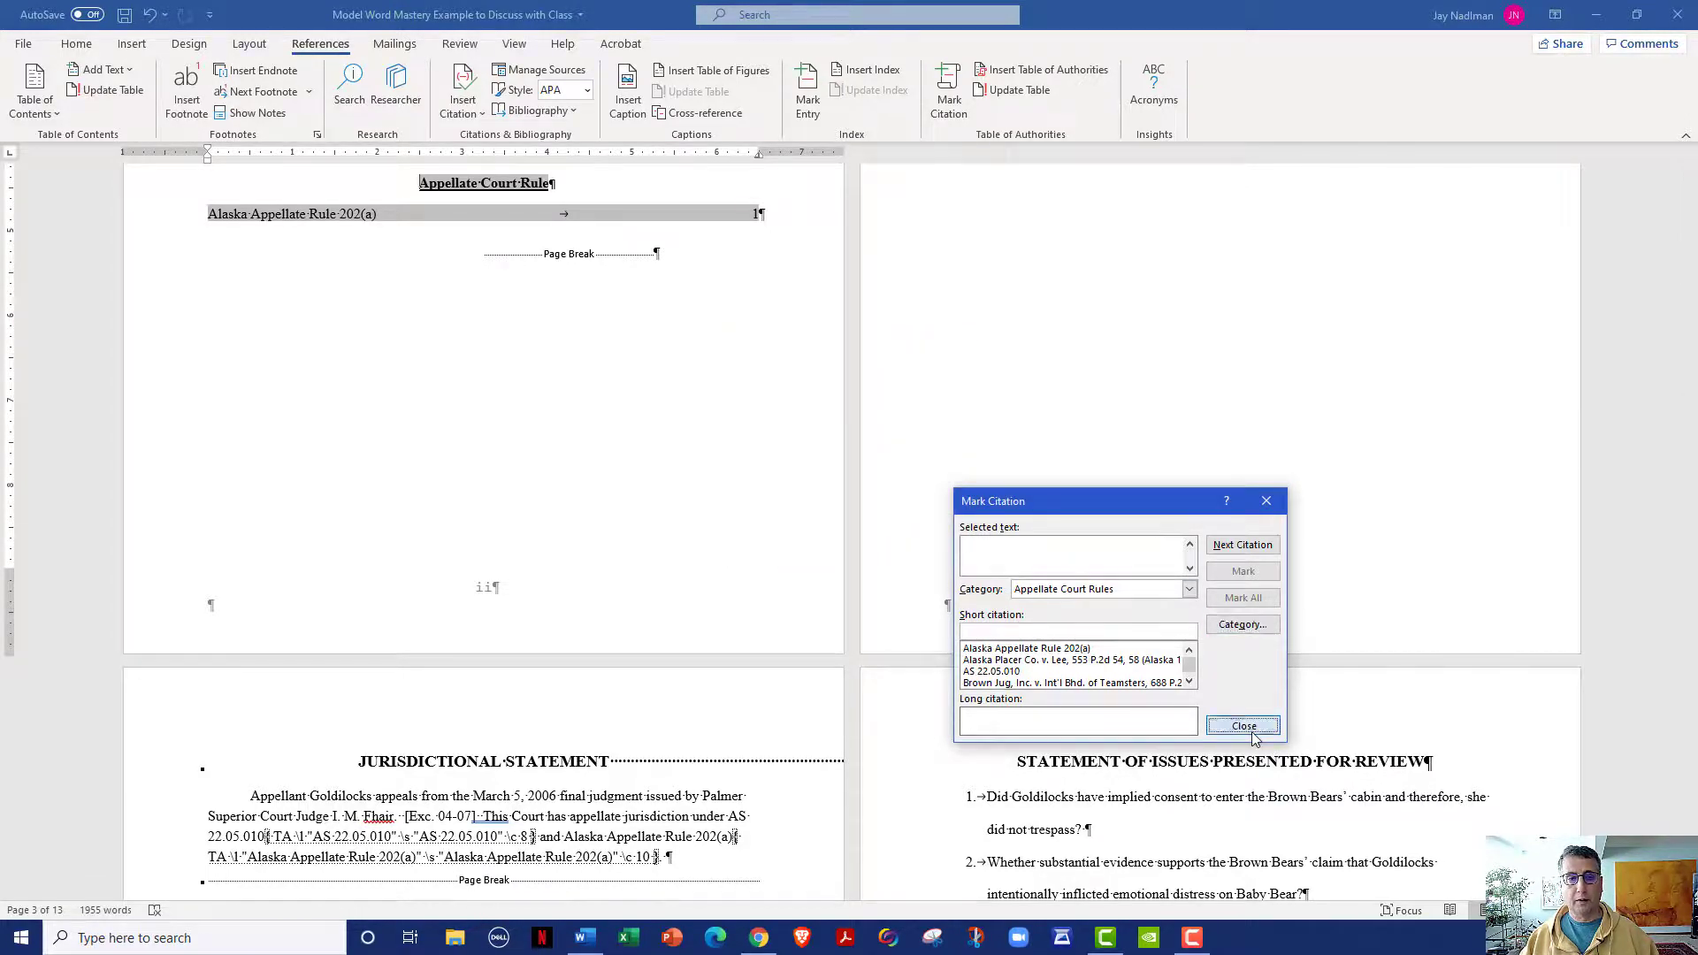
pyautogui.click(1242, 725)
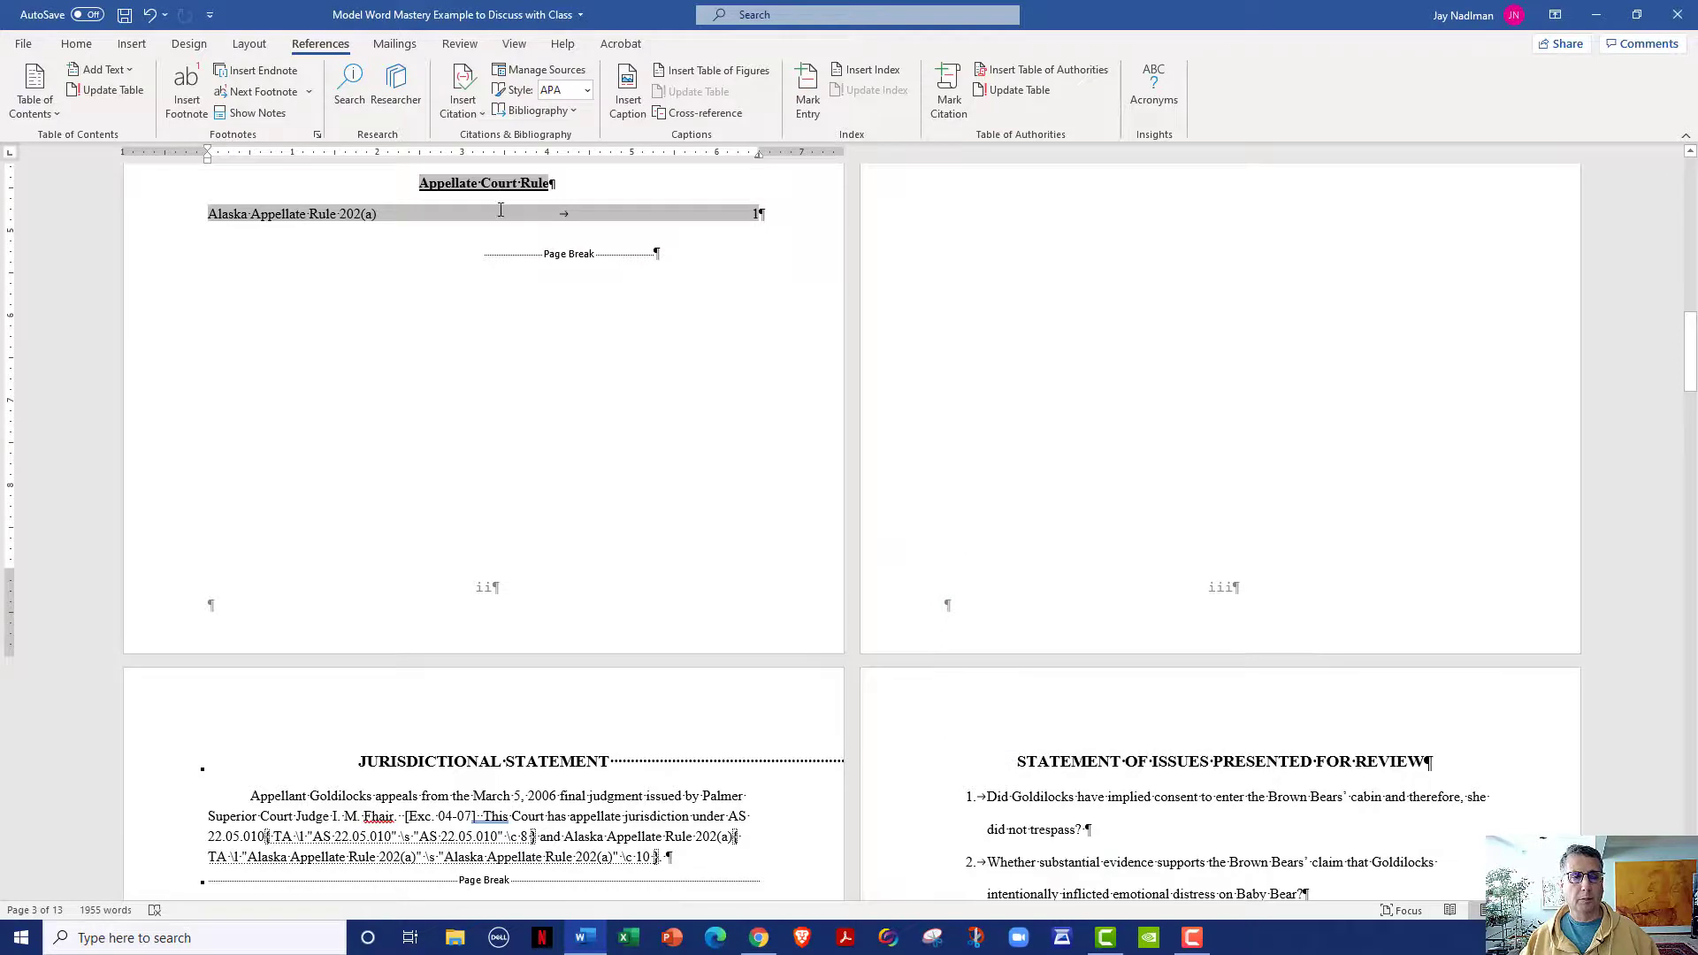
# Update the Table of Authorities field to show the 'Appellate Court Rules' heading
pyautogui.rightClick(325, 213)
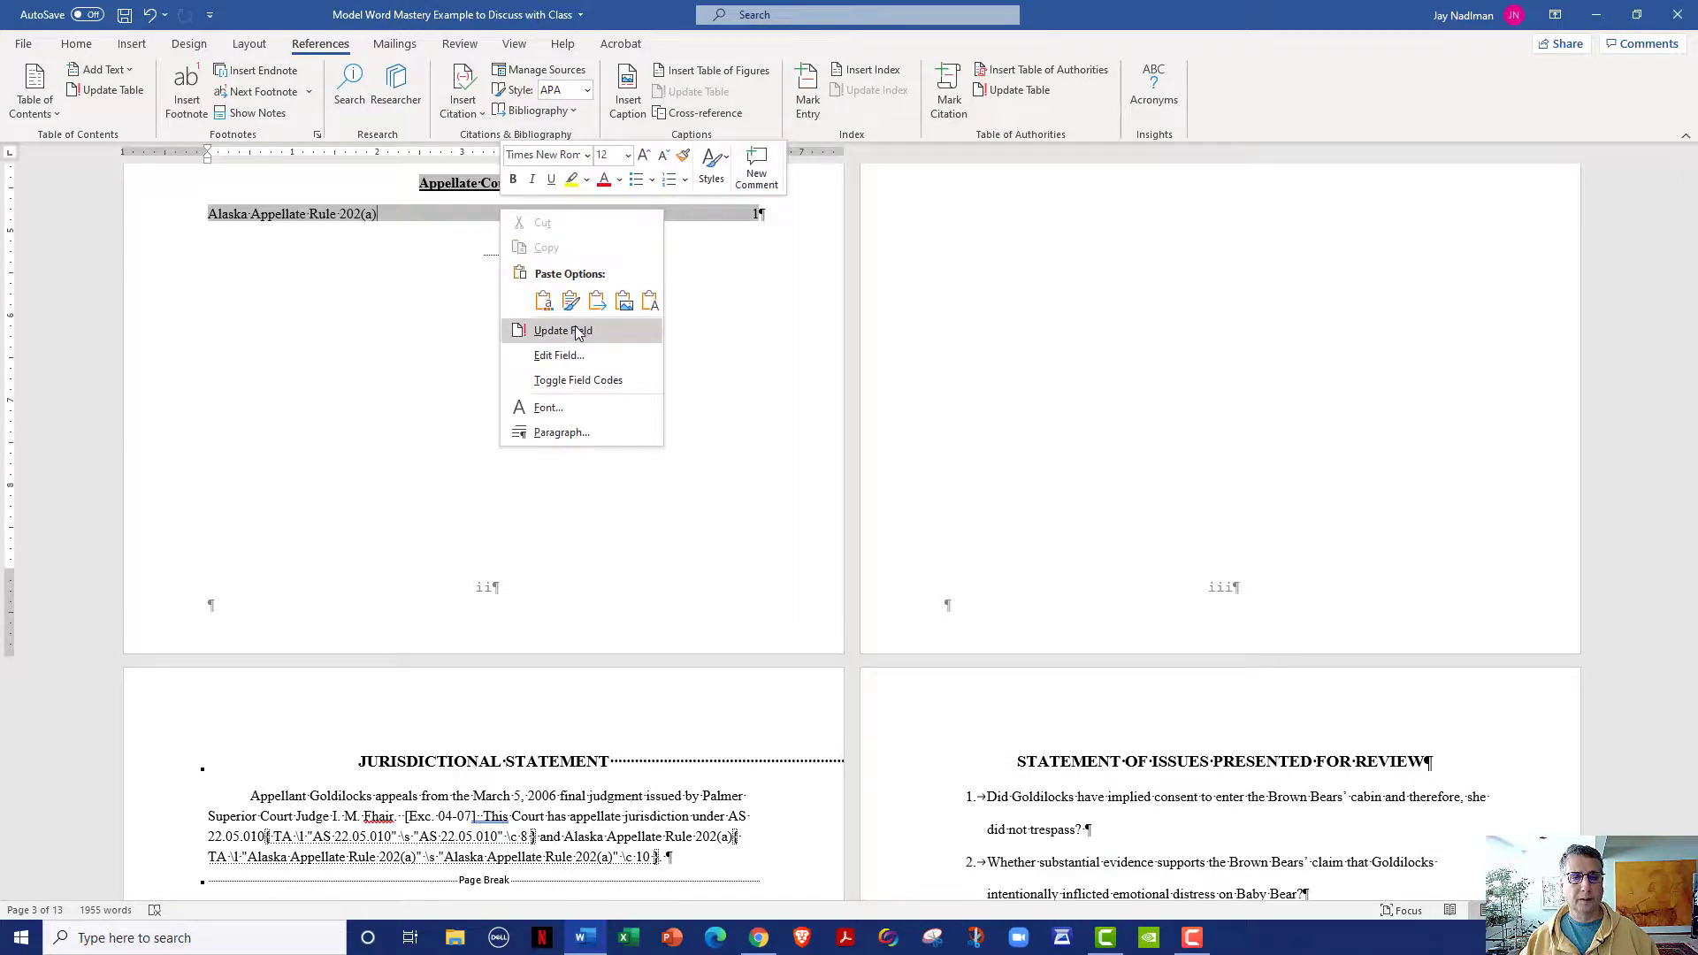
pyautogui.click(562, 330)
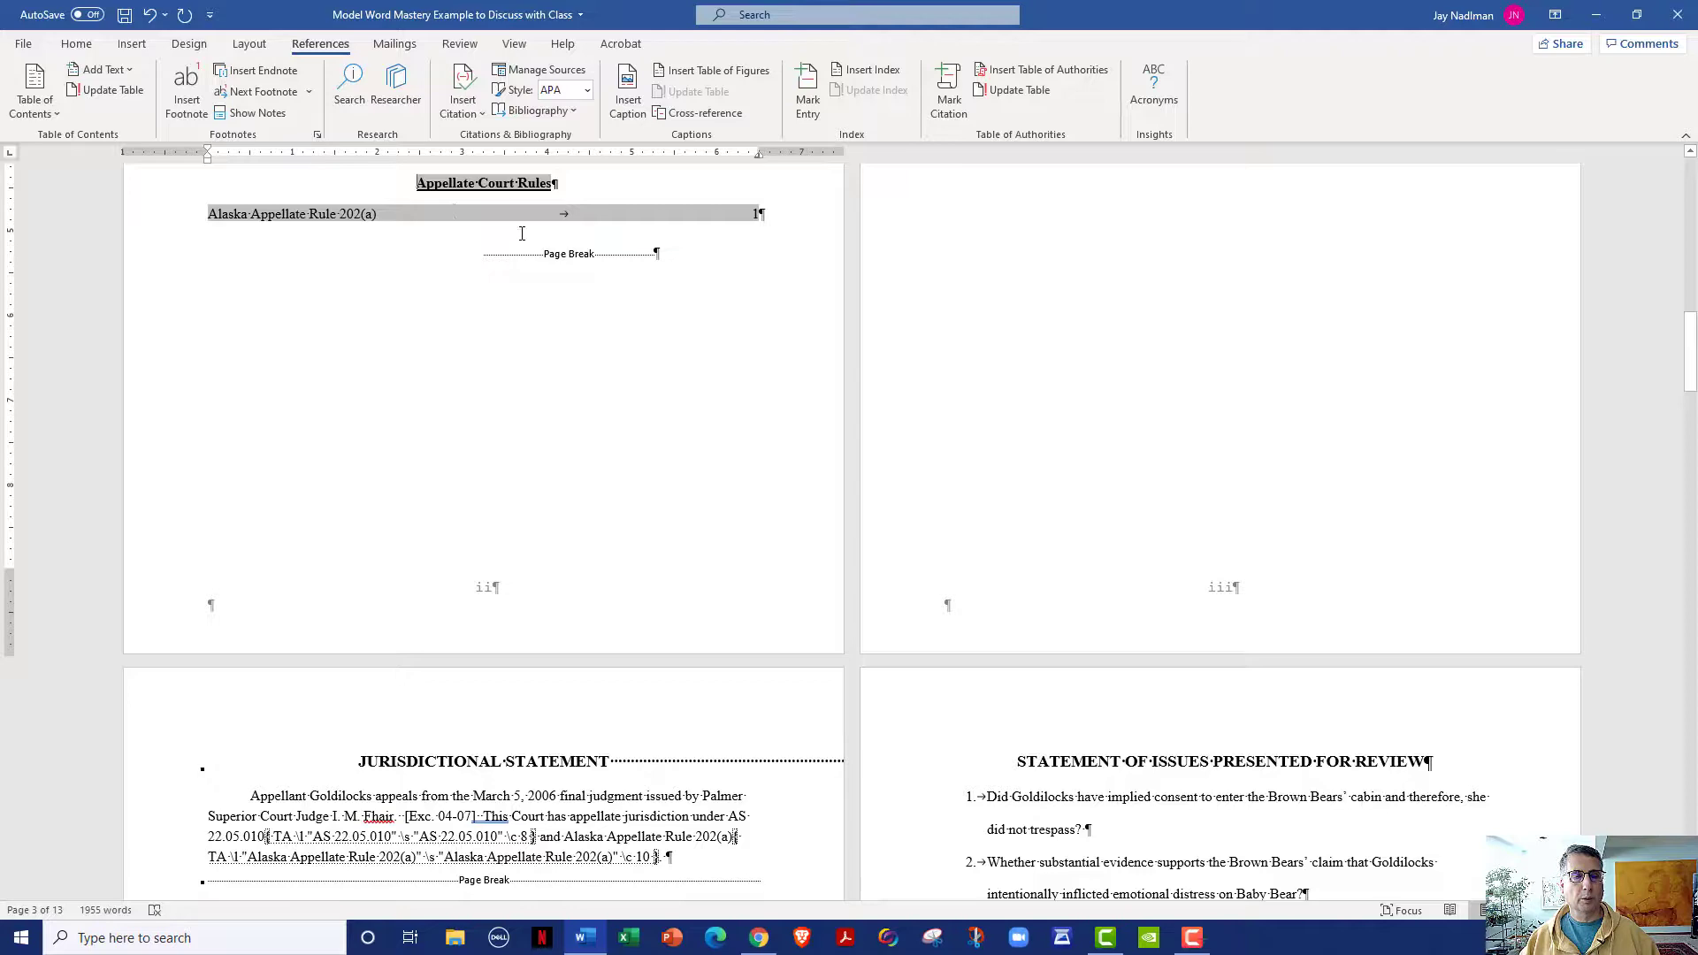